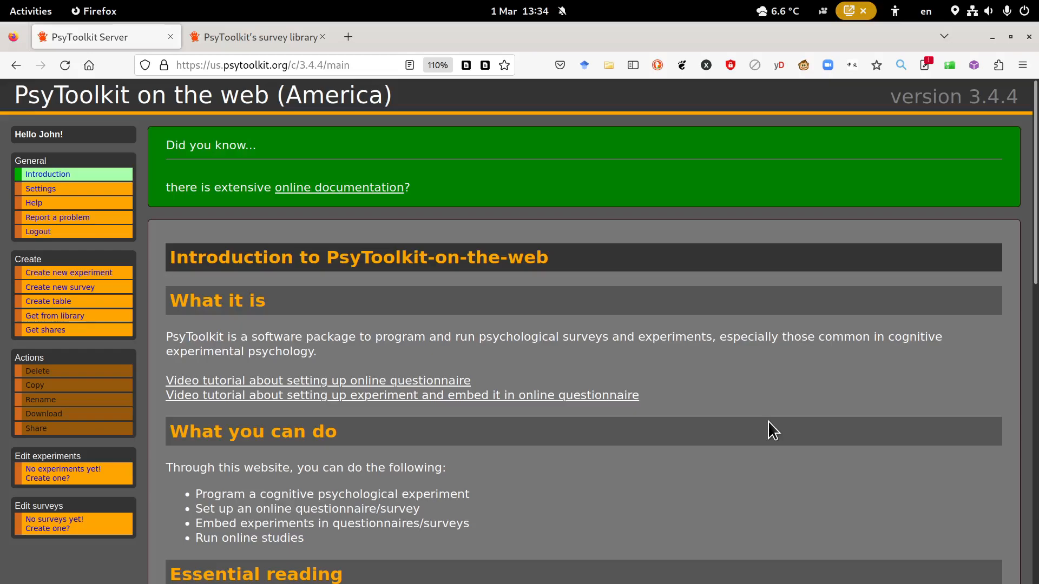
{"action": "mouse_move", "coordinate": [73, 523]}
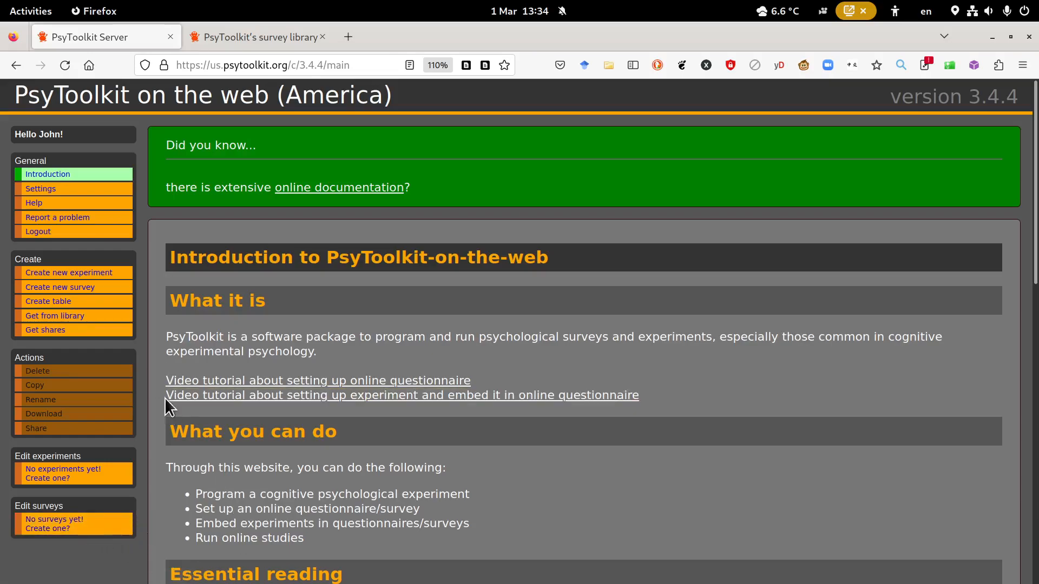
- Start a new survey, name it 'big5', and trigger its creation
{"action": "left_click", "coordinate": [48, 528]}
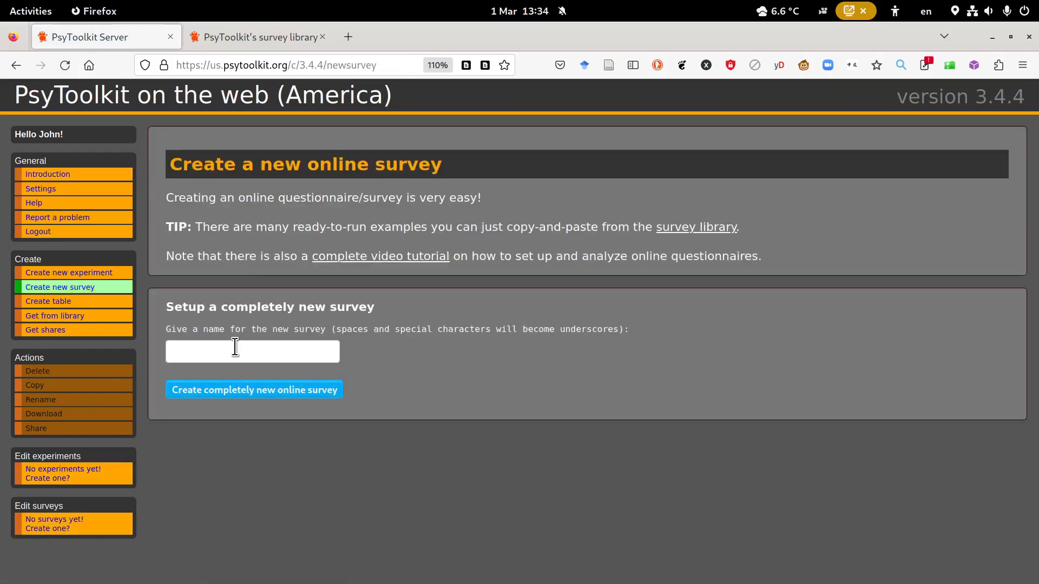
{"action": "left_click", "coordinate": [252, 351]}
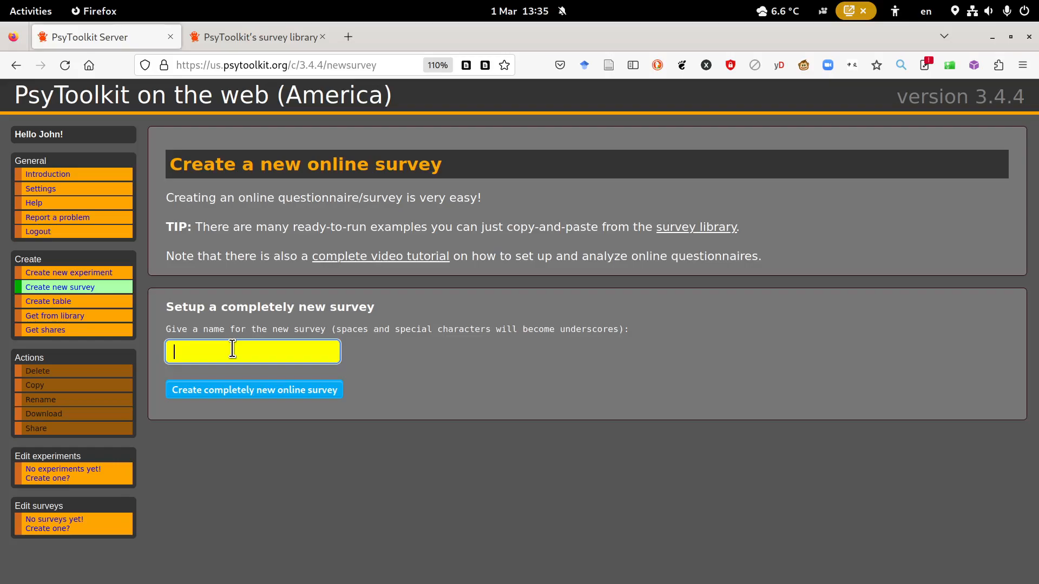
{"action": "type", "text": "big5"}
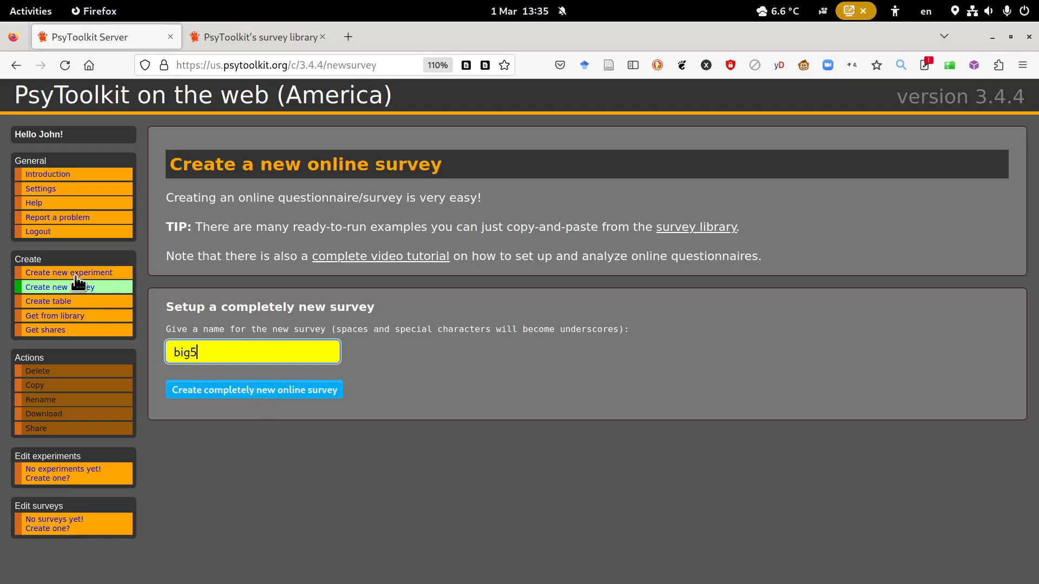
{"action": "mouse_move", "coordinate": [155, 296]}
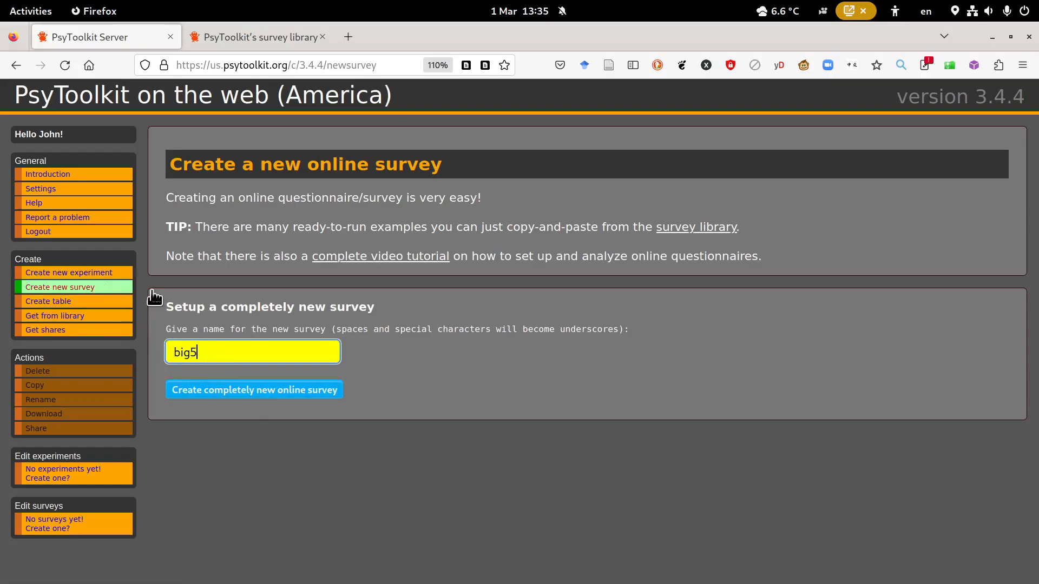
{"action": "left_click", "coordinate": [254, 390]}
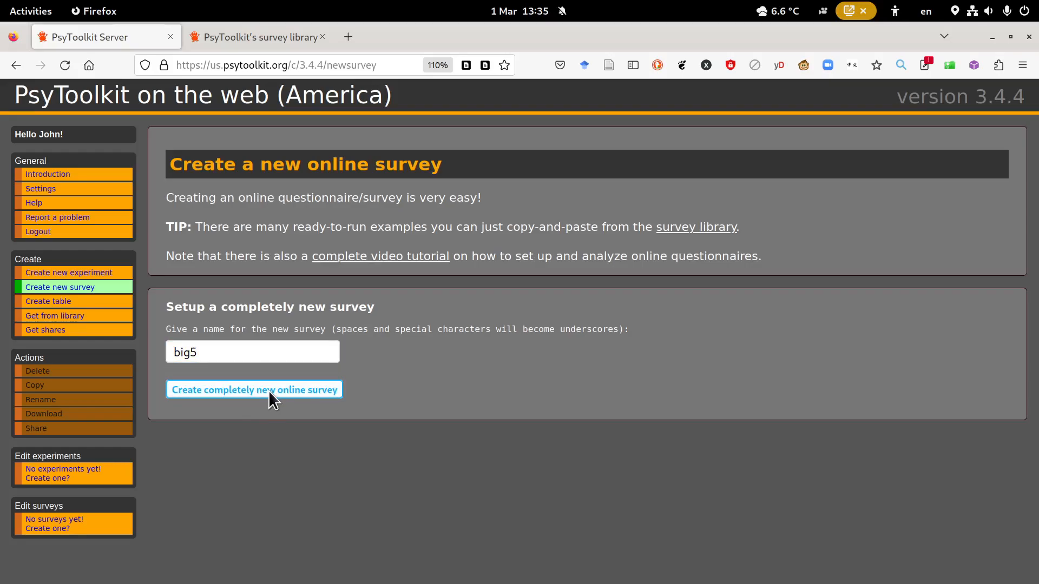
- Create the big5 survey and show its two example questions in the easy-mode table
{"action": "left_click", "coordinate": [253, 390]}
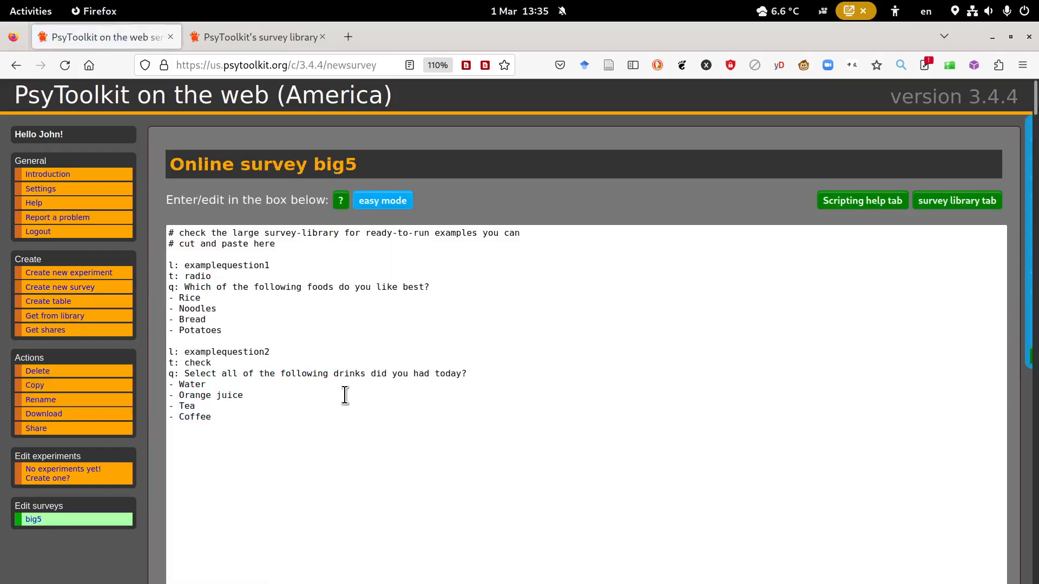
{"action": "mouse_move", "coordinate": [361, 367]}
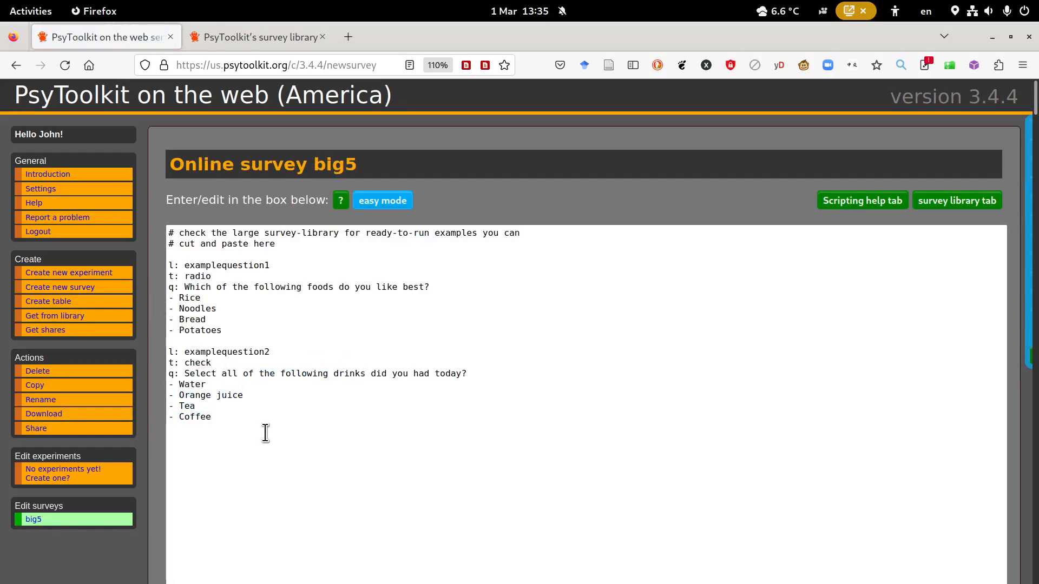
{"action": "key", "text": "ctrl+a"}
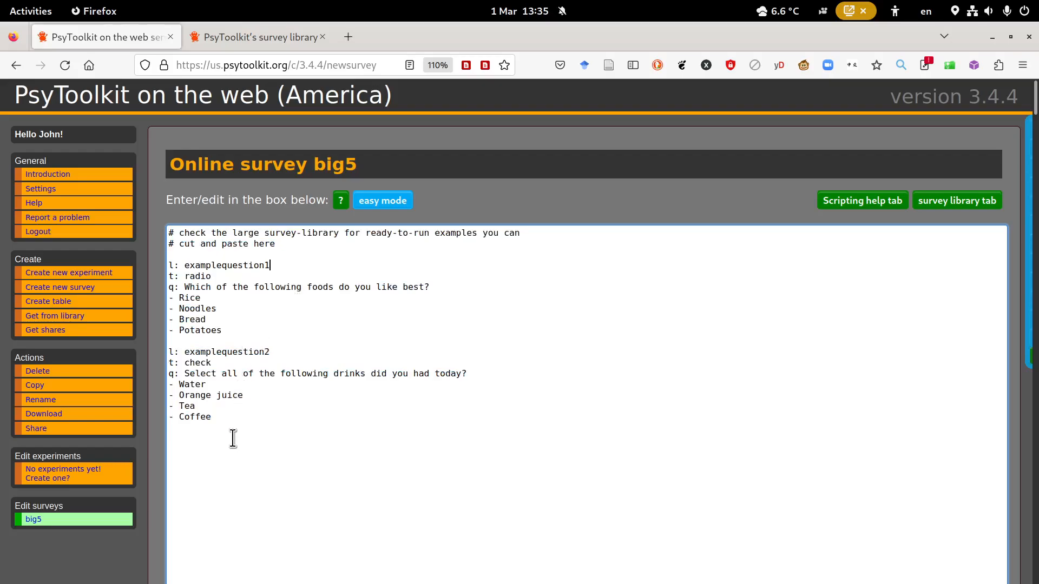
{"action": "mouse_move", "coordinate": [575, 414]}
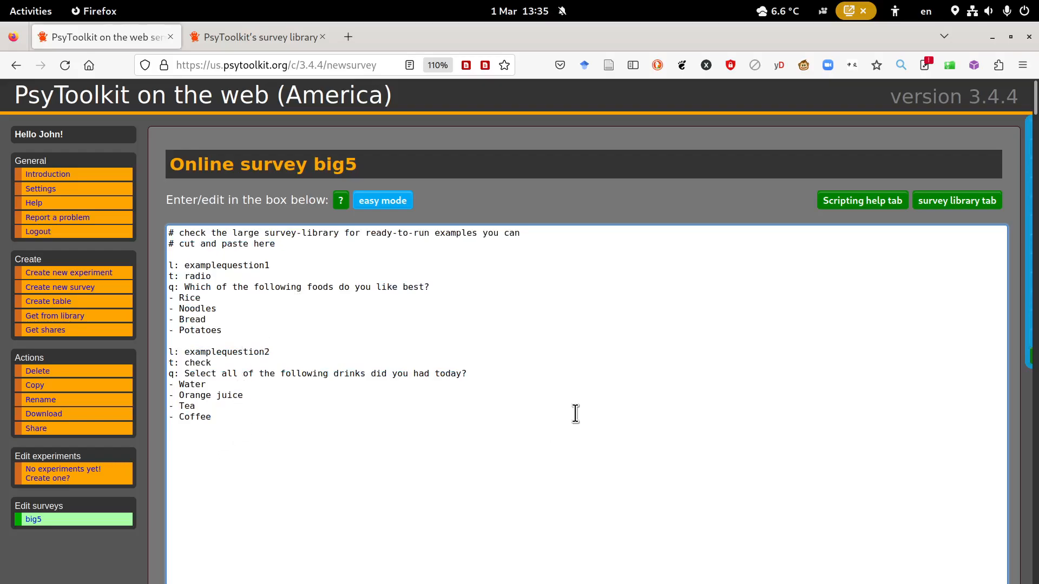
{"action": "left_click", "coordinate": [381, 200]}
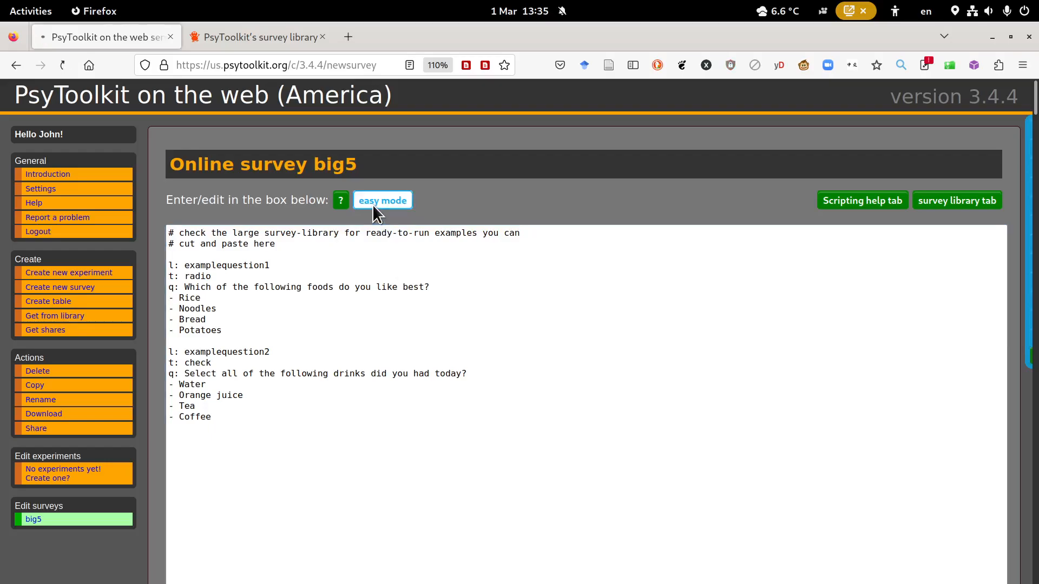
{"action": "left_click", "coordinate": [381, 200]}
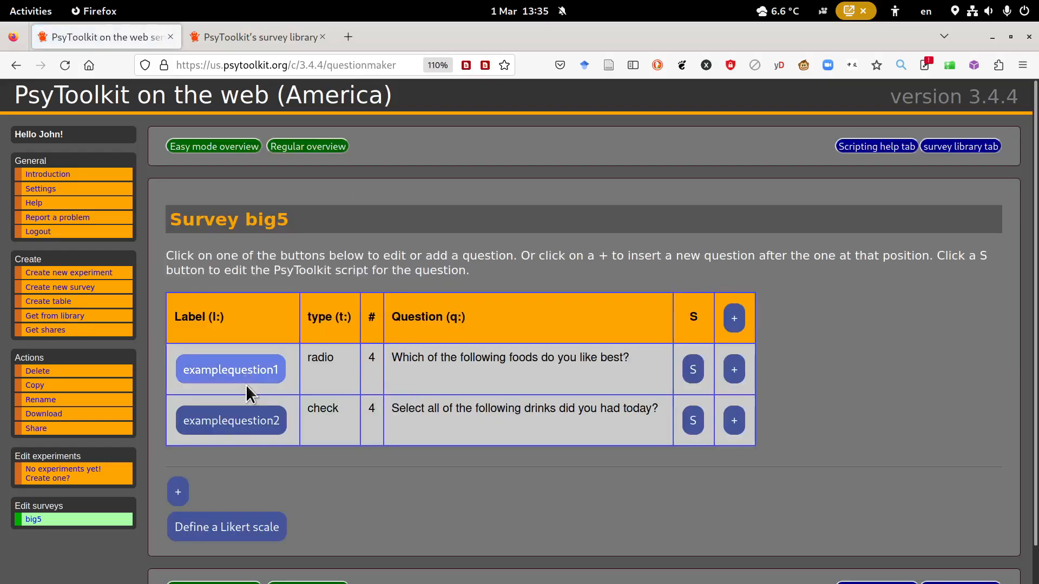
{"action": "mouse_move", "coordinate": [337, 475]}
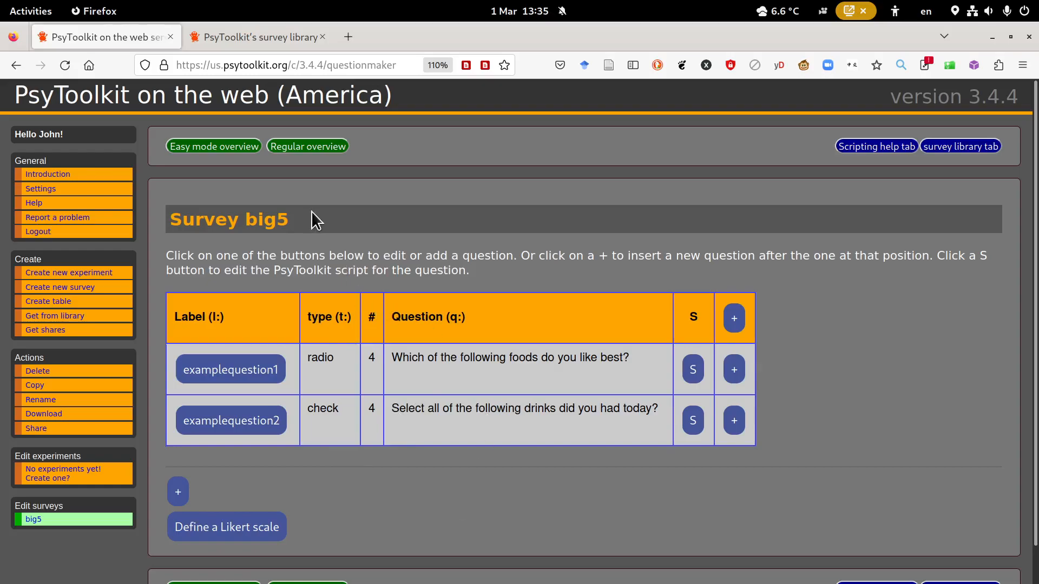
{"action": "mouse_move", "coordinate": [207, 183]}
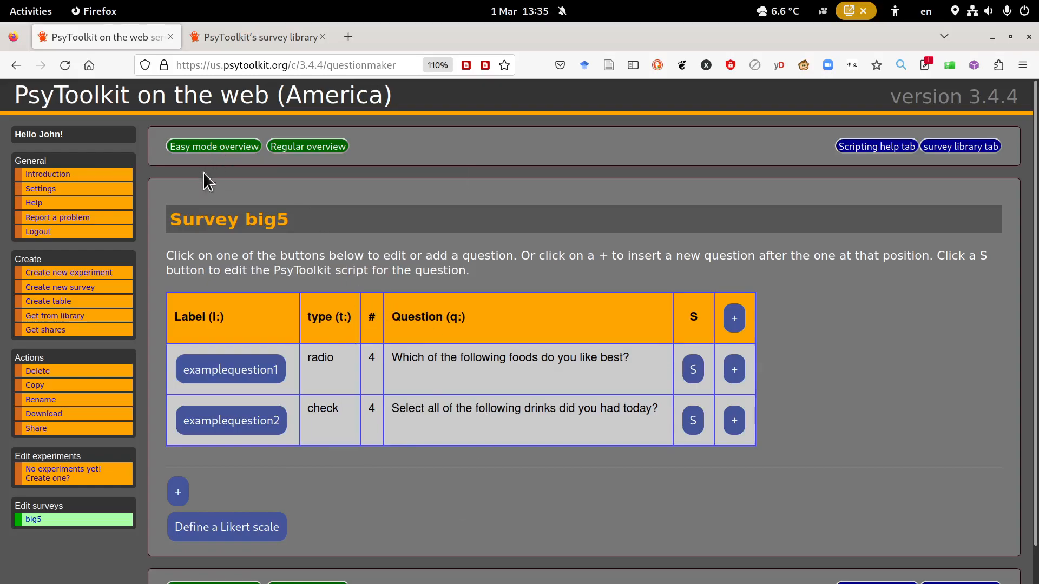
- Switch back to the regular overview with the food and drink script editor
{"action": "left_click", "coordinate": [307, 147]}
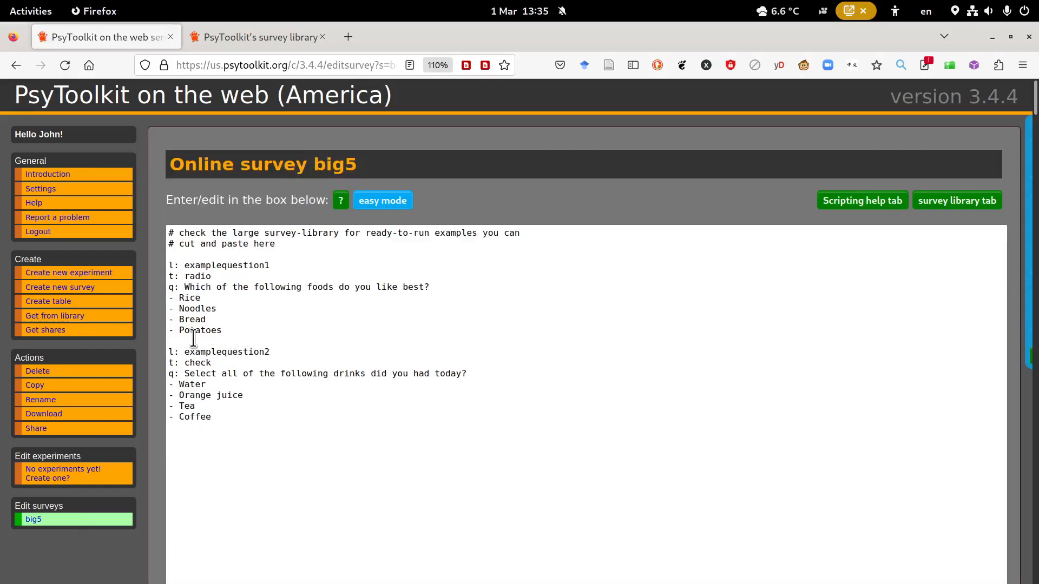
{"action": "mouse_move", "coordinate": [298, 360]}
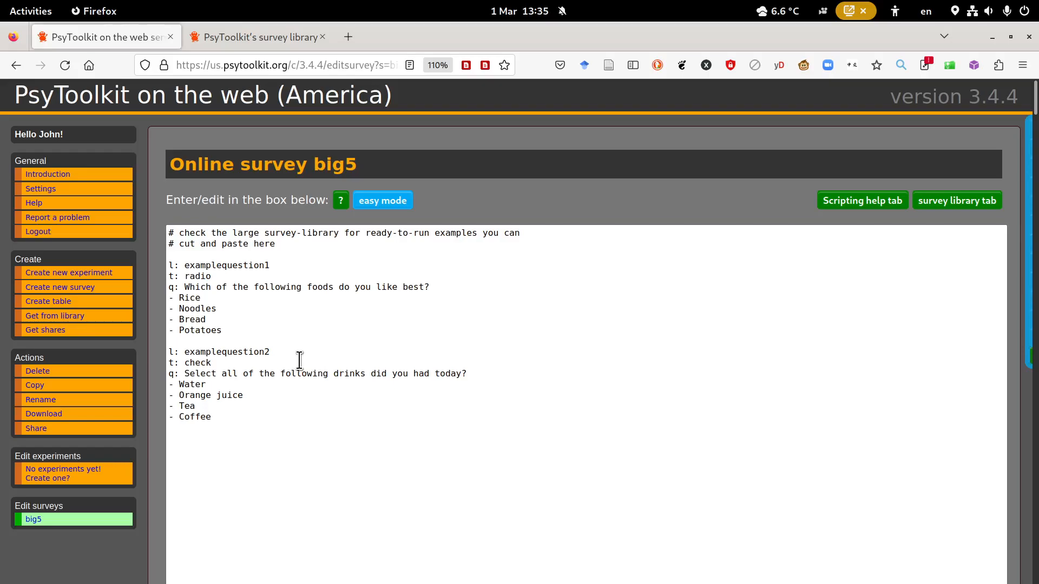
{"action": "mouse_move", "coordinate": [442, 318]}
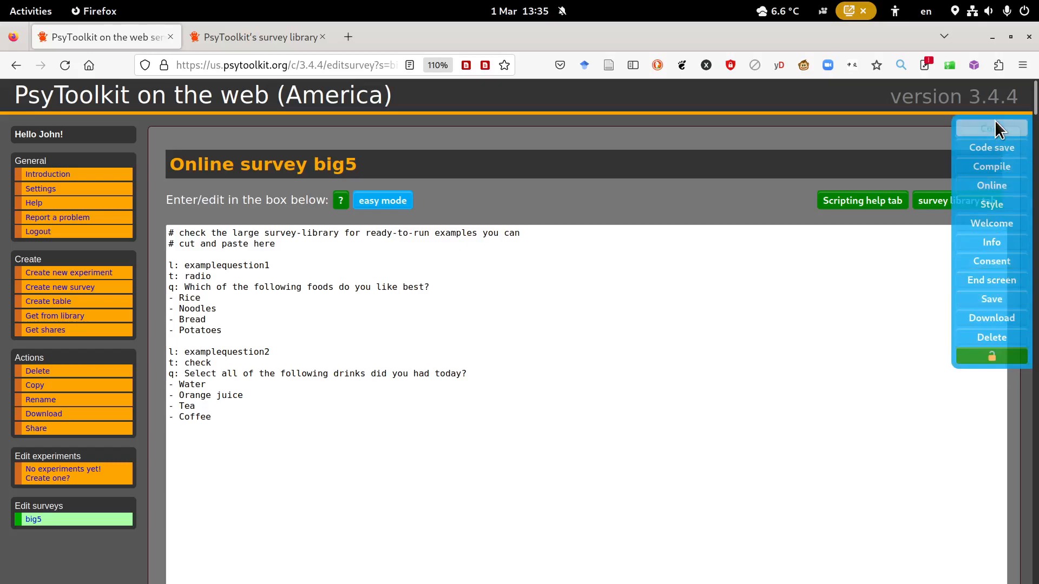
{"action": "mouse_move", "coordinate": [1006, 296]}
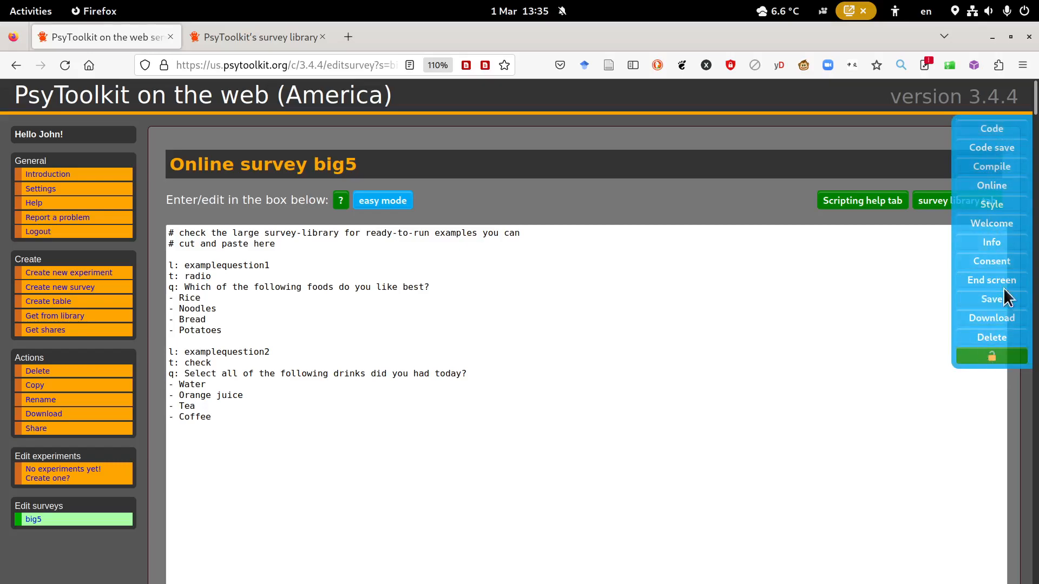
{"action": "mouse_move", "coordinate": [991, 185]}
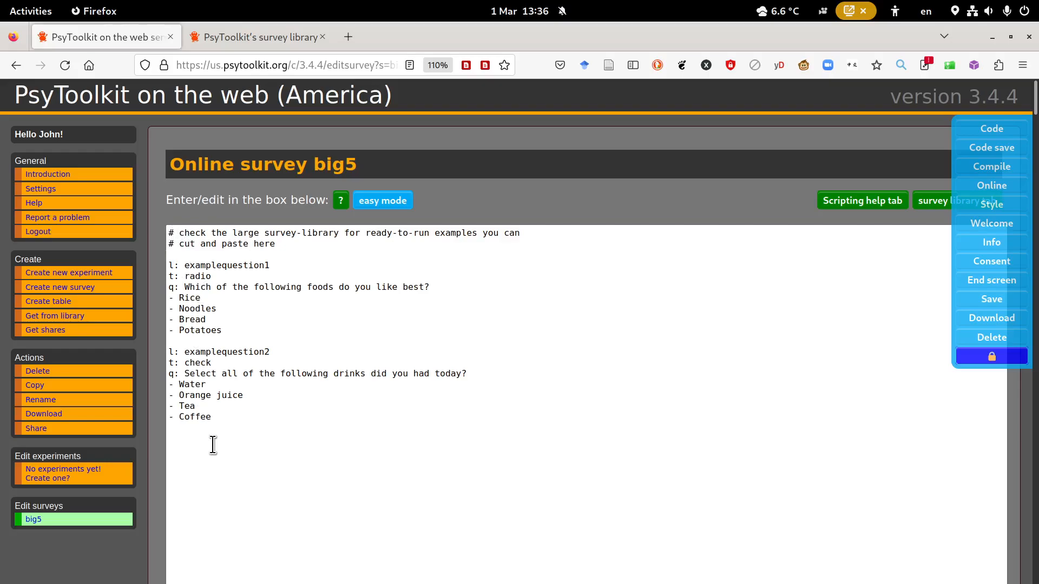
- Replace the example script with 'l: age', 't: textline', 'q: How old are you?'
{"action": "key", "text": "ctrl+a"}
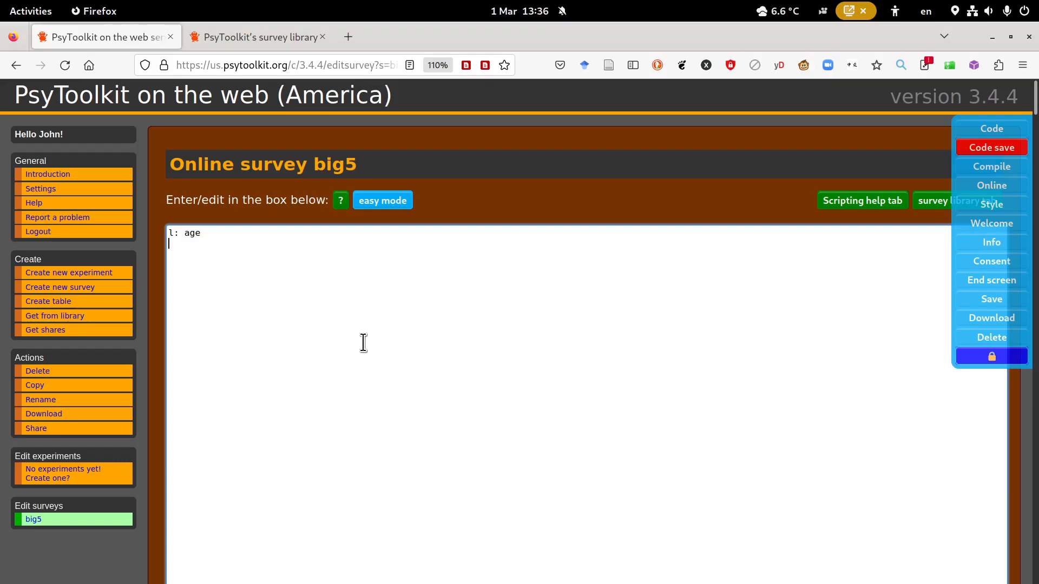
{"action": "type", "text": "t: text"}
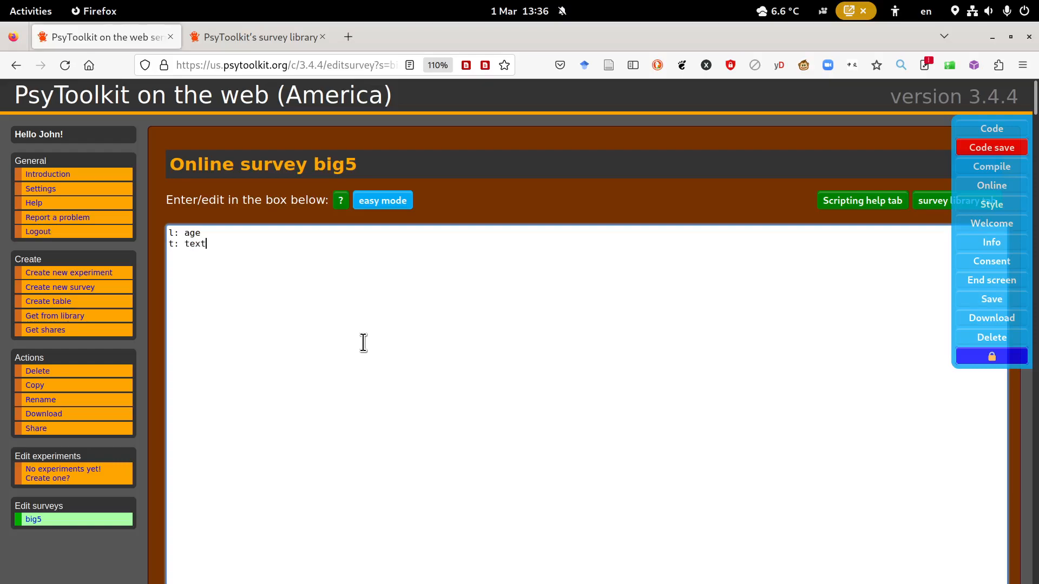
{"action": "type", "text": "line"}
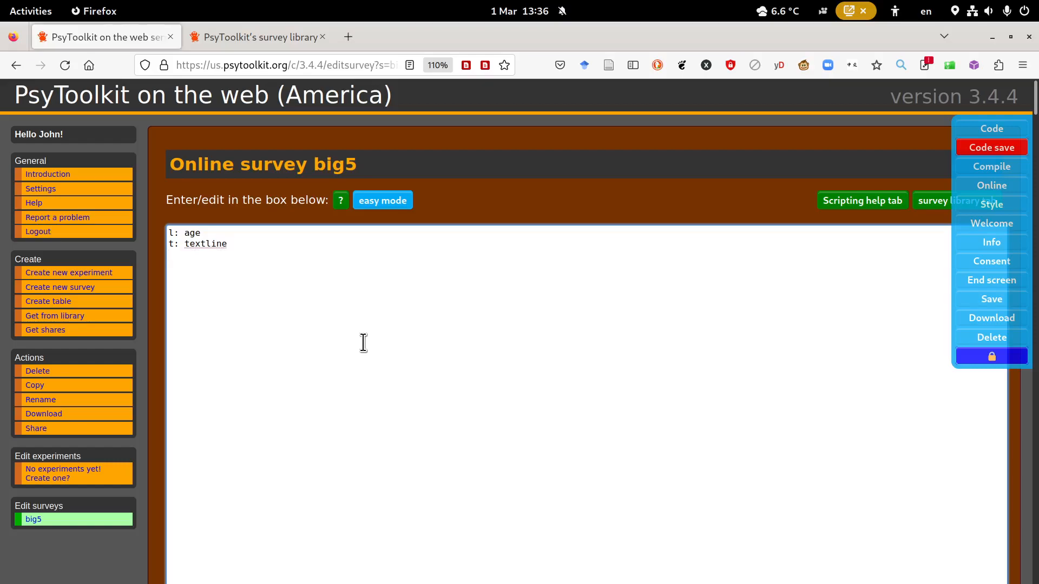
{"action": "type", "text": "q: How old a"}
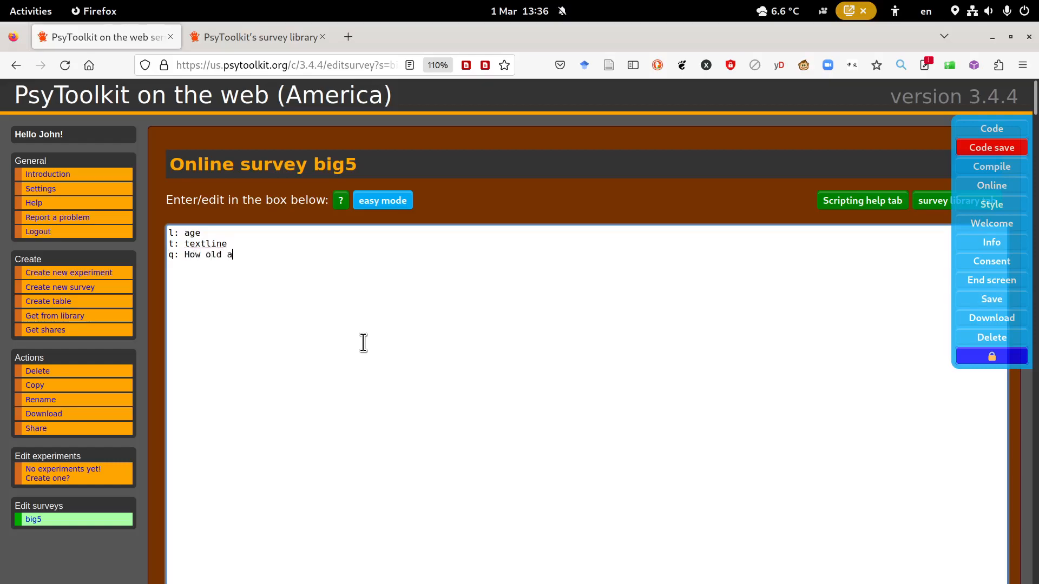
{"action": "type", "text": "re you?"}
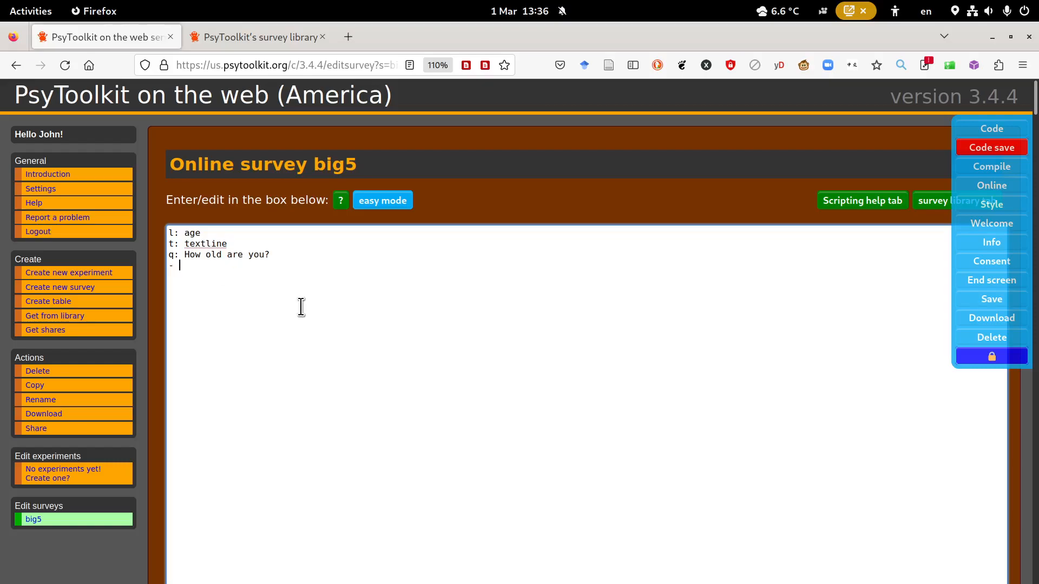
{"action": "key", "text": "BackSpace"}
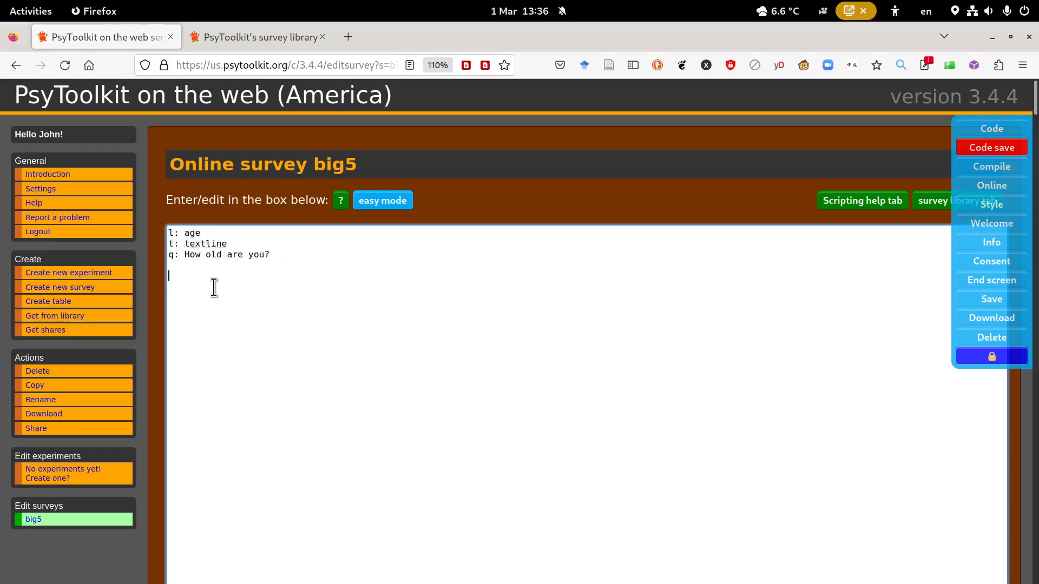
{"action": "mouse_move", "coordinate": [455, 355]}
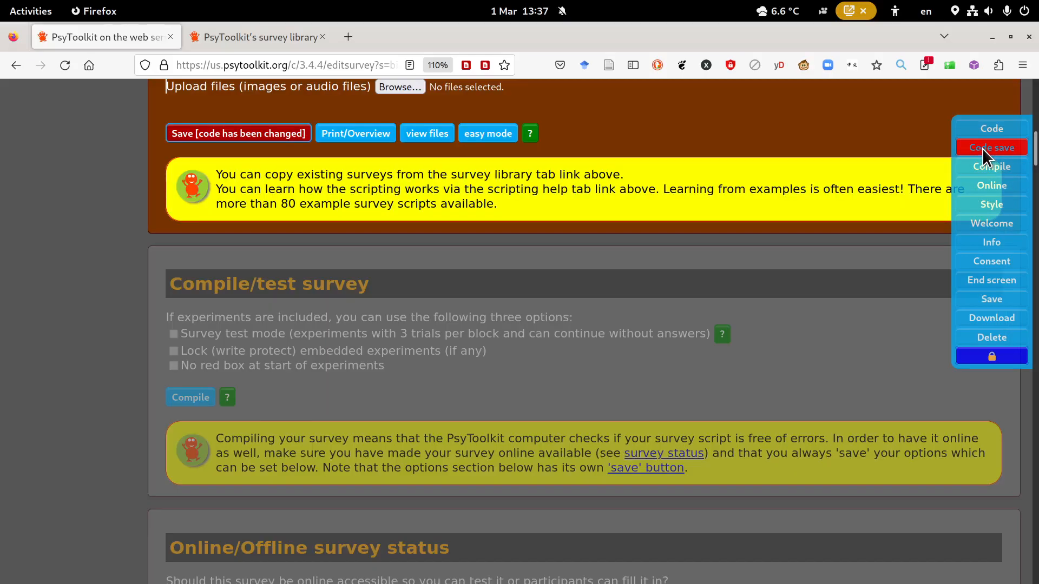
- Save the age-question script and compile it until it reports success
{"action": "left_click", "coordinate": [238, 133]}
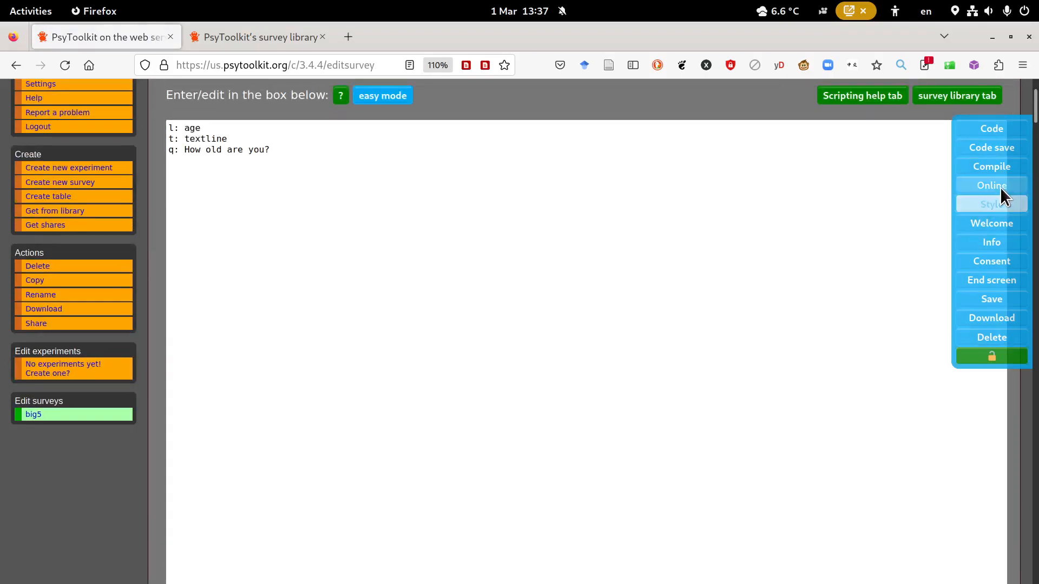
{"action": "scroll", "scroll_direction": "down", "scroll_amount": 3}
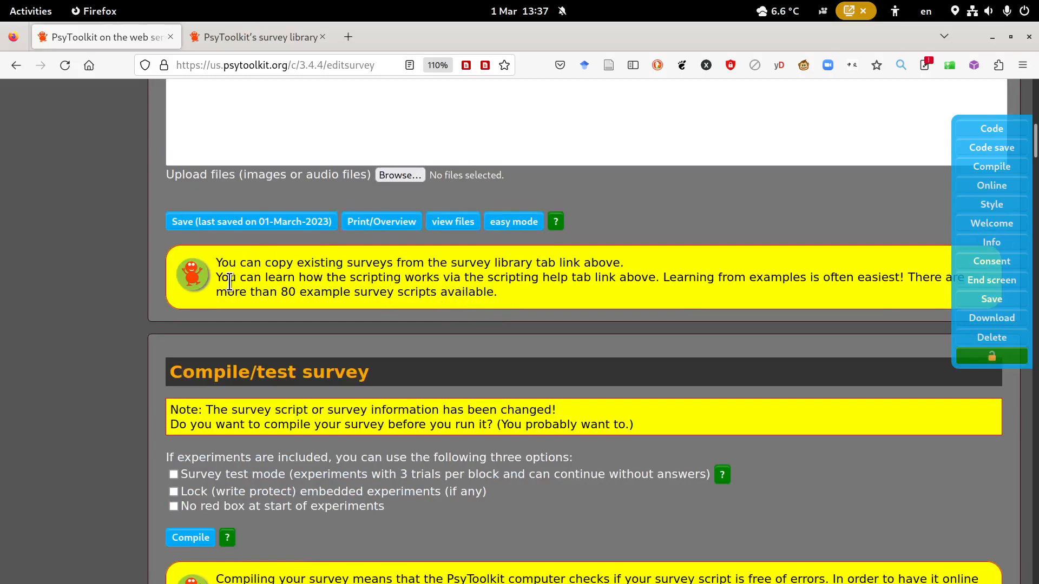
{"action": "left_click", "coordinate": [189, 537]}
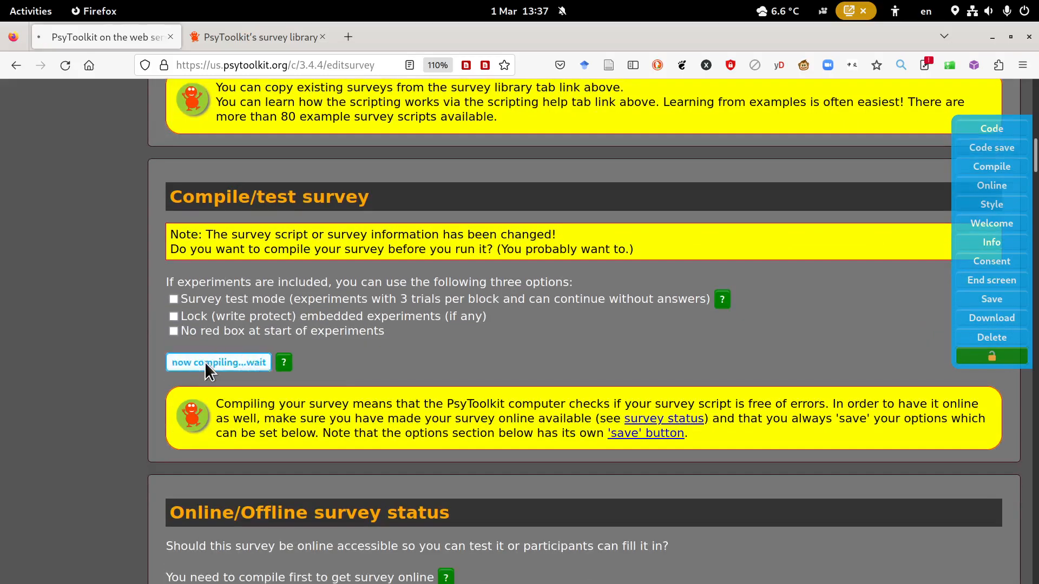
{"action": "left_click", "coordinate": [217, 362]}
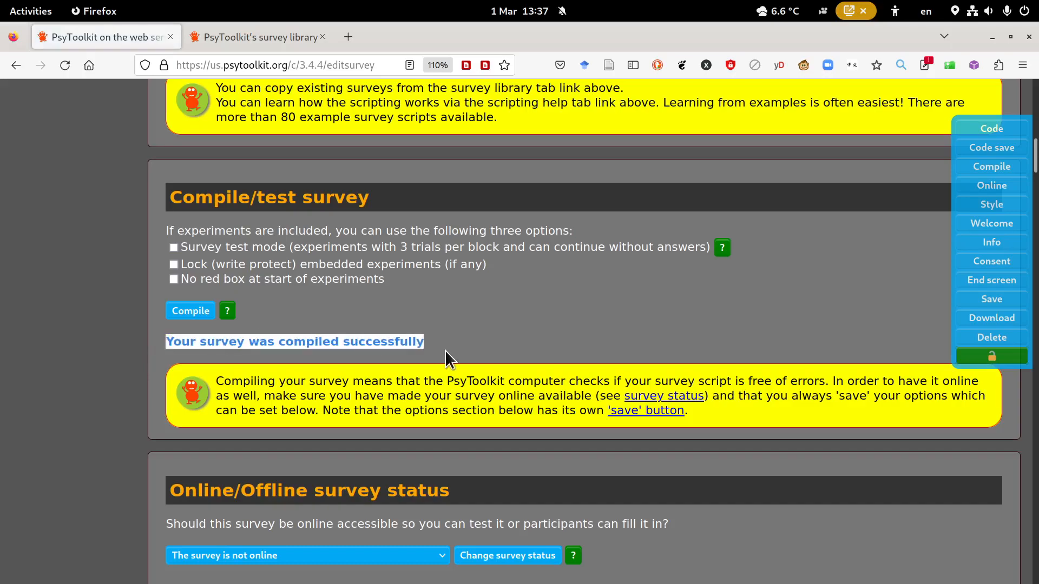
{"action": "scroll", "scroll_direction": "down", "scroll_amount": 3}
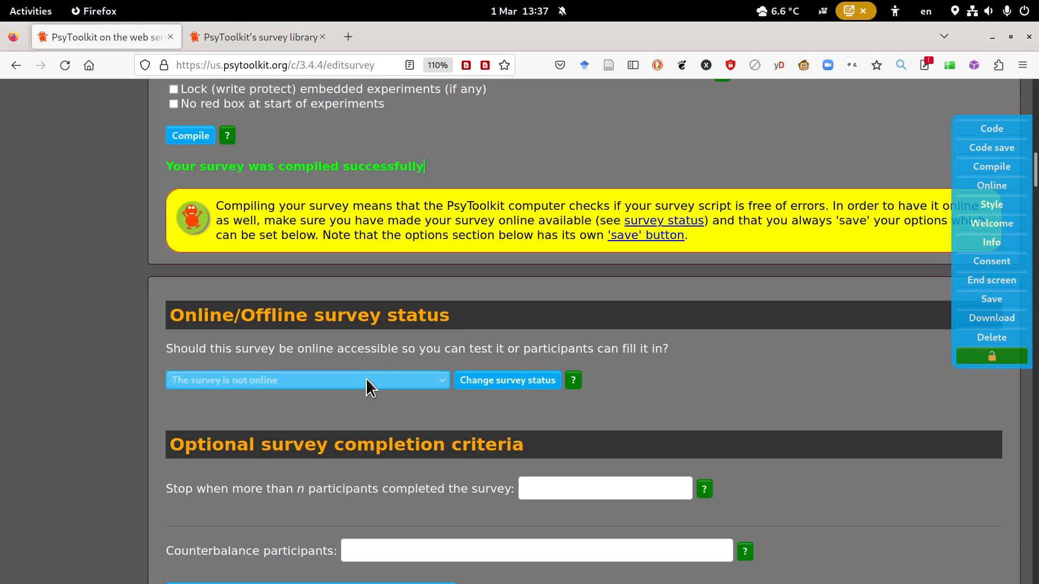
- Set status to 'online, still designing', then generate and close the survey's QR code
{"action": "left_click", "coordinate": [307, 380]}
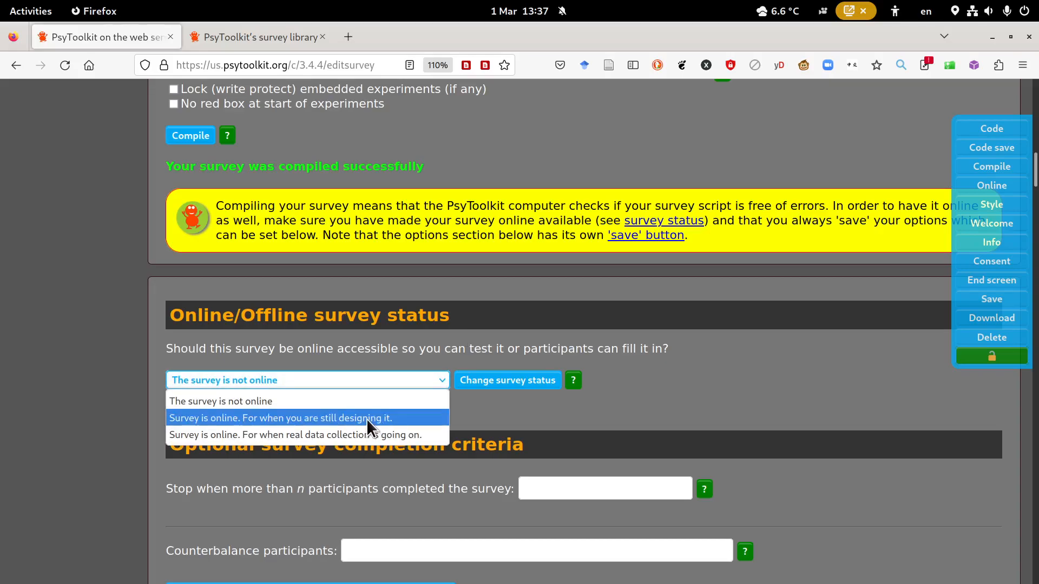
{"action": "left_click", "coordinate": [279, 418]}
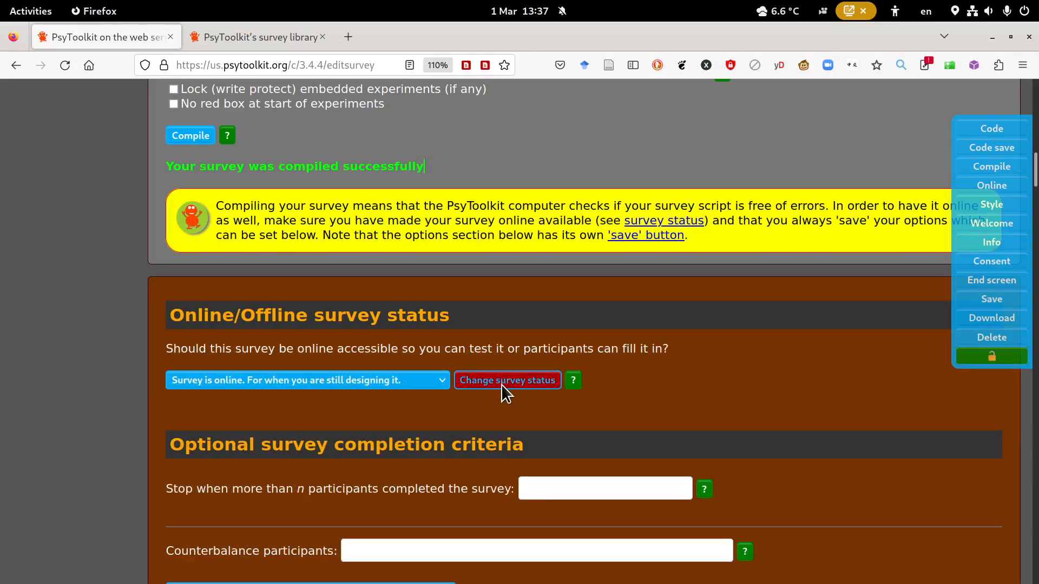
{"action": "left_click", "coordinate": [506, 379]}
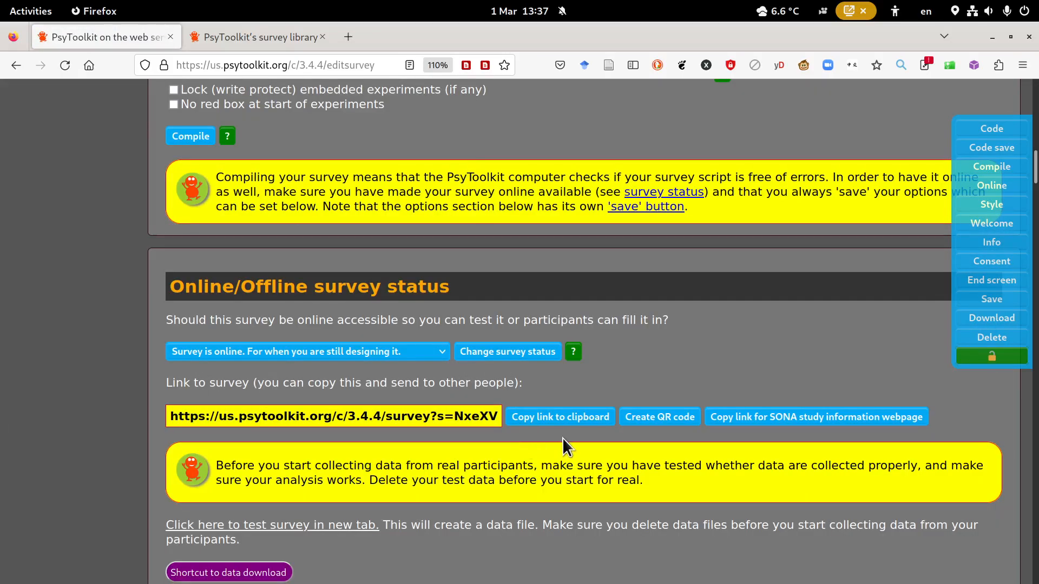
{"action": "mouse_move", "coordinate": [646, 440]}
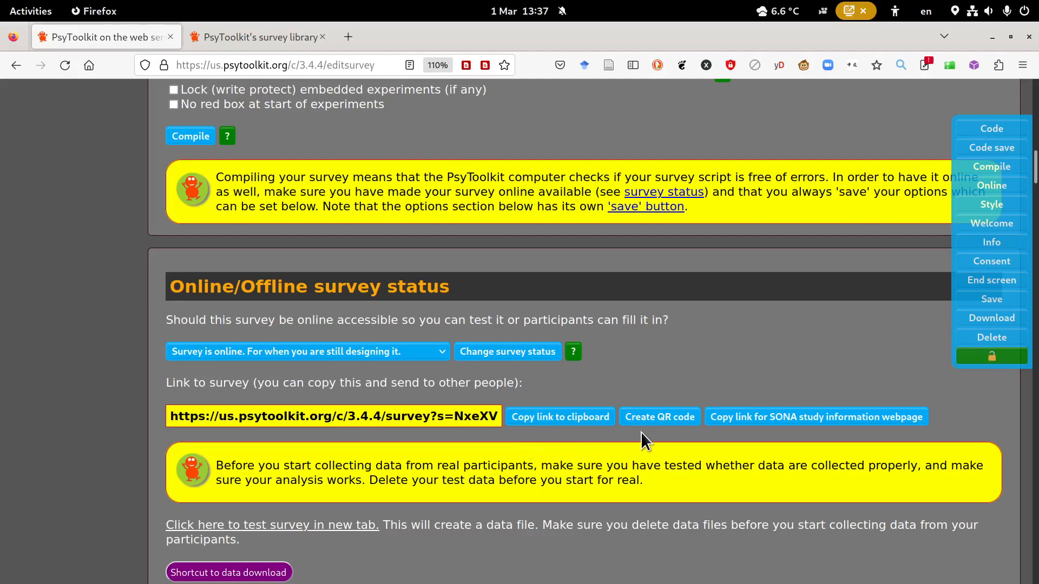
{"action": "mouse_move", "coordinate": [658, 416]}
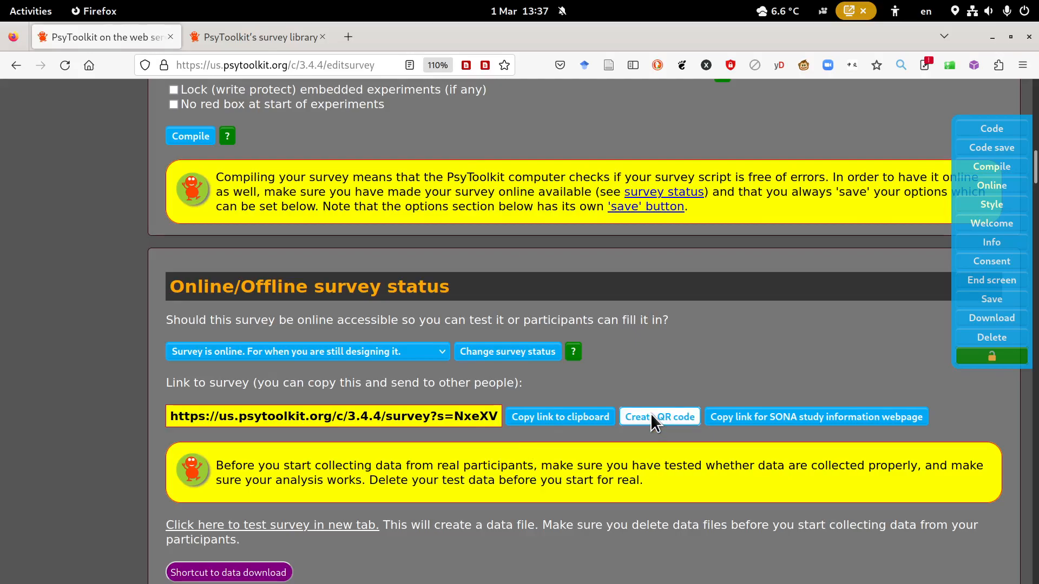
{"action": "left_click", "coordinate": [659, 416]}
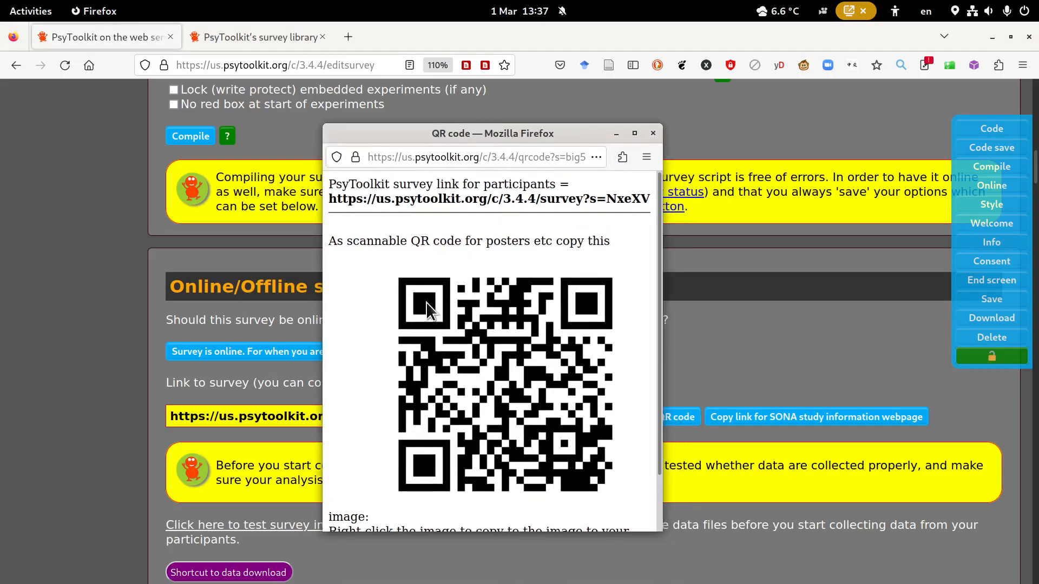
{"action": "mouse_move", "coordinate": [497, 354]}
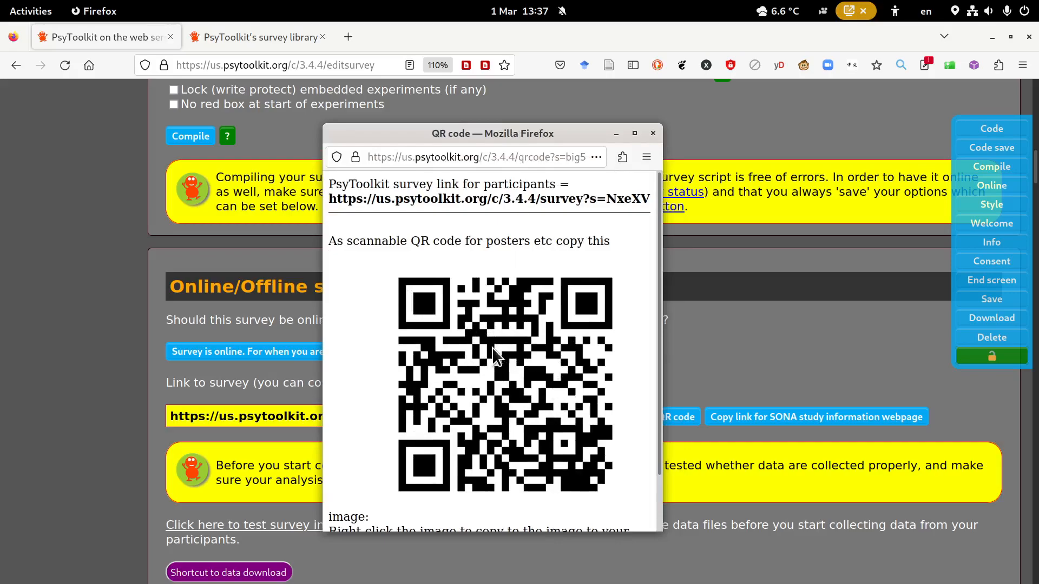
{"action": "mouse_move", "coordinate": [553, 546]}
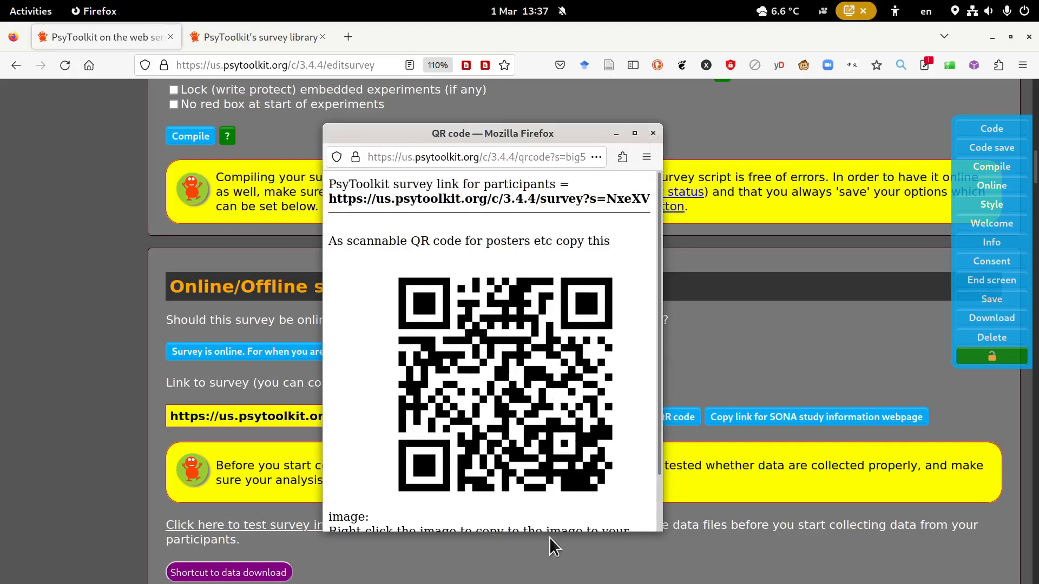
{"action": "left_click", "coordinate": [652, 133]}
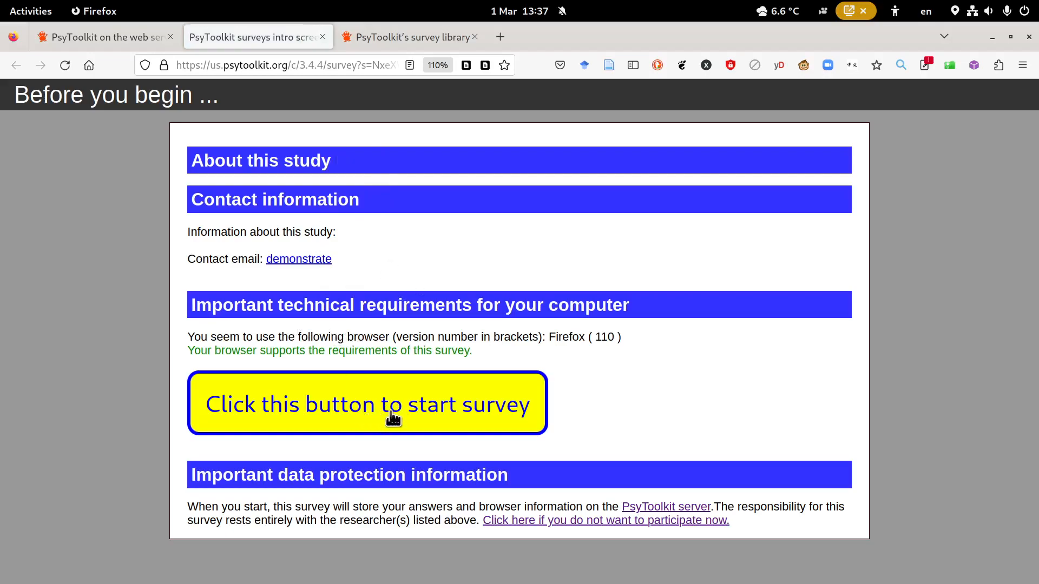
{"action": "mouse_move", "coordinate": [174, 142]}
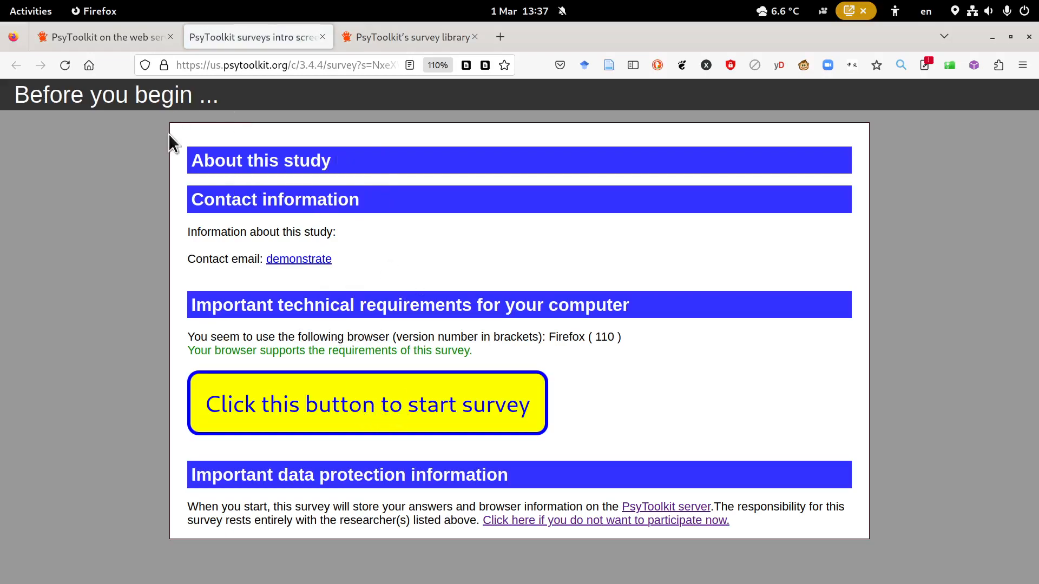
{"action": "mouse_move", "coordinate": [153, 470]}
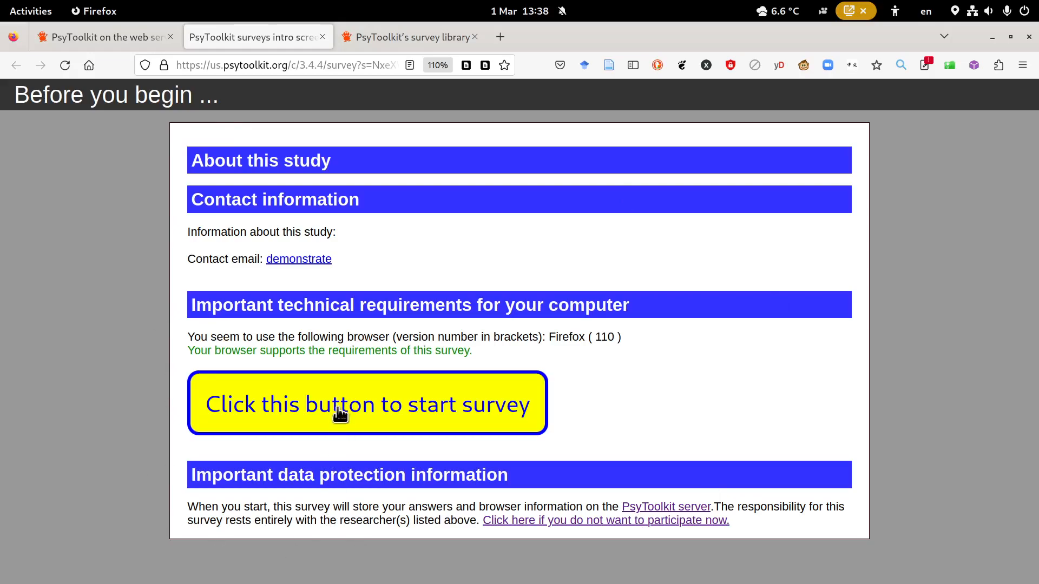
- Start the live test survey and submit 18 as the age answer
{"action": "left_click", "coordinate": [367, 403]}
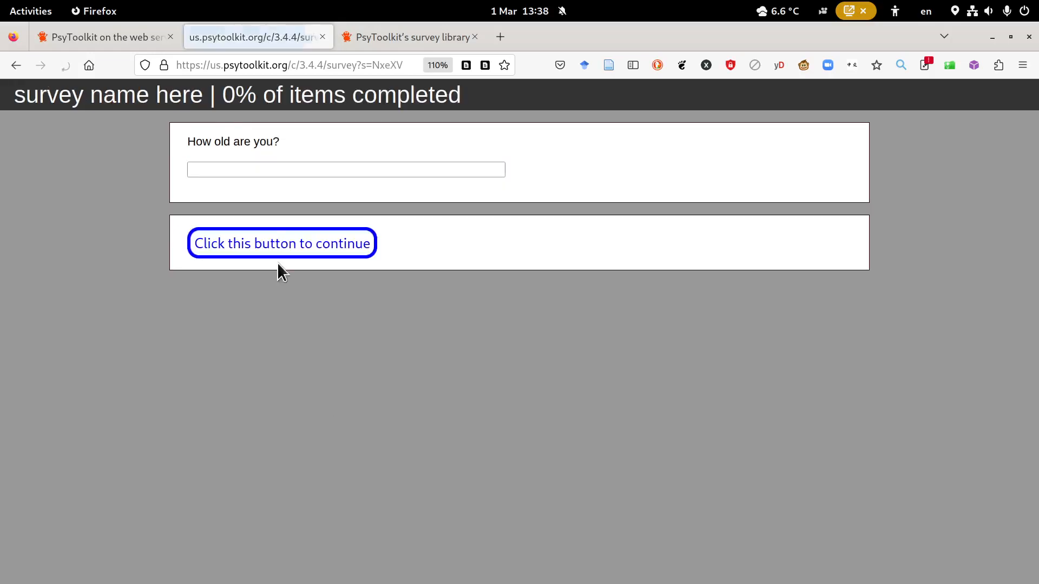
{"action": "left_click", "coordinate": [346, 169]}
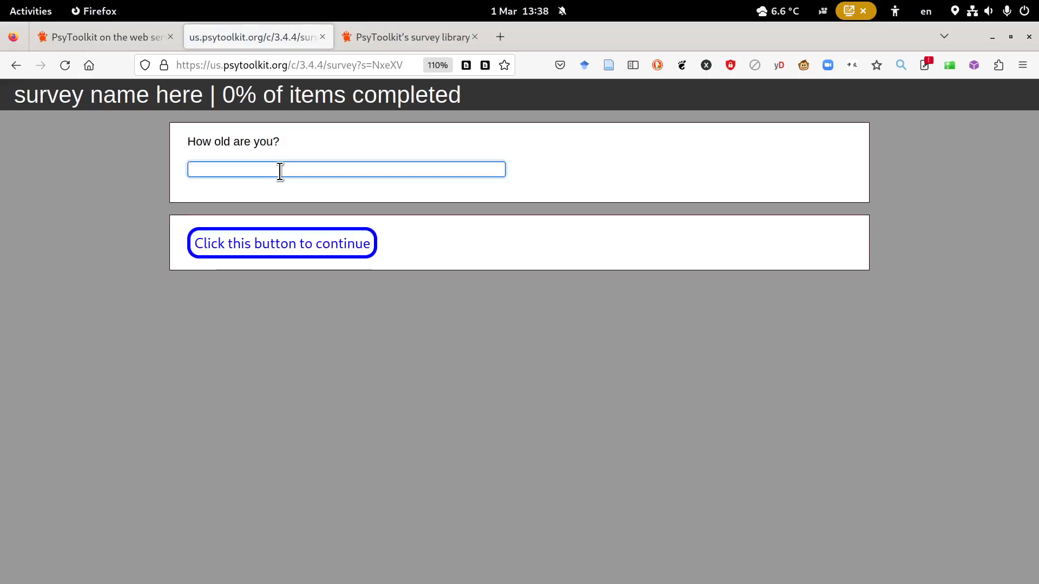
{"action": "type", "text": "18"}
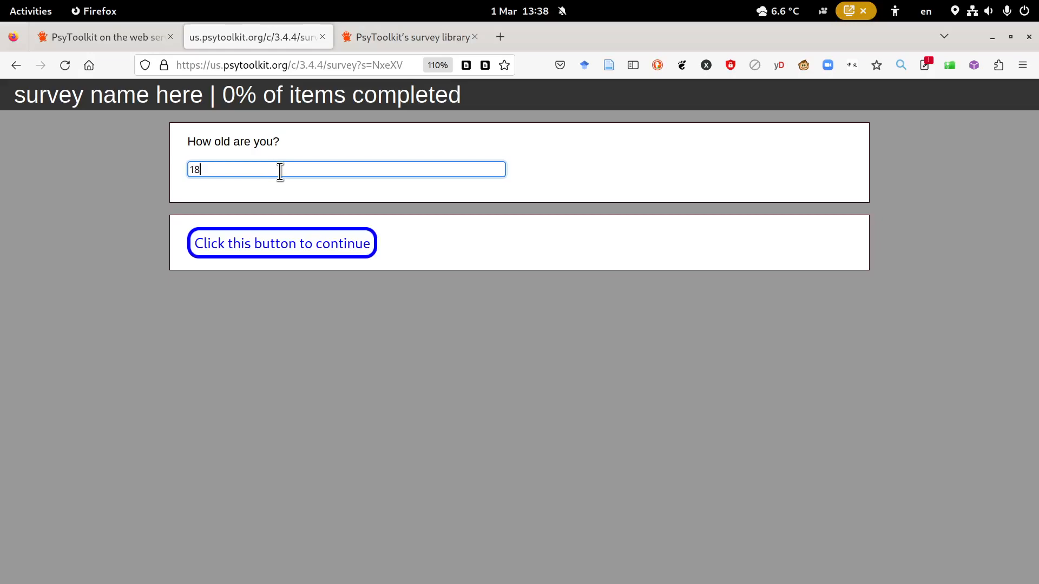
{"action": "left_click", "coordinate": [280, 243]}
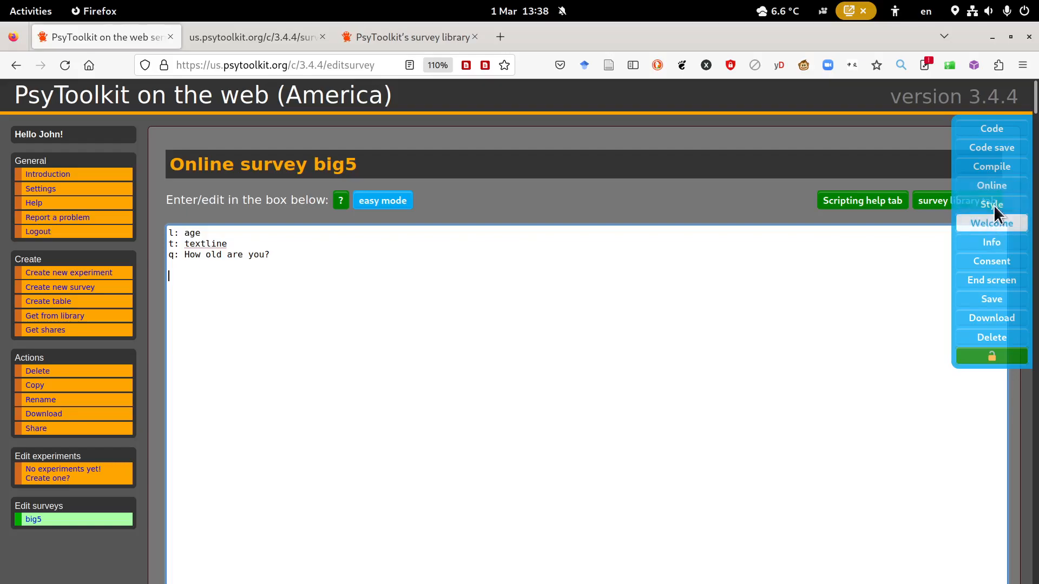
- Read the participant-limit help under Online settings, then go back to survey options
{"action": "left_click", "coordinate": [991, 185]}
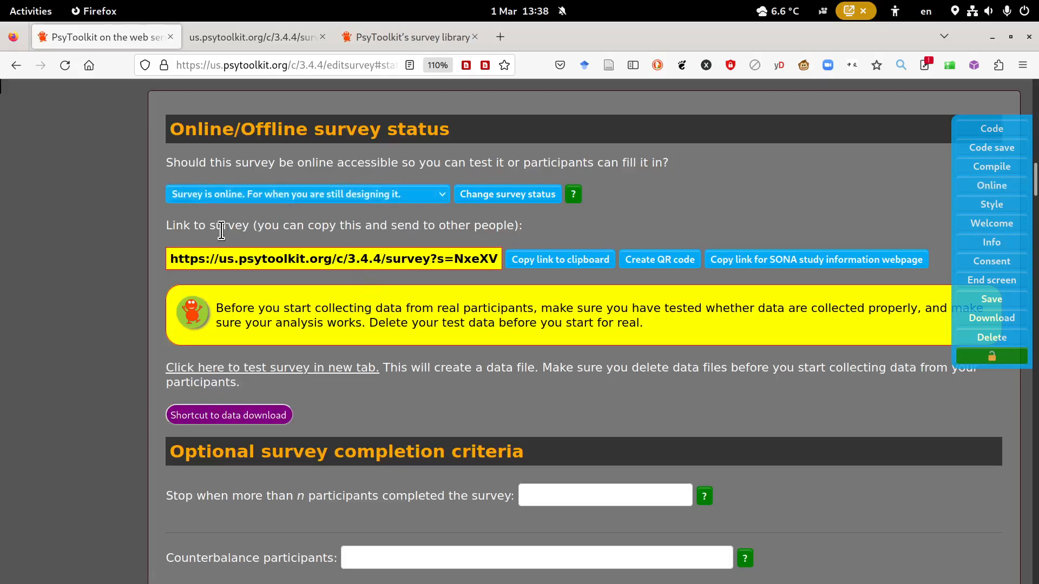
{"action": "mouse_move", "coordinate": [422, 250]}
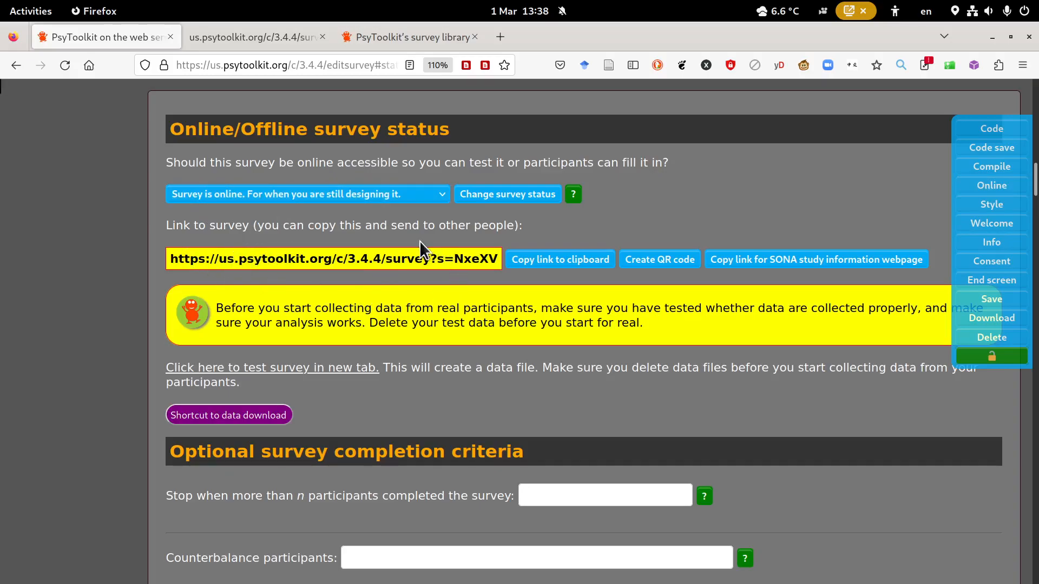
{"action": "scroll", "scroll_direction": "down", "scroll_amount": 3}
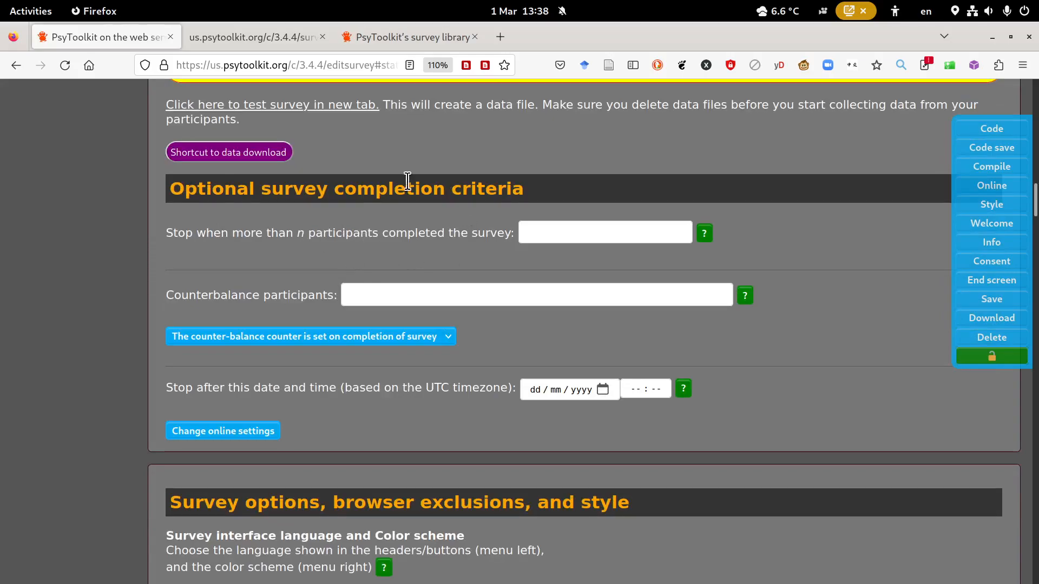
{"action": "mouse_move", "coordinate": [705, 233]}
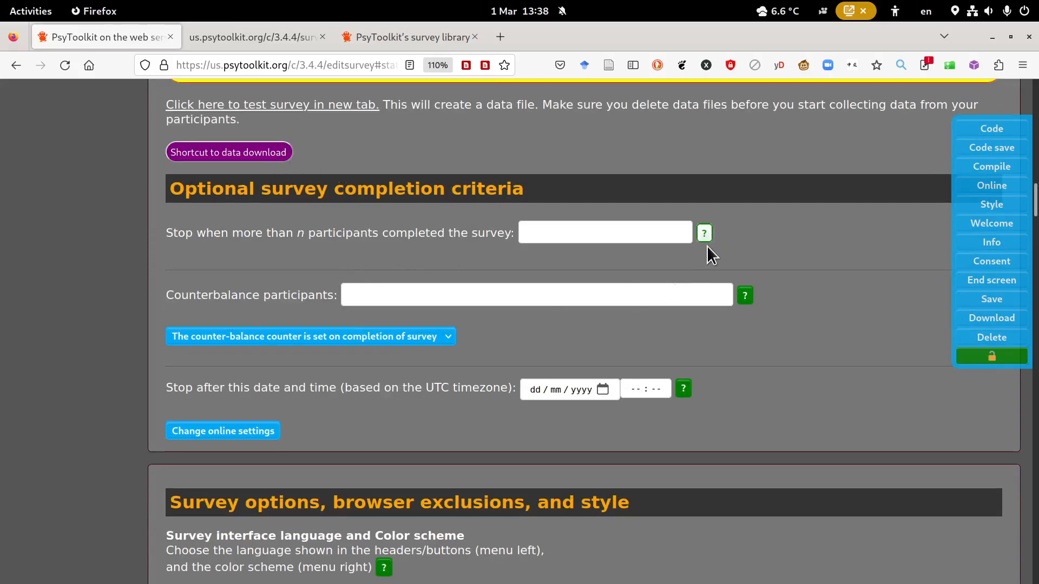
{"action": "mouse_move", "coordinate": [708, 244]}
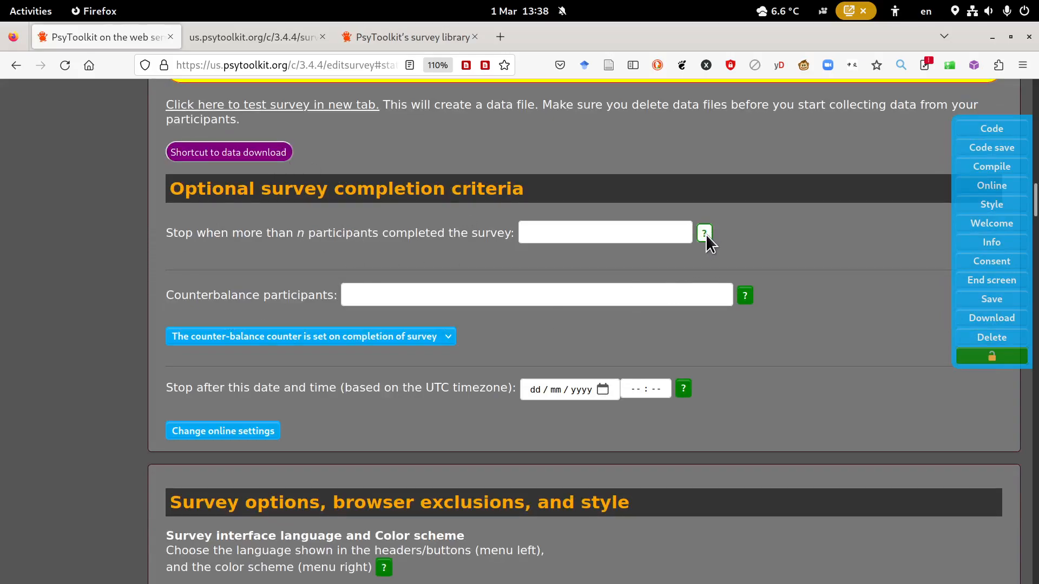
{"action": "left_click", "coordinate": [703, 232]}
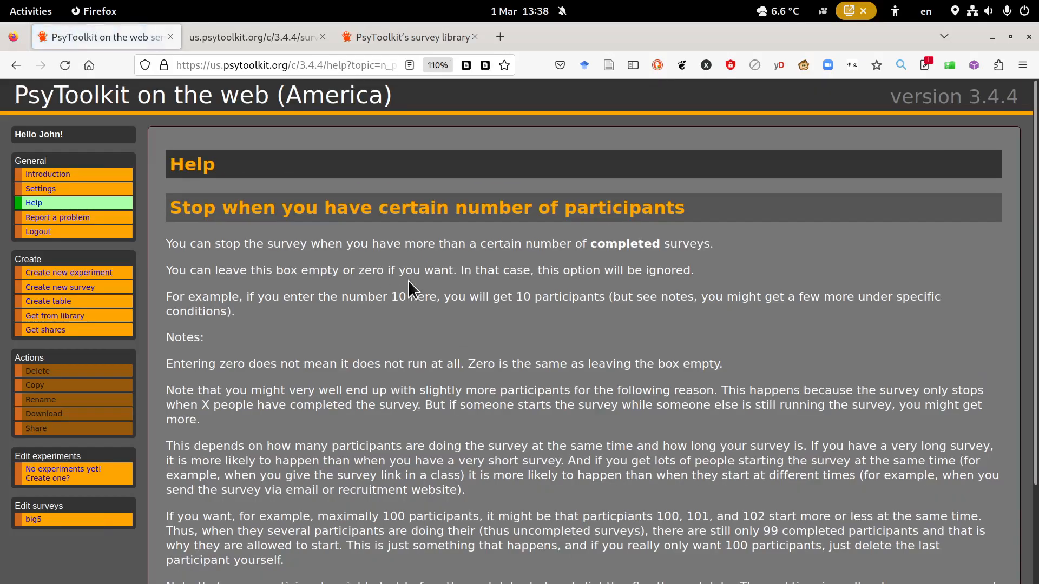
{"action": "scroll", "scroll_direction": "down", "scroll_amount": 3}
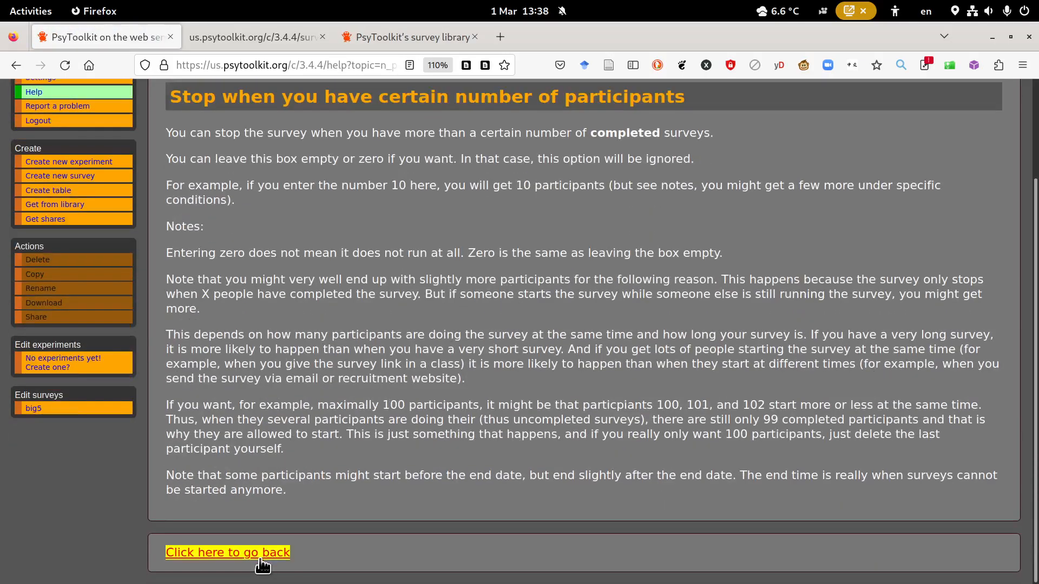
{"action": "left_click", "coordinate": [228, 551]}
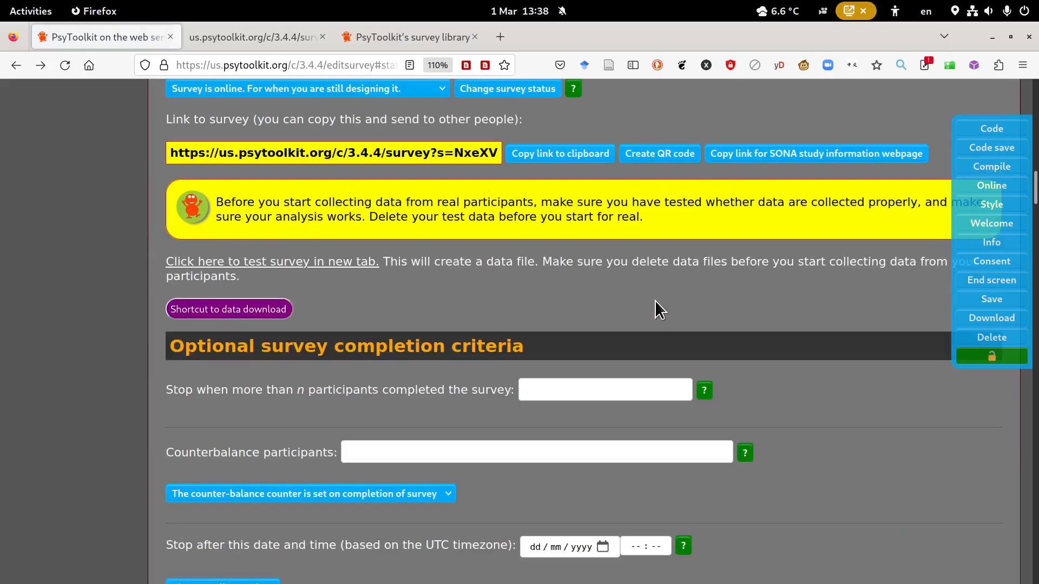
{"action": "scroll", "scroll_direction": "down", "scroll_amount": 3}
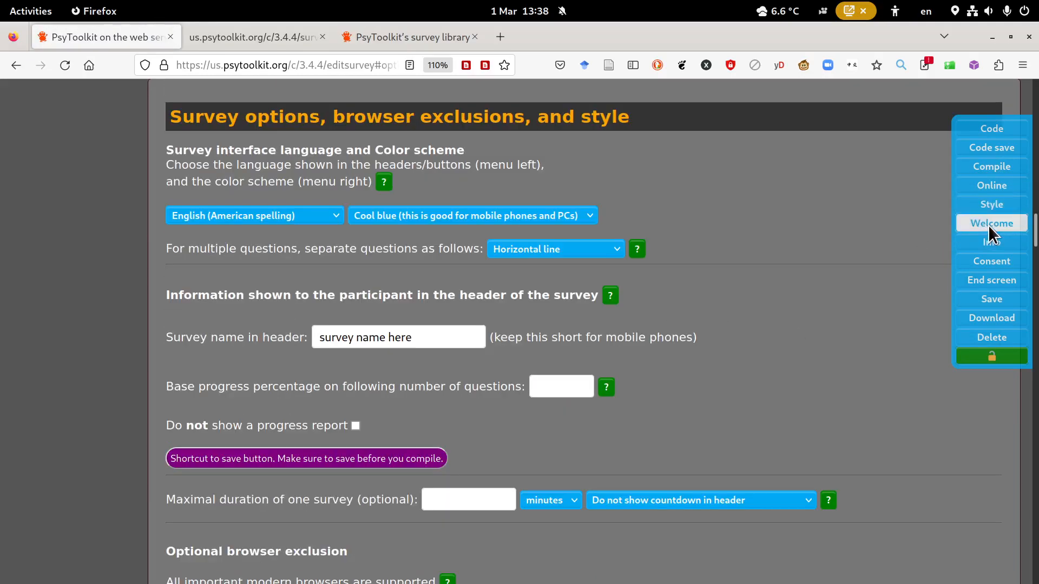
- Browse welcome and About sections, save the end-screen settings, and return to Code
{"action": "left_click", "coordinate": [991, 223]}
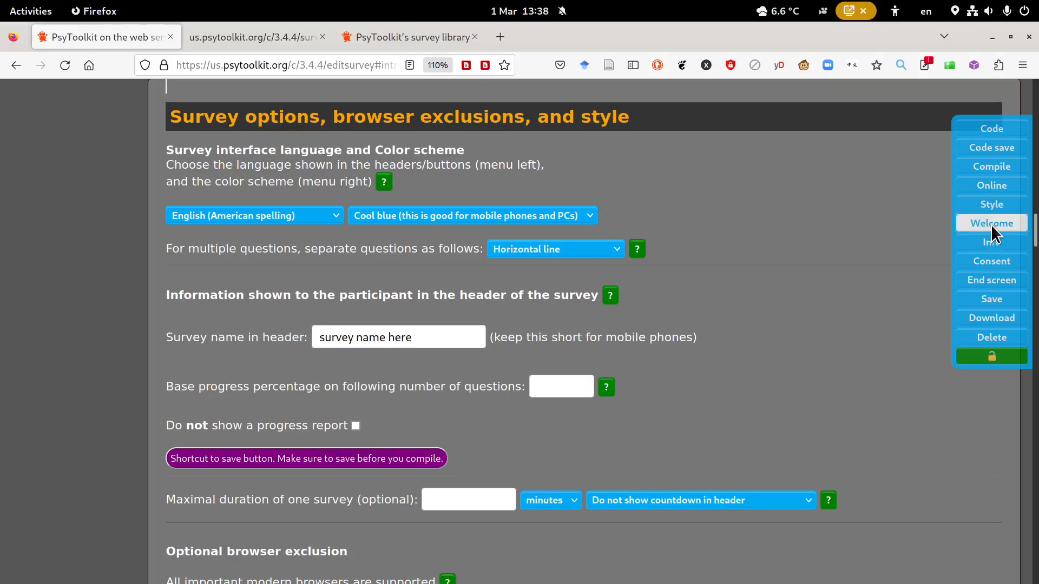
{"action": "left_click", "coordinate": [991, 242]}
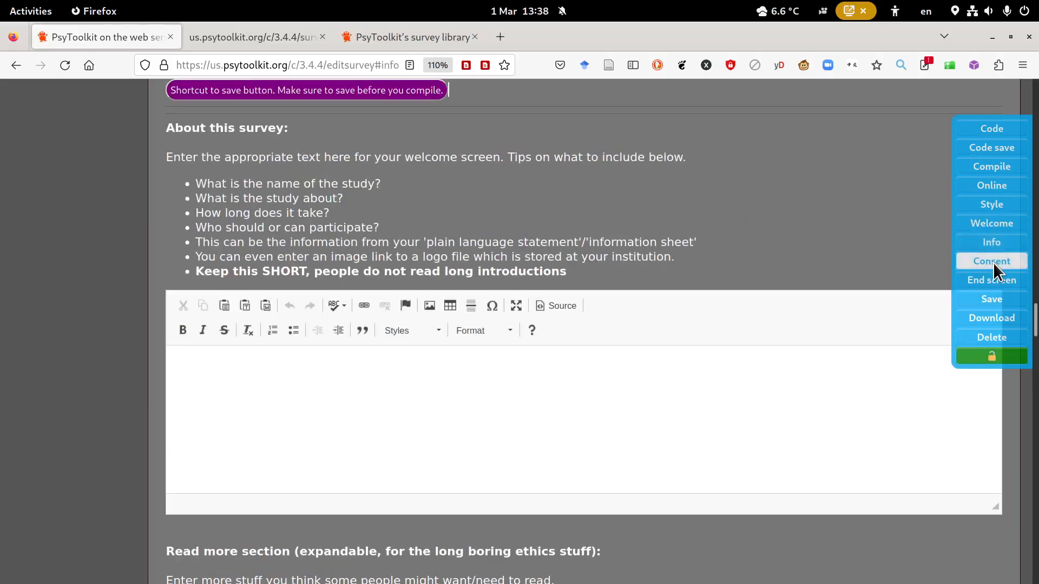
{"action": "left_click", "coordinate": [991, 279]}
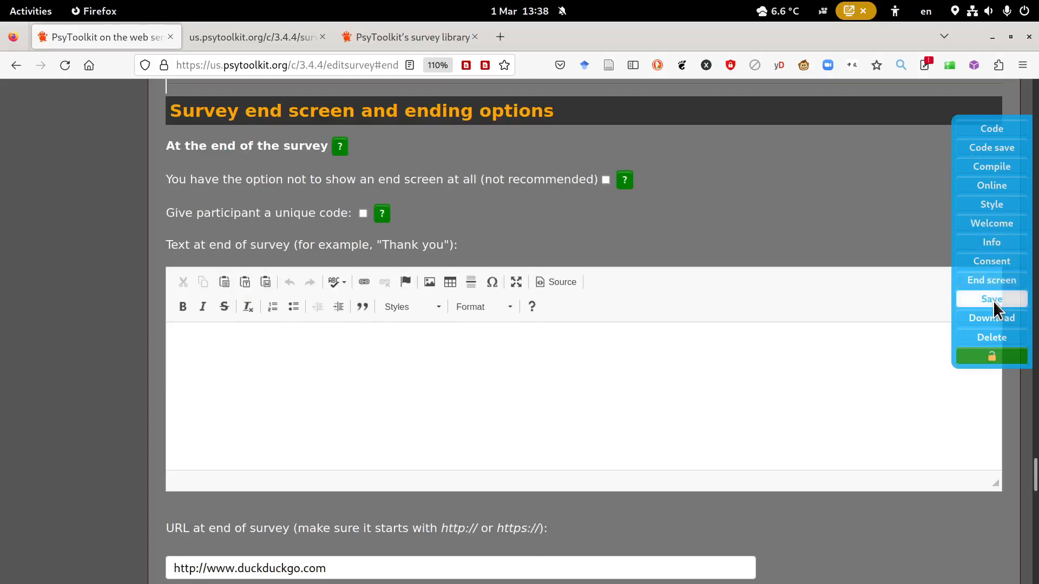
{"action": "left_click", "coordinate": [991, 299]}
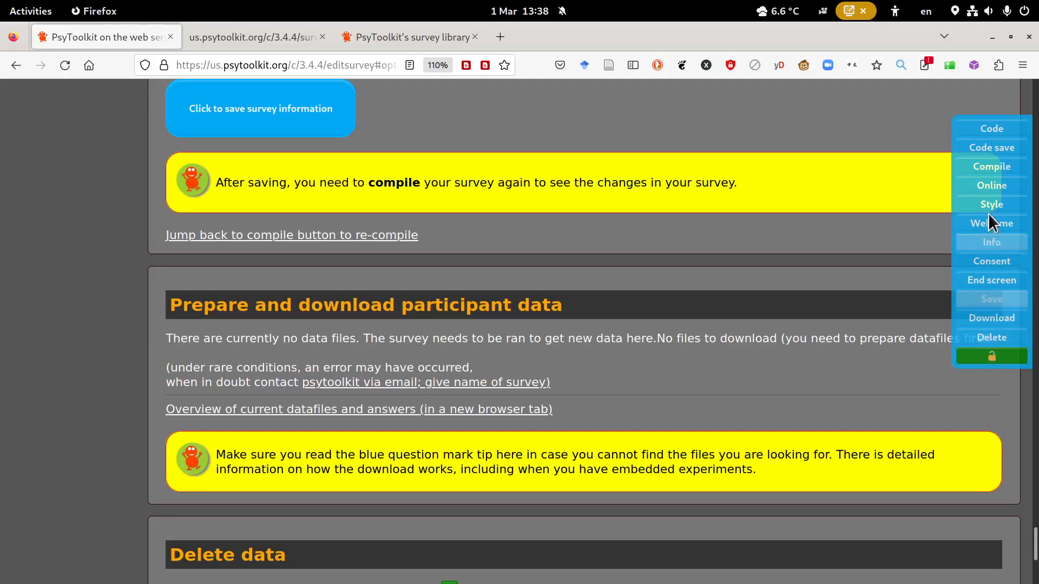
{"action": "left_click", "coordinate": [991, 127]}
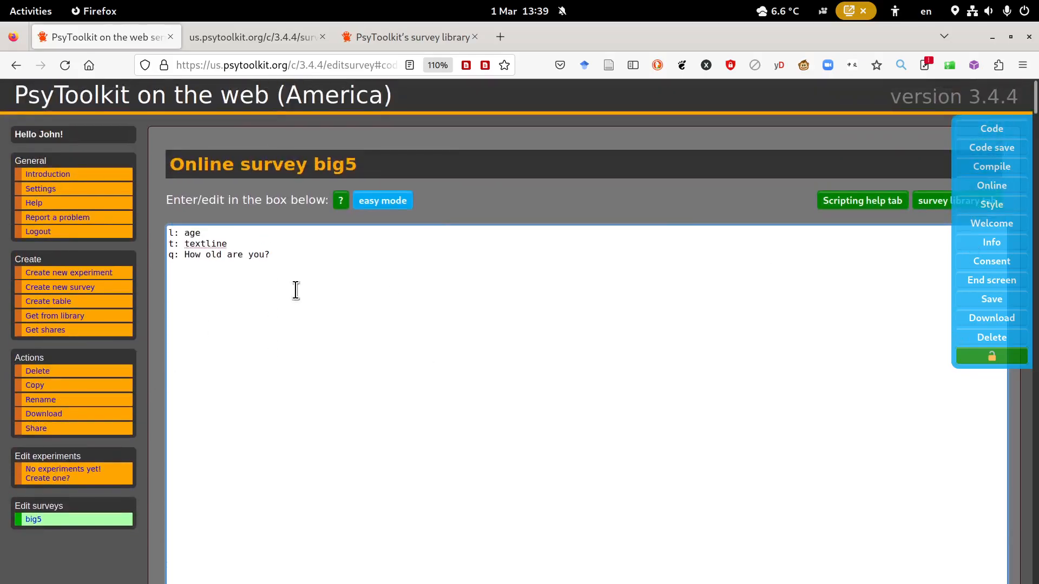
{"action": "mouse_move", "coordinate": [267, 325]}
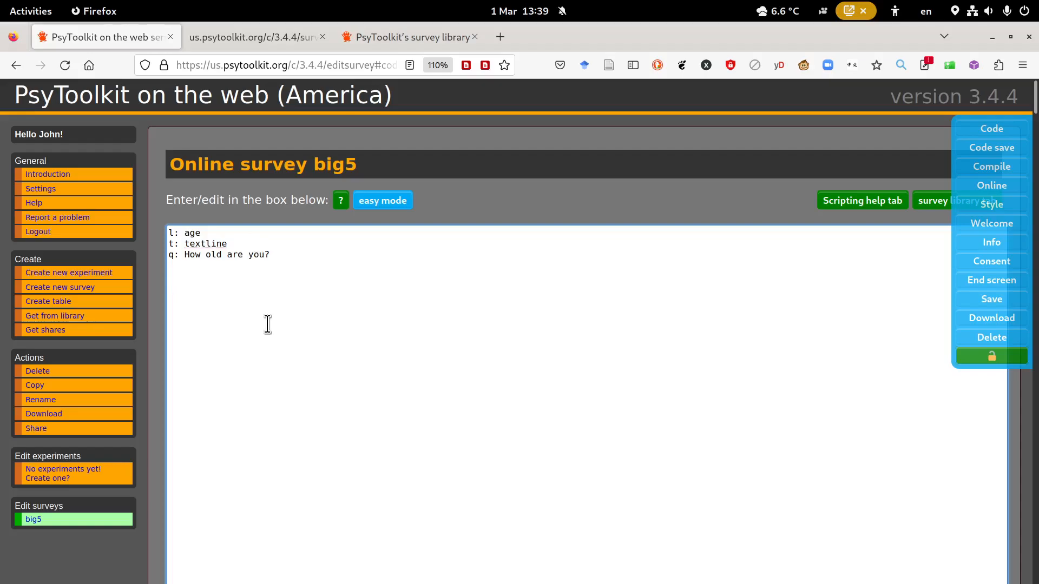
{"action": "mouse_move", "coordinate": [369, 44]}
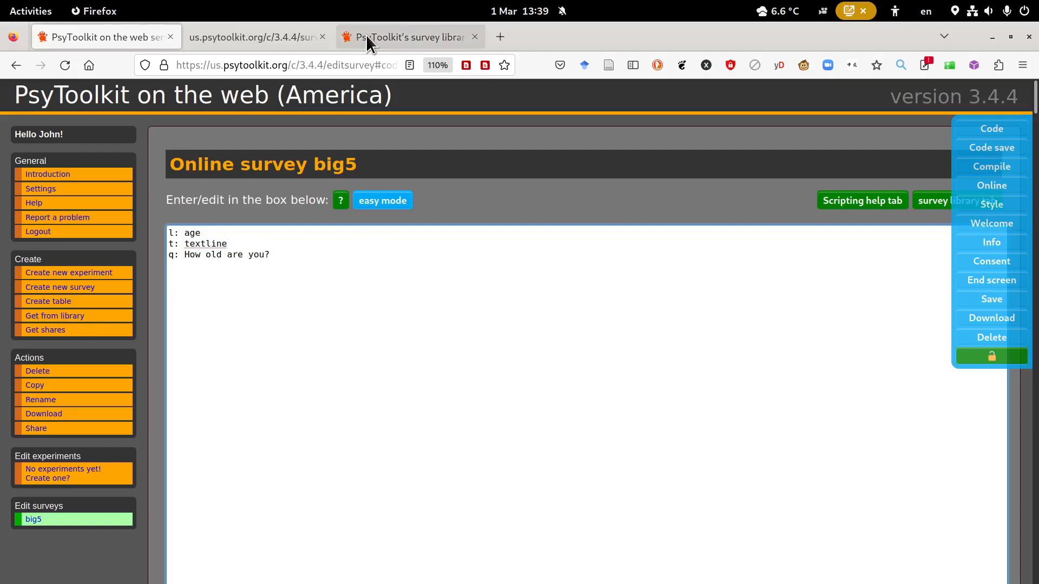
- Open the Adults library's TIPI/BIG5 page and select its complete survey code block
{"action": "left_click", "coordinate": [409, 37]}
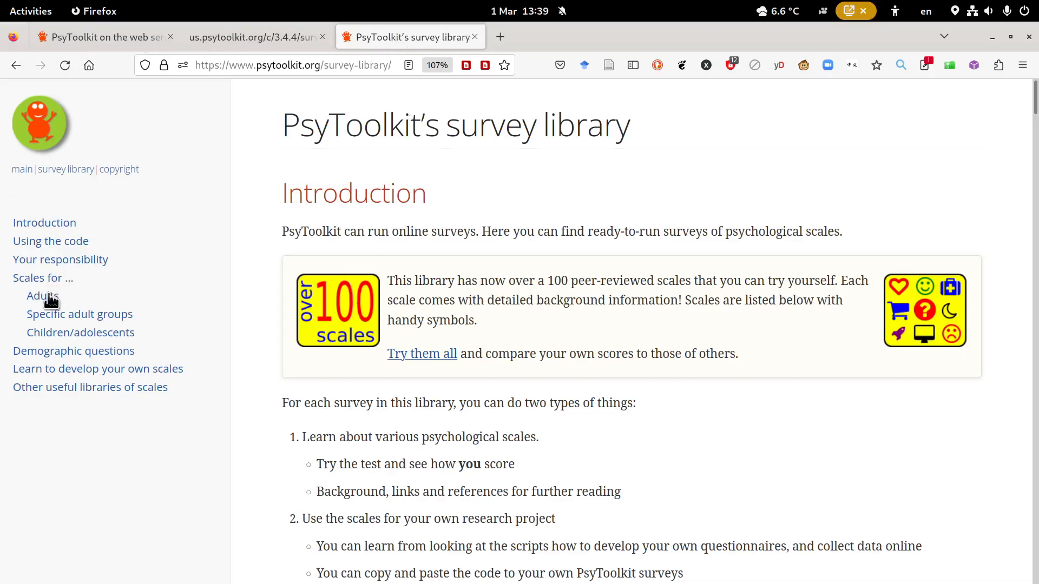
{"action": "left_click", "coordinate": [42, 296]}
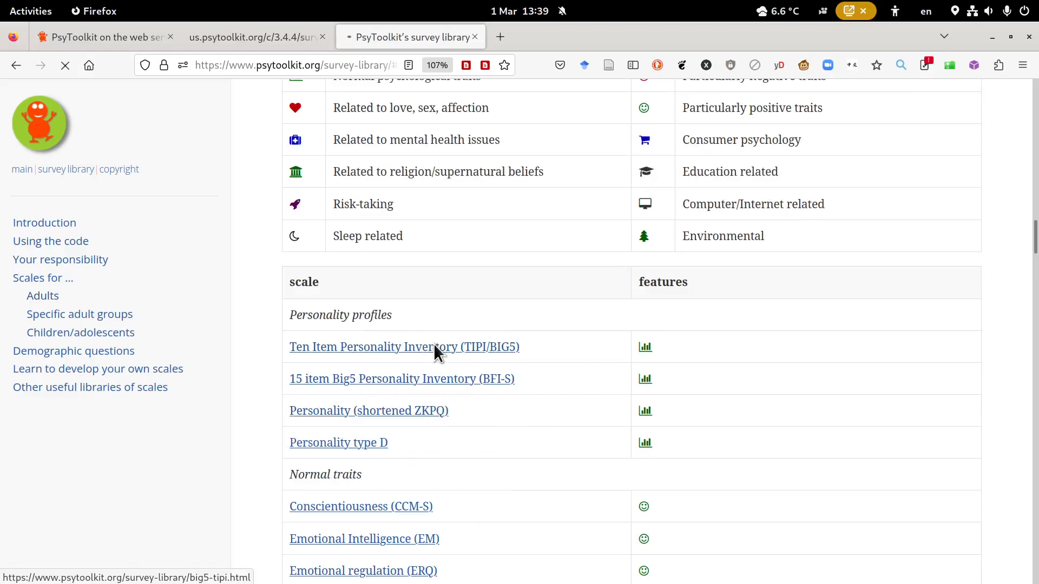
{"action": "left_click", "coordinate": [404, 346]}
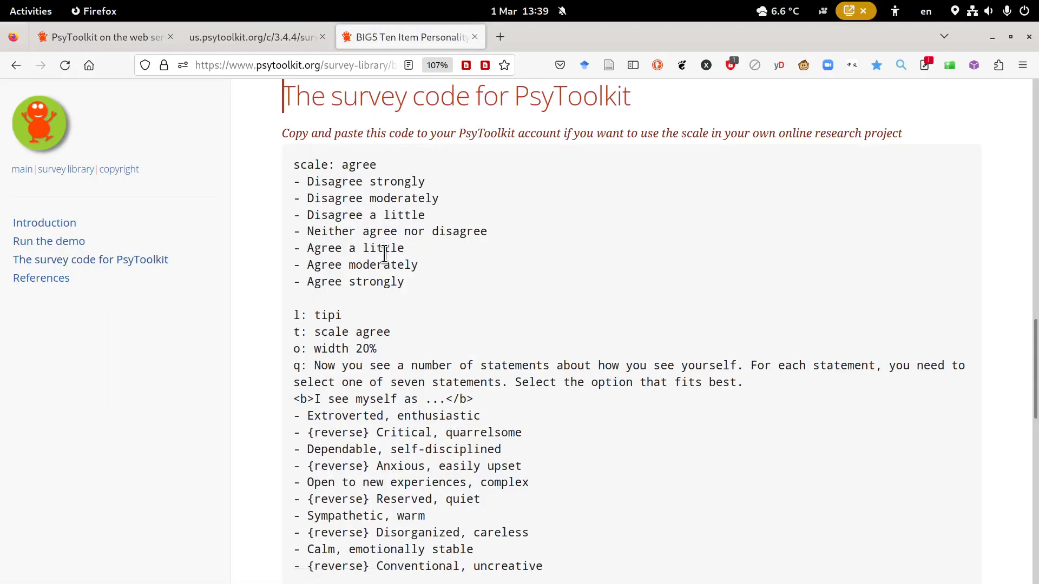
{"action": "left_click_drag", "start_coordinate": [294, 165], "coordinate": [442, 532]}
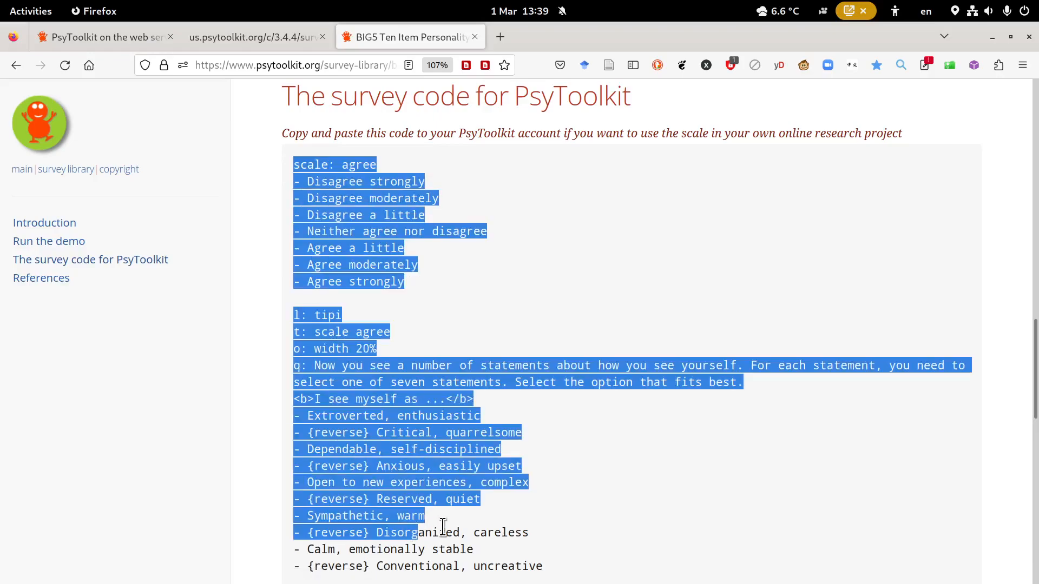
{"action": "scroll", "scroll_direction": "down", "scroll_amount": 3}
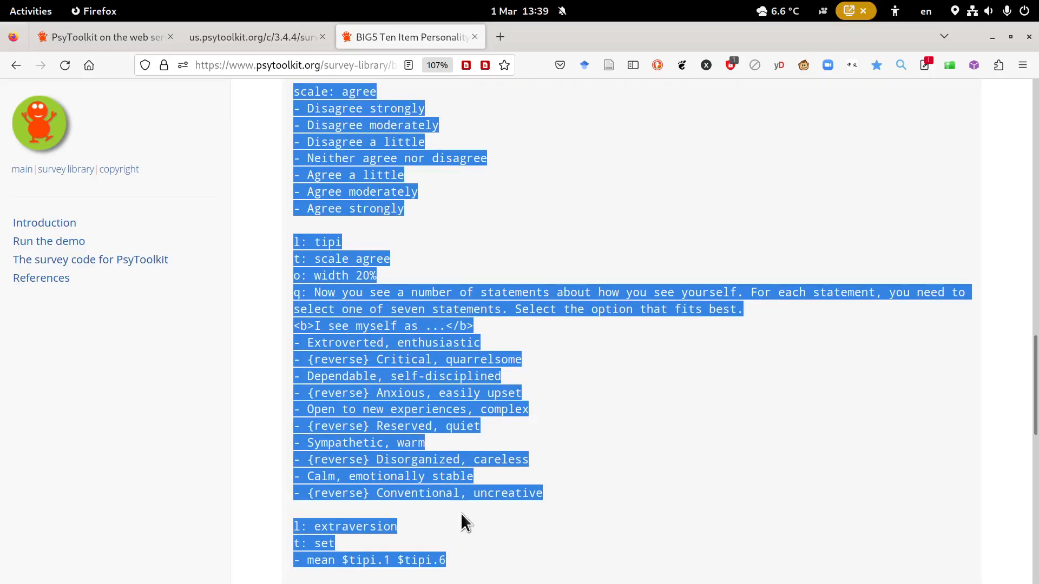
{"action": "scroll", "scroll_direction": "down", "scroll_amount": 3}
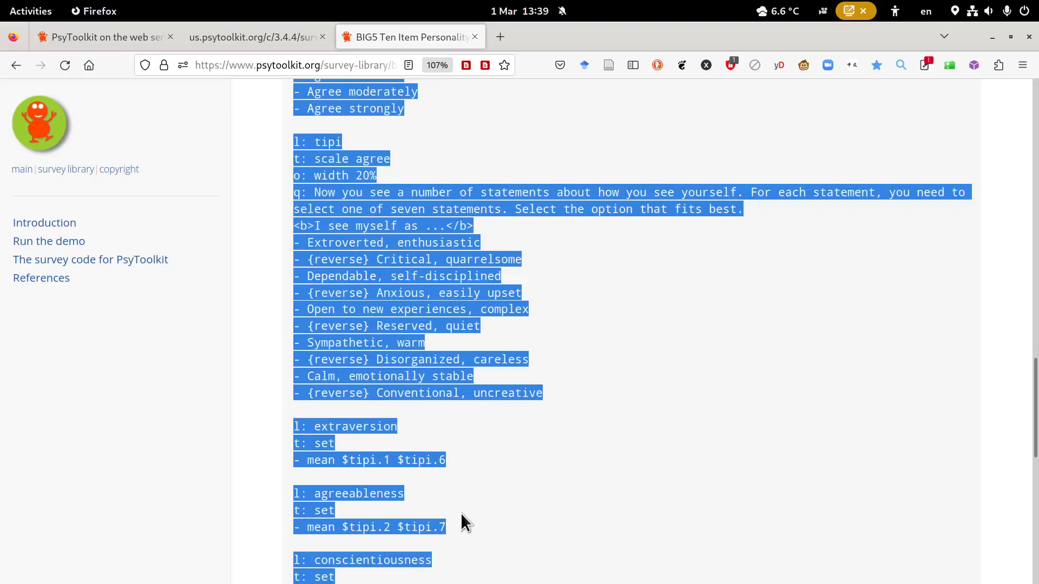
{"action": "scroll", "scroll_direction": "down", "scroll_amount": 3}
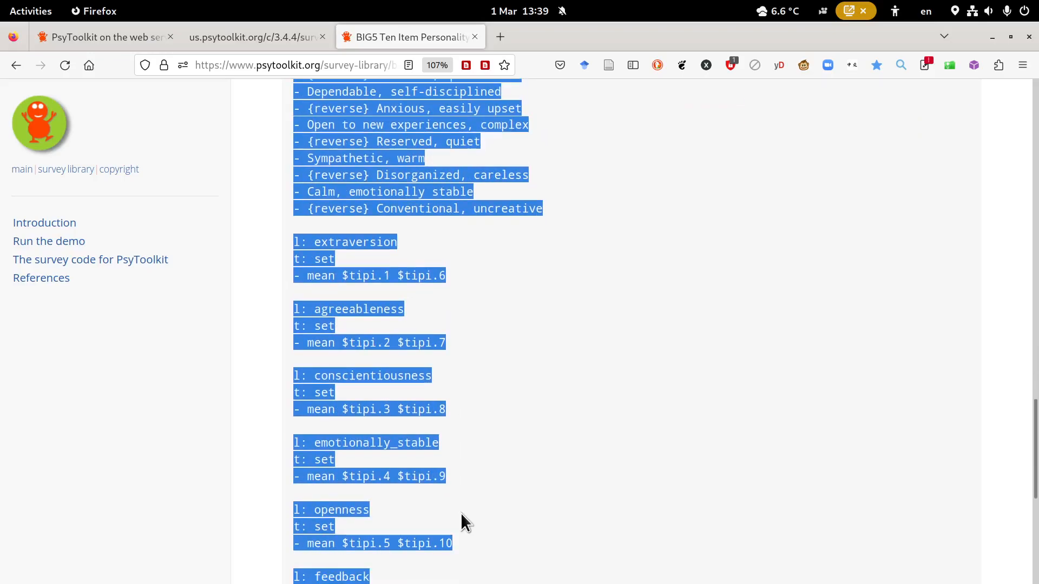
{"action": "scroll", "scroll_direction": "down", "scroll_amount": 3}
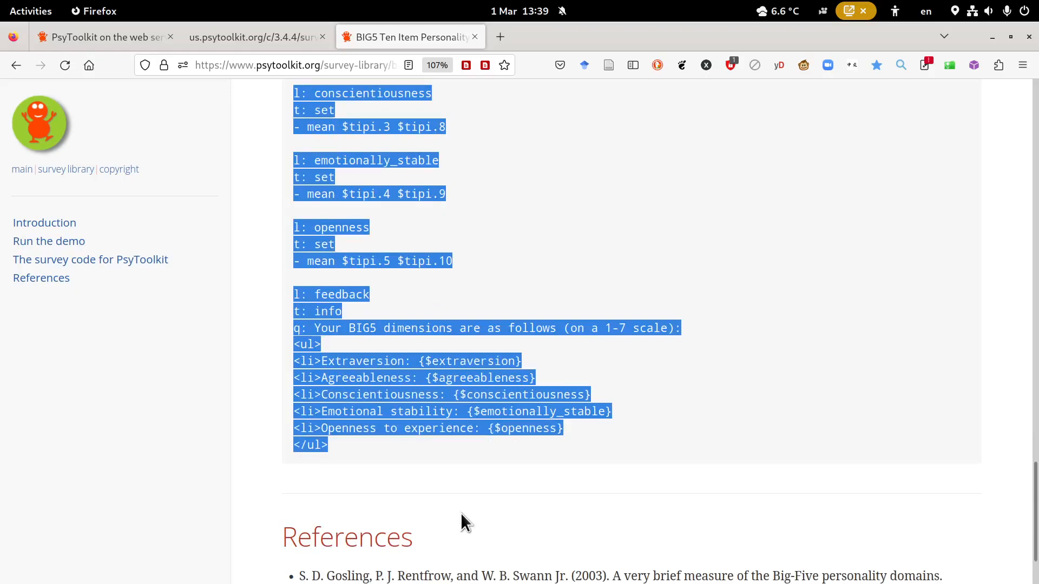
{"action": "left_click", "coordinate": [99, 36]}
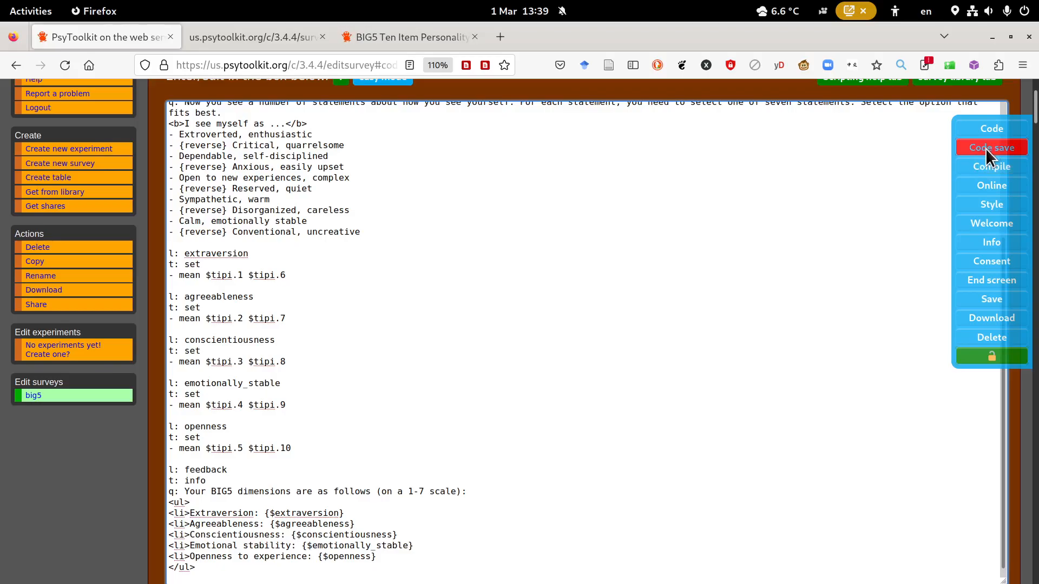
- Save the big5 survey code holding the pasted TIPI scale, BIG5 score calculations and feedback page
{"action": "left_click", "coordinate": [991, 147]}
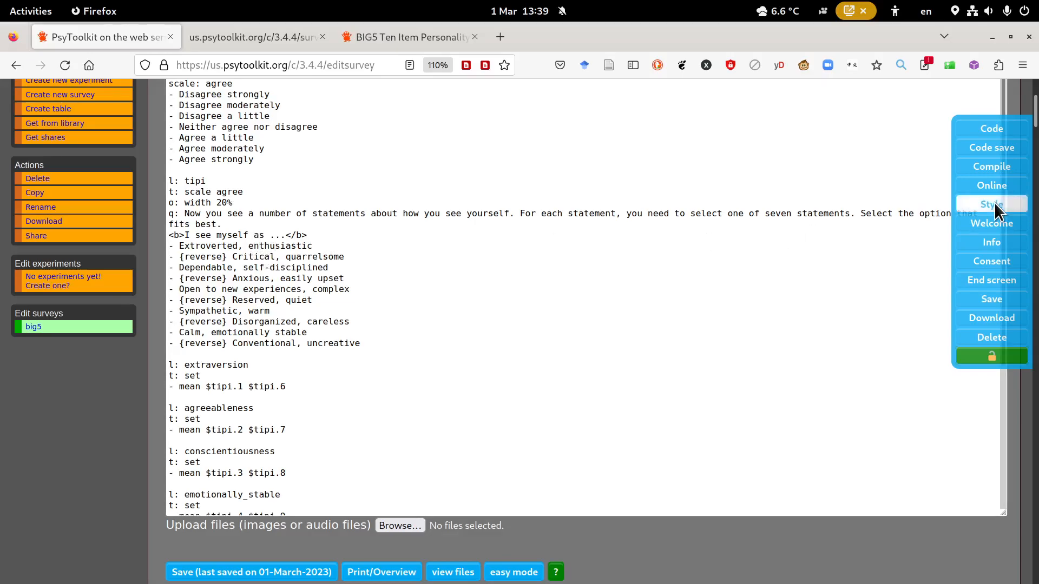
- In the survey's Welcome settings, start the greeting 'Hello, welcome to my s...'
{"action": "left_click", "coordinate": [992, 223]}
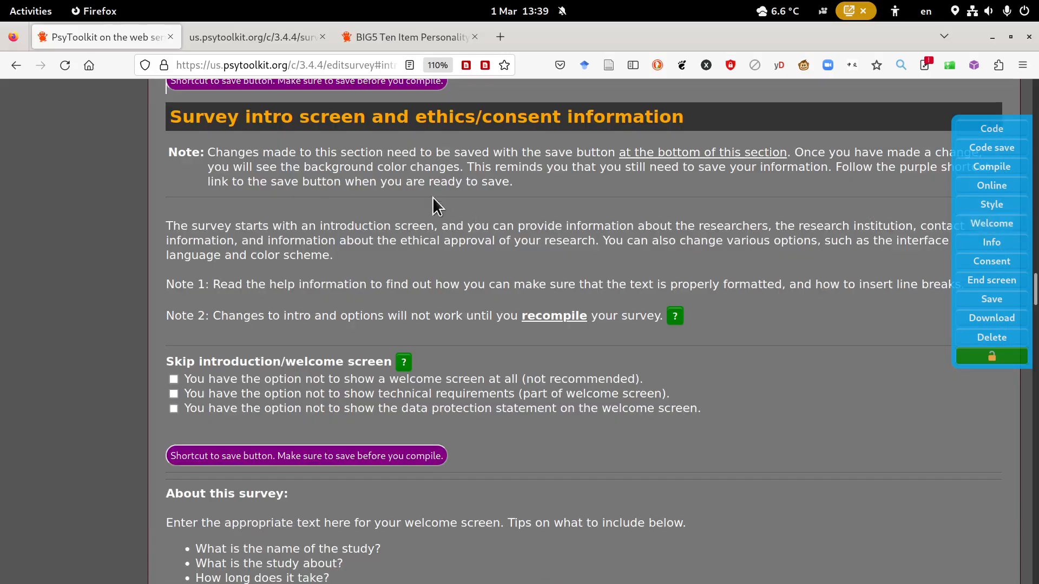
{"action": "mouse_move", "coordinate": [583, 240]}
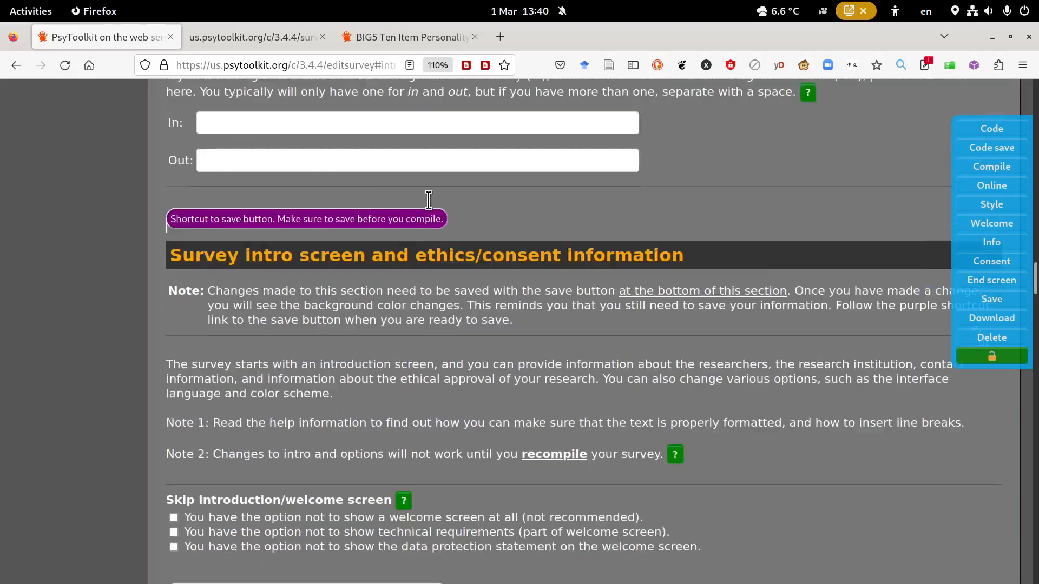
{"action": "scroll", "scroll_direction": "down", "scroll_amount": 3}
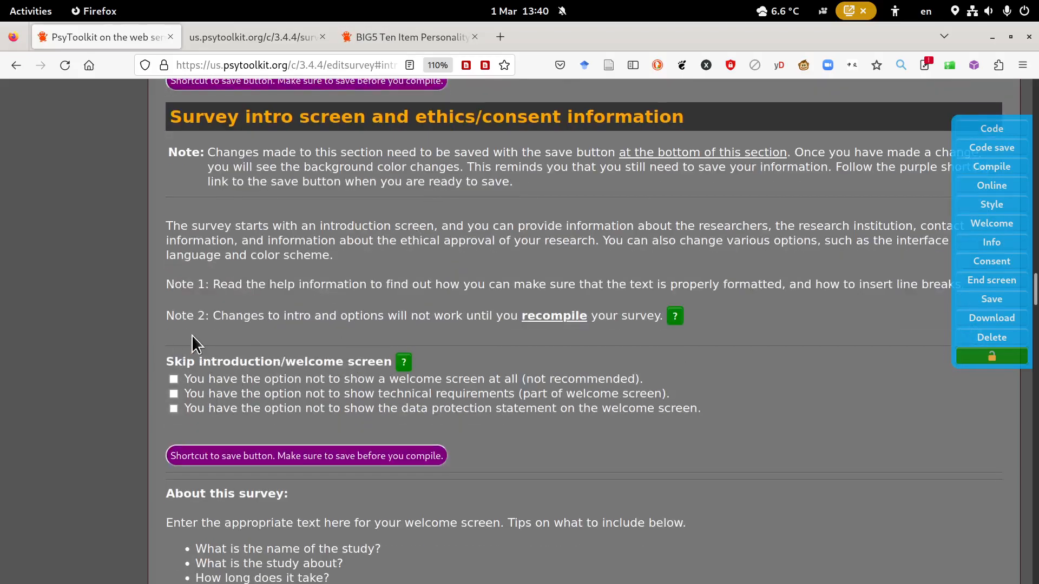
{"action": "scroll", "scroll_direction": "down", "scroll_amount": 3}
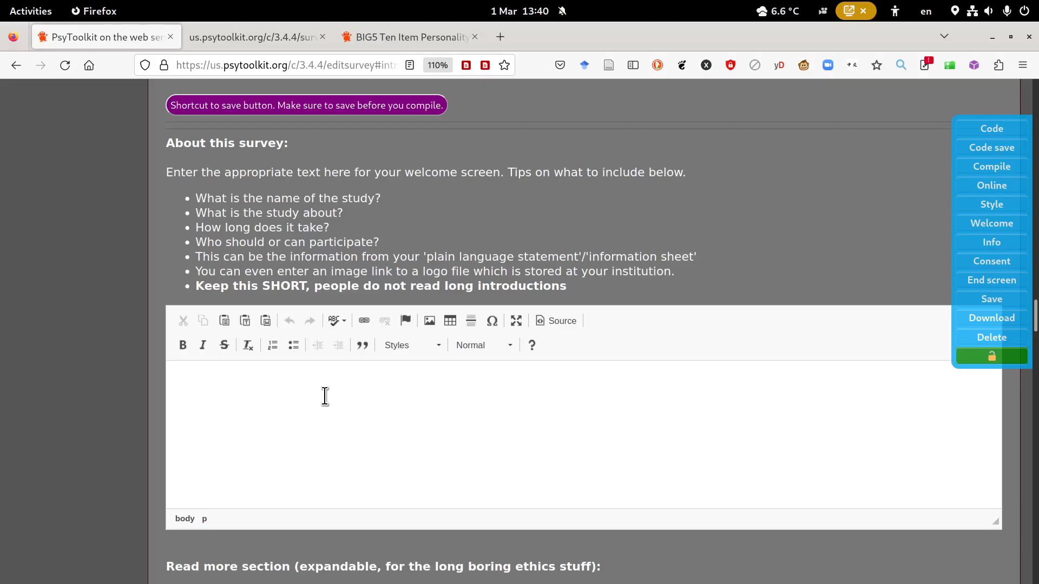
{"action": "type", "text": "Hello, welco"}
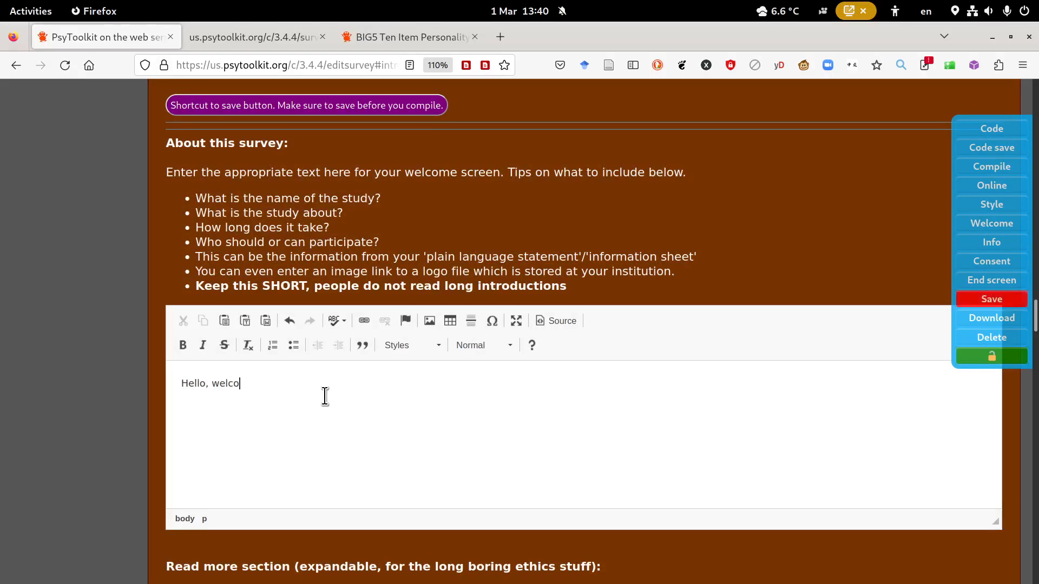
{"action": "type", "text": "me to my s"}
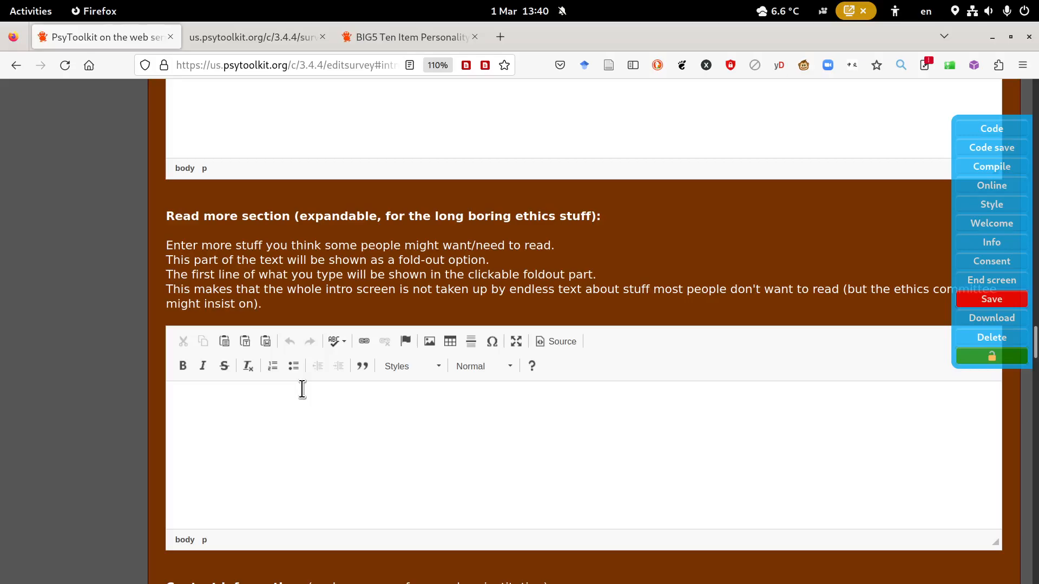
- Write the read-more note 'More information here. This has been ethically approved.'
{"action": "type", "text": "More information"}
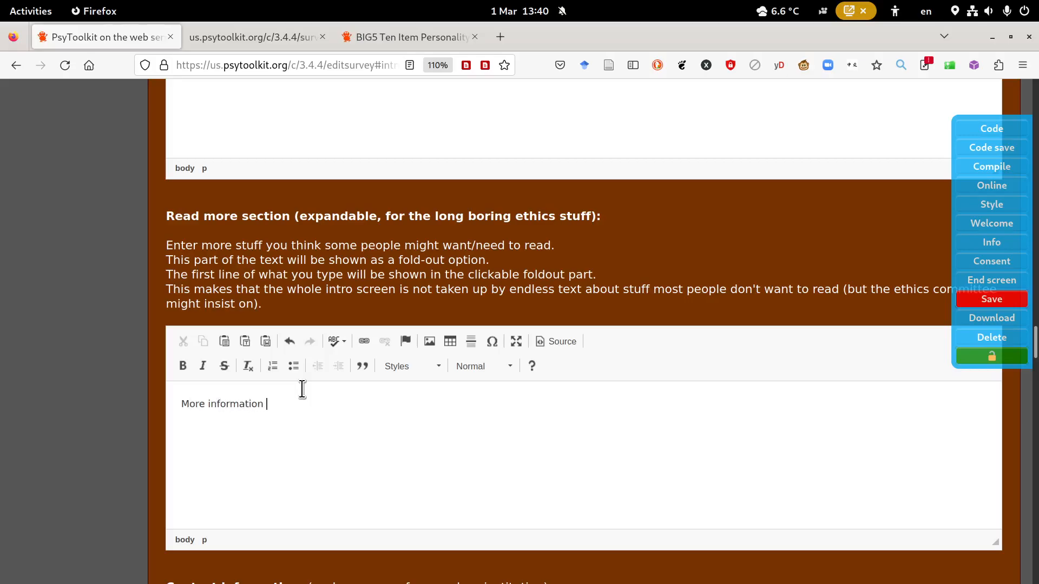
{"action": "type", "text": "here."}
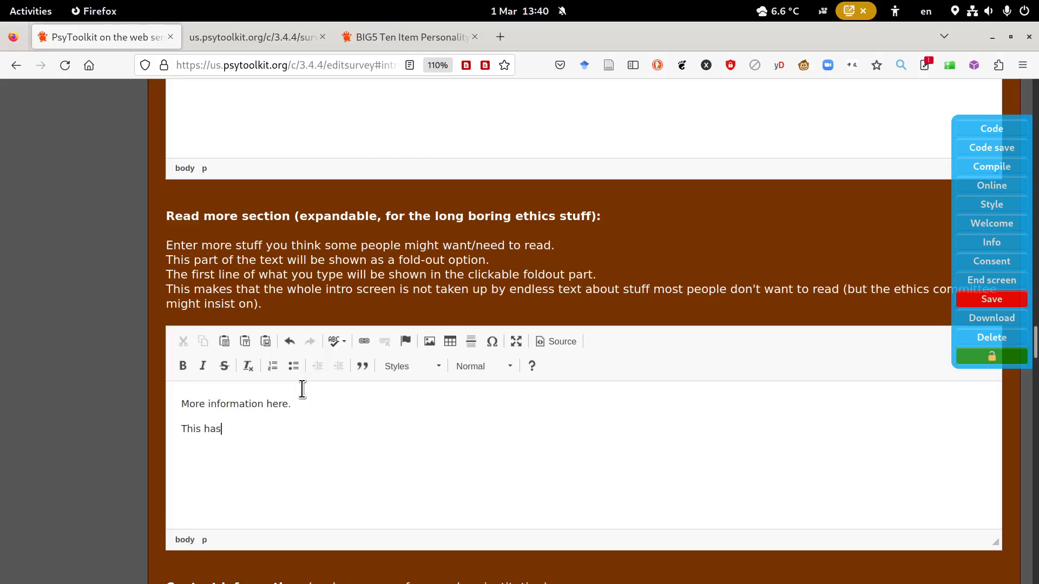
{"action": "type", "text": "been ethically approved"}
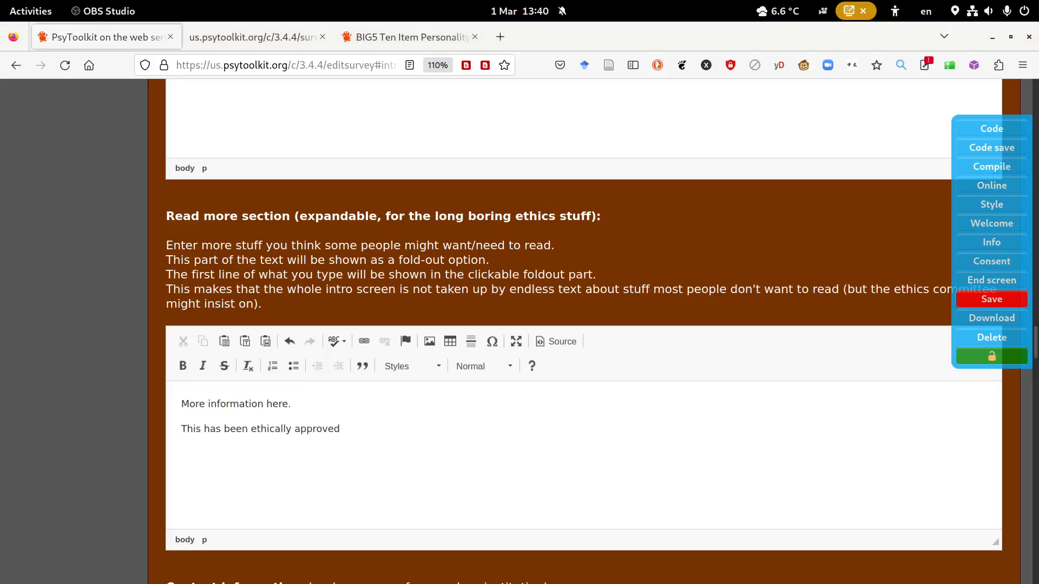
{"action": "left_click", "coordinate": [342, 428]}
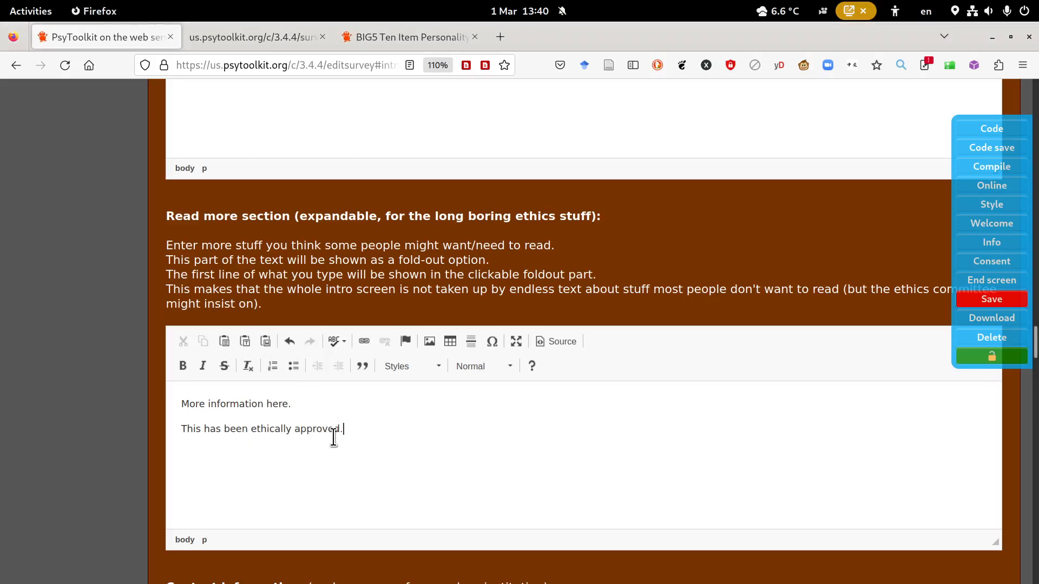
{"action": "scroll", "scroll_direction": "down", "scroll_amount": 3}
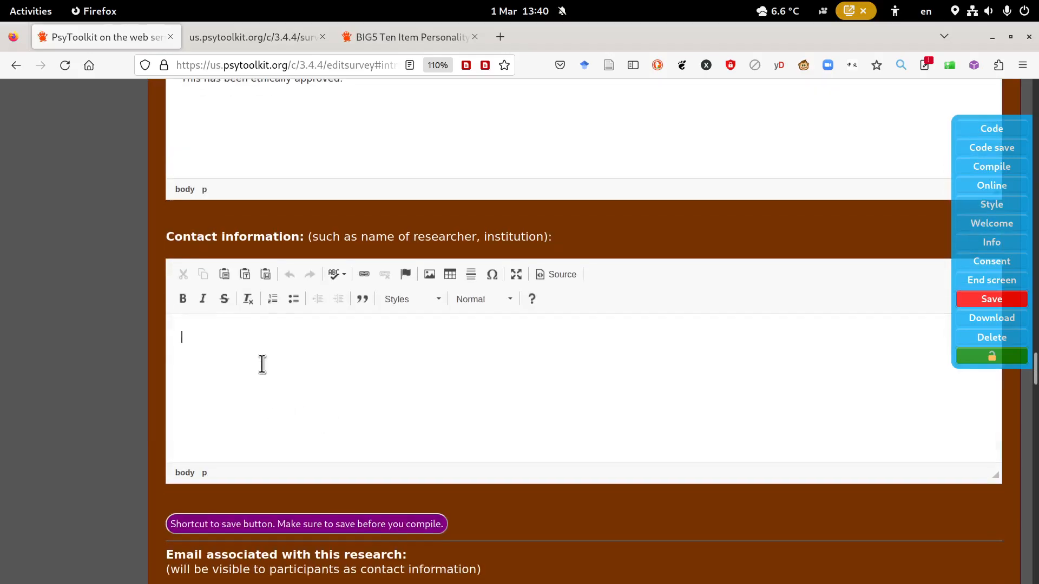
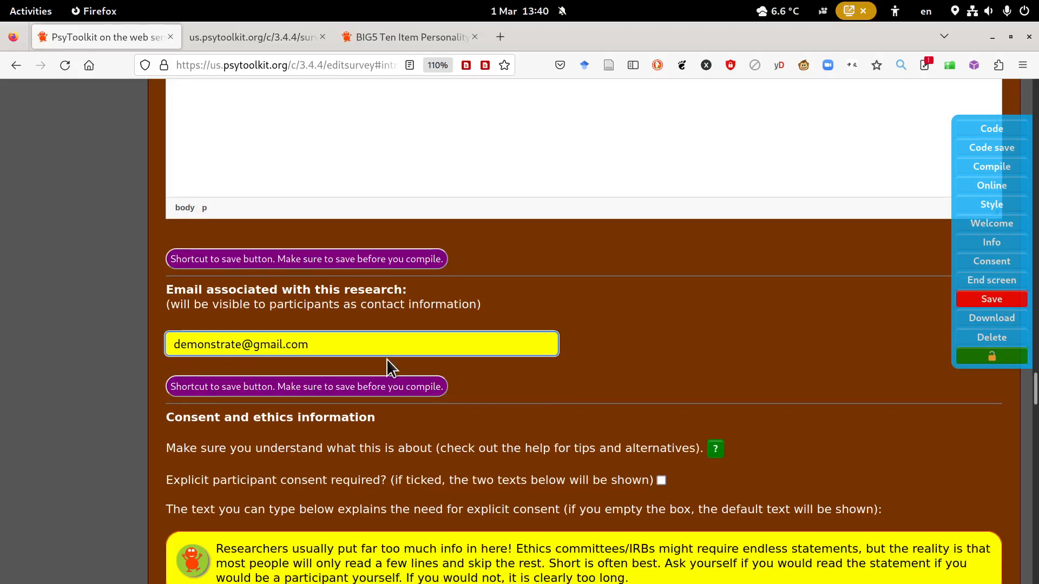
{"action": "scroll", "scroll_direction": "down", "scroll_amount": 3}
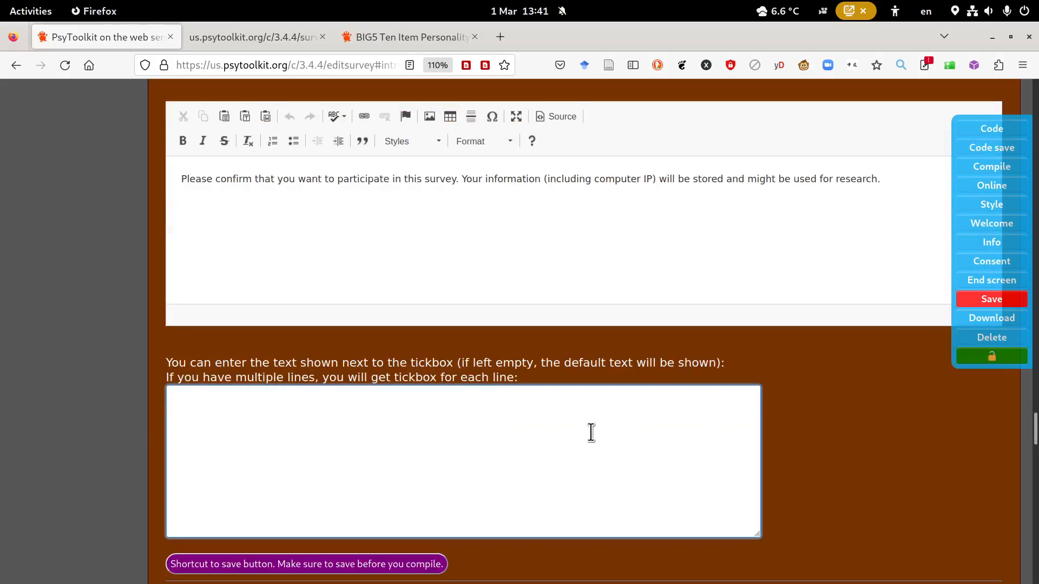
- Type the first two tickbox lines: 'Do you agree with participa...' and 'Do you really agree?'
{"action": "scroll", "scroll_direction": "down", "scroll_amount": 3}
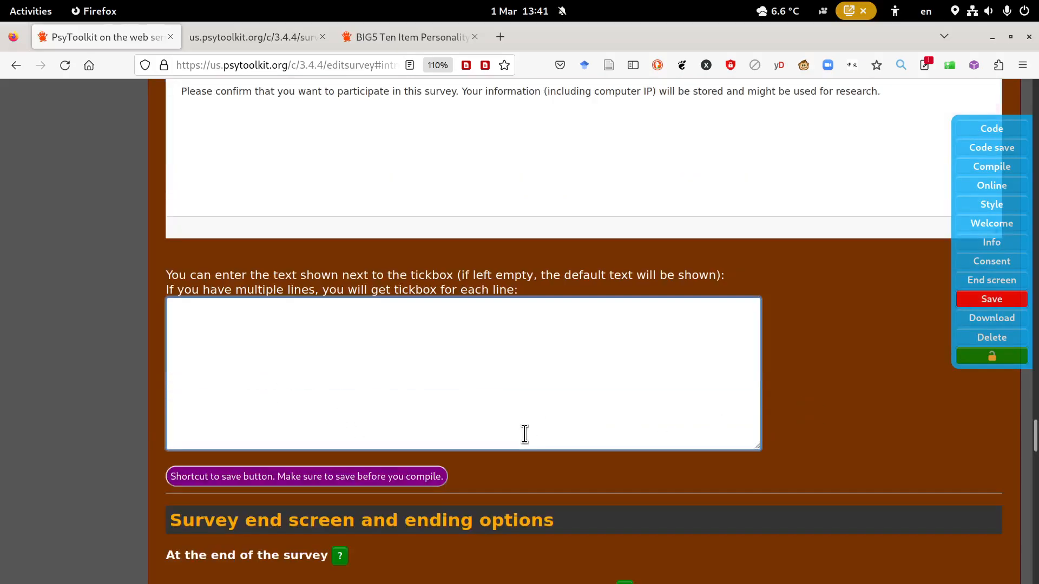
{"action": "type", "text": "Do"}
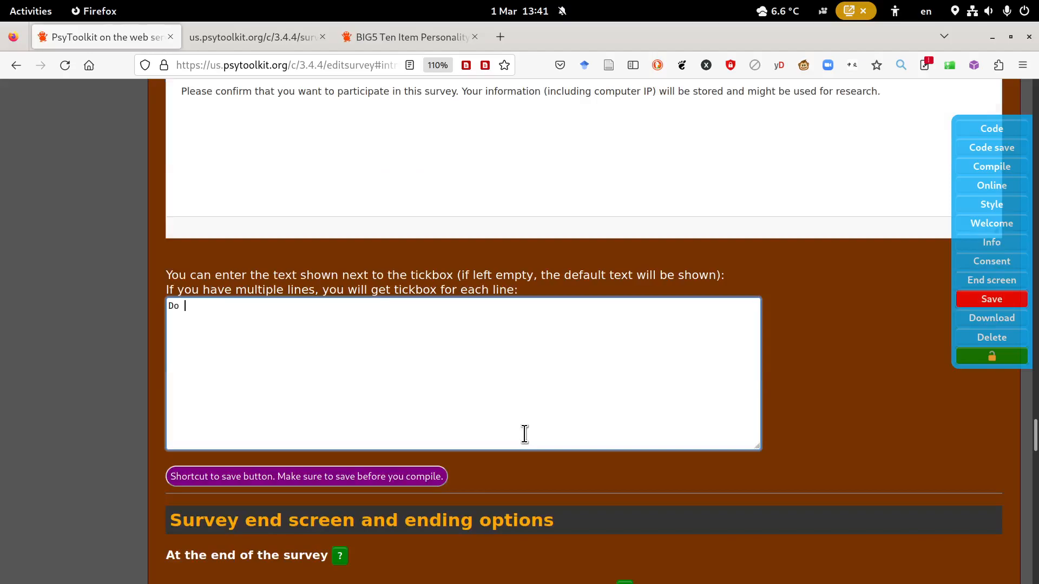
{"action": "type", "text": "you agree with participation?"}
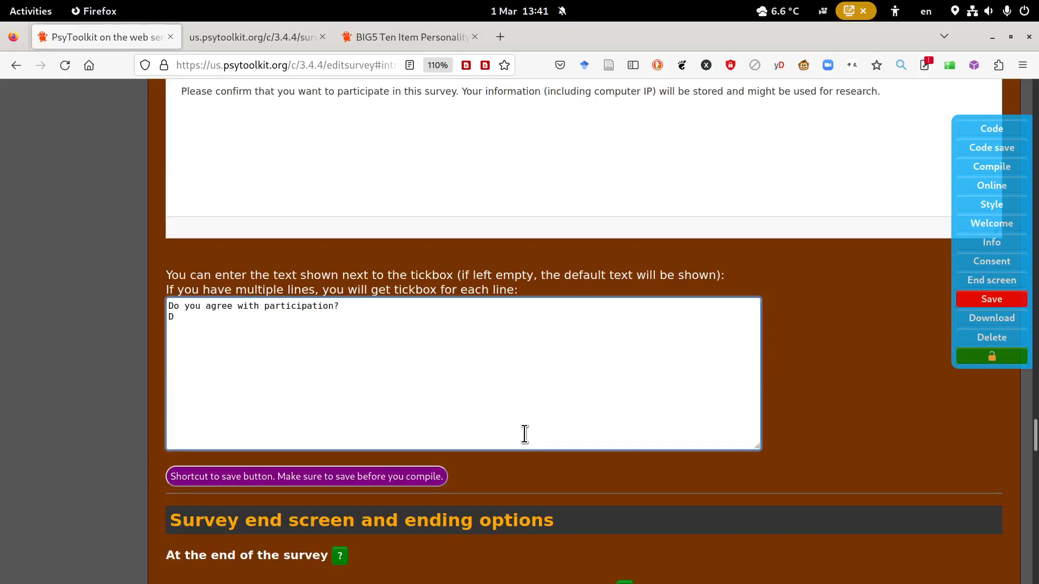
{"action": "type", "text": "o you"}
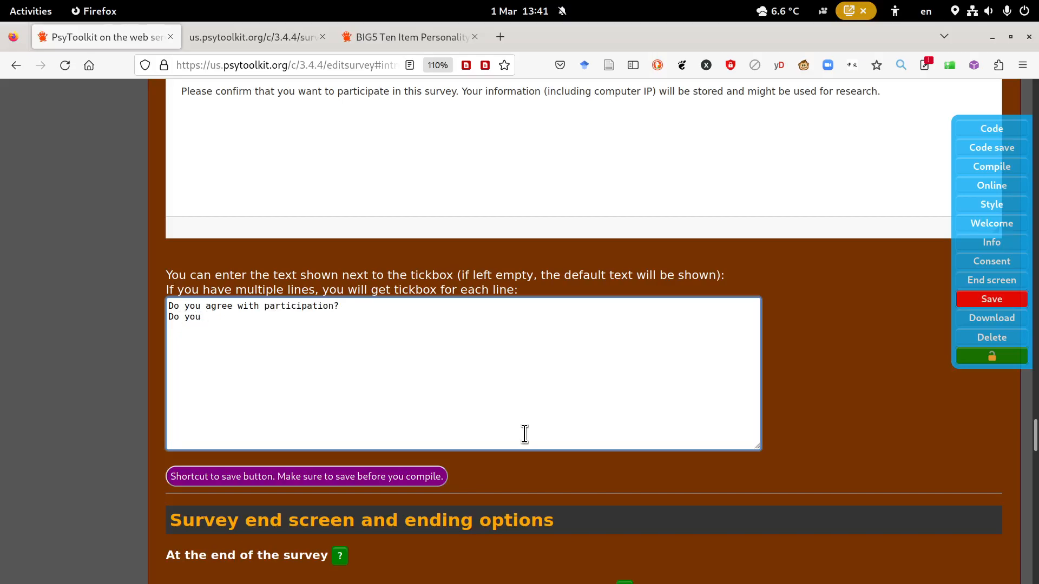
{"action": "type", "text": "really agree?"}
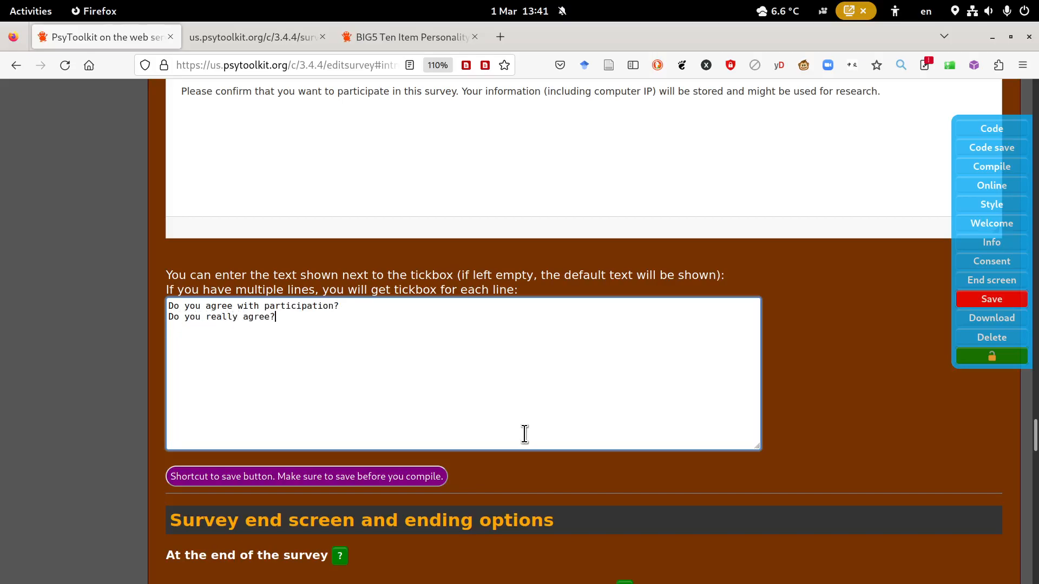
- Add the third tickbox line: 'If you participate, feel free to stop at any time... negative consequences.'
{"action": "type", "text": "Do you kno"}
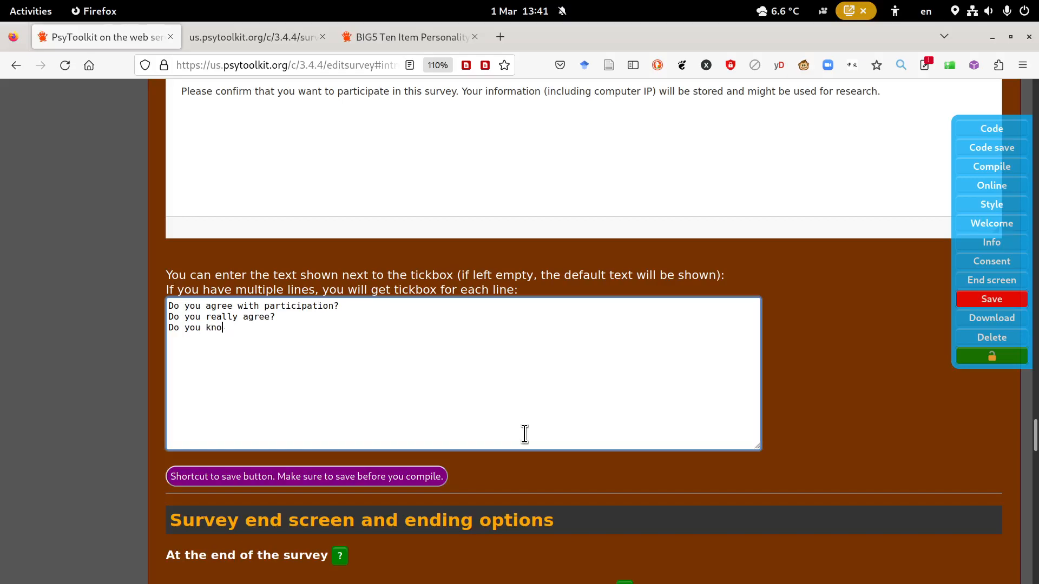
{"action": "key", "text": "BackSpace"}
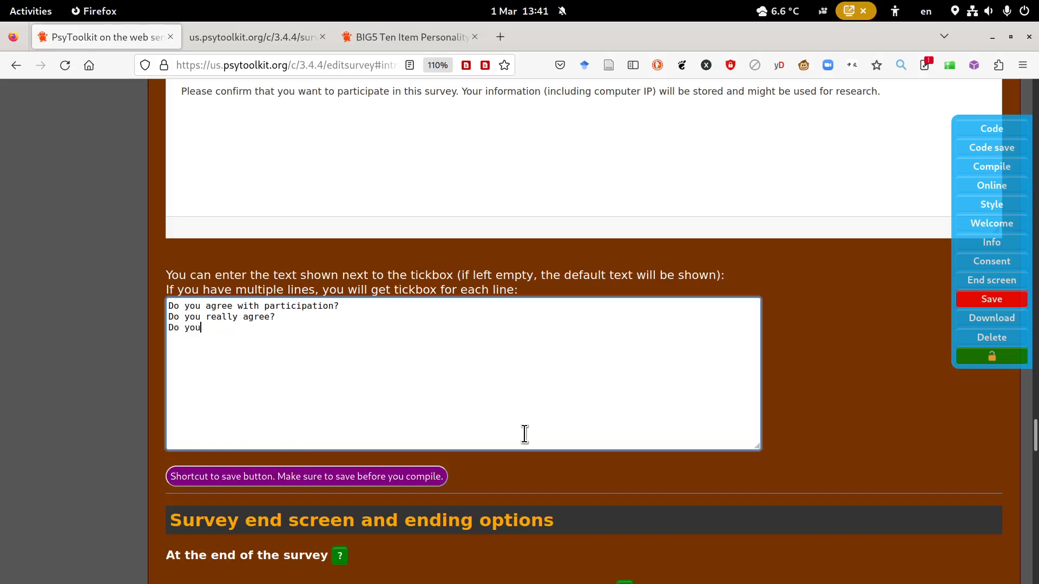
{"action": "type", "text": "I"}
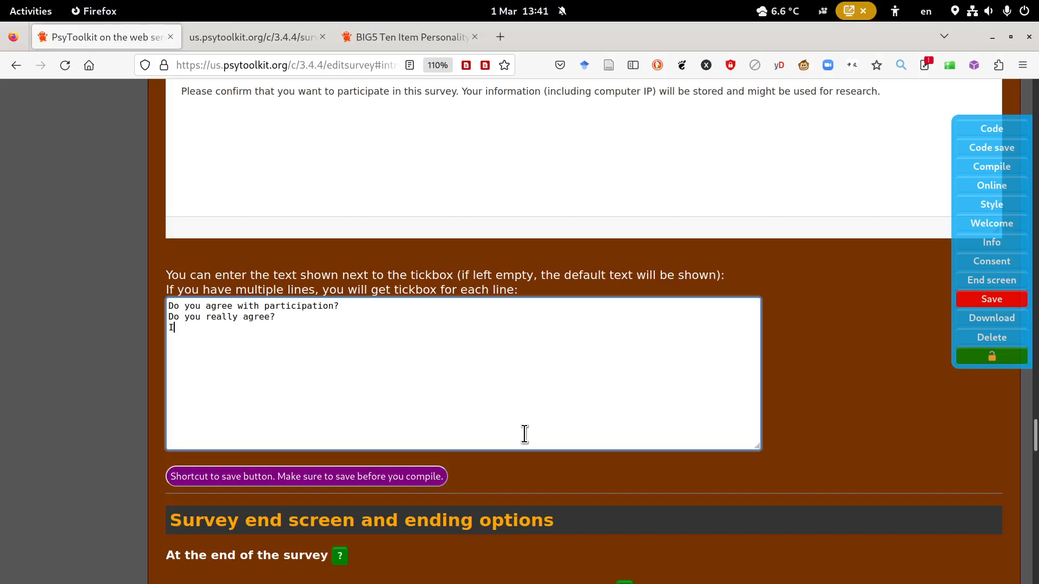
{"action": "type", "text": "f you"}
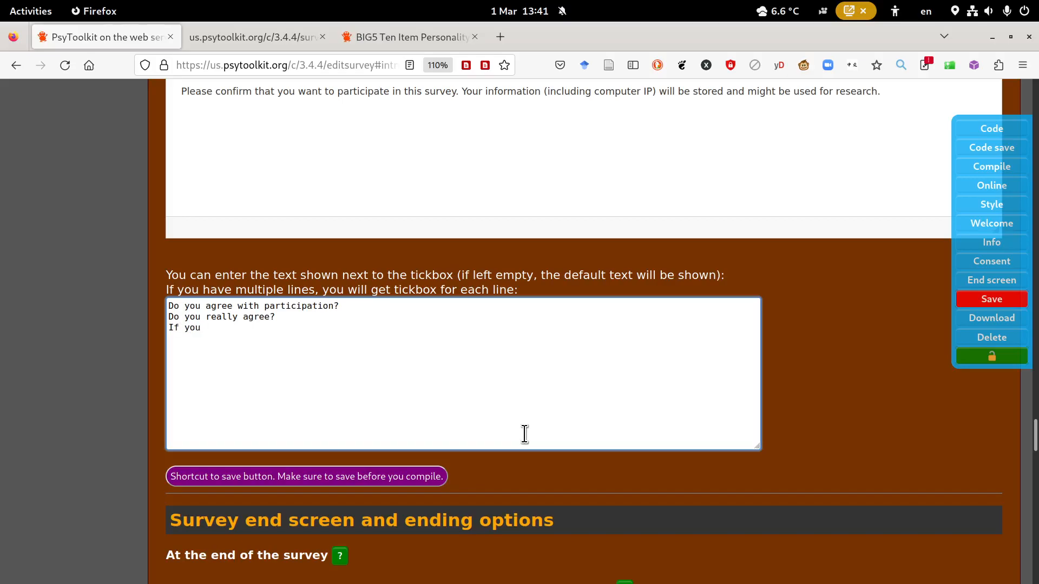
{"action": "type", "text": "participate,"}
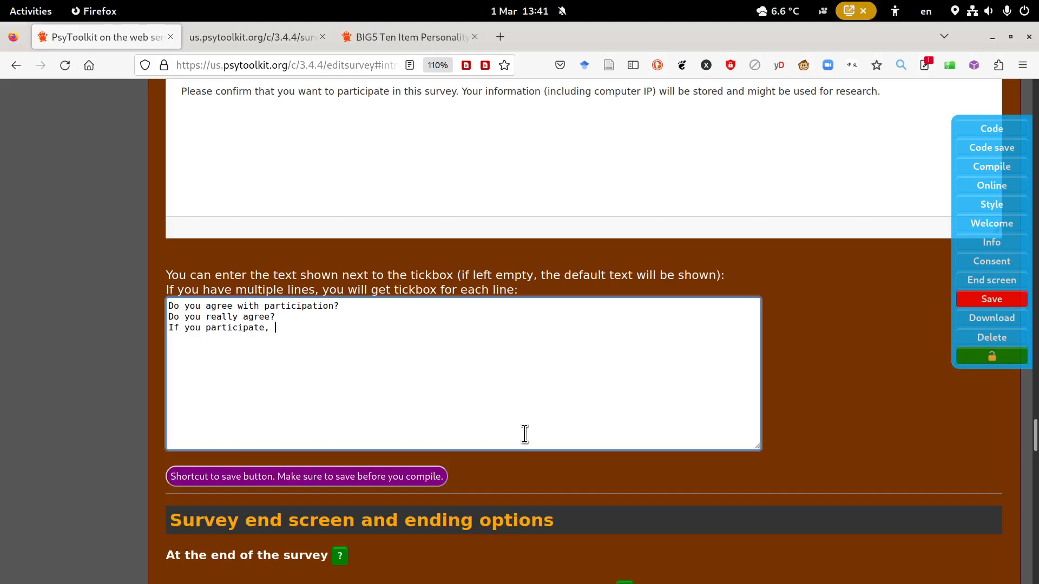
{"action": "type", "text": "feel free to st"}
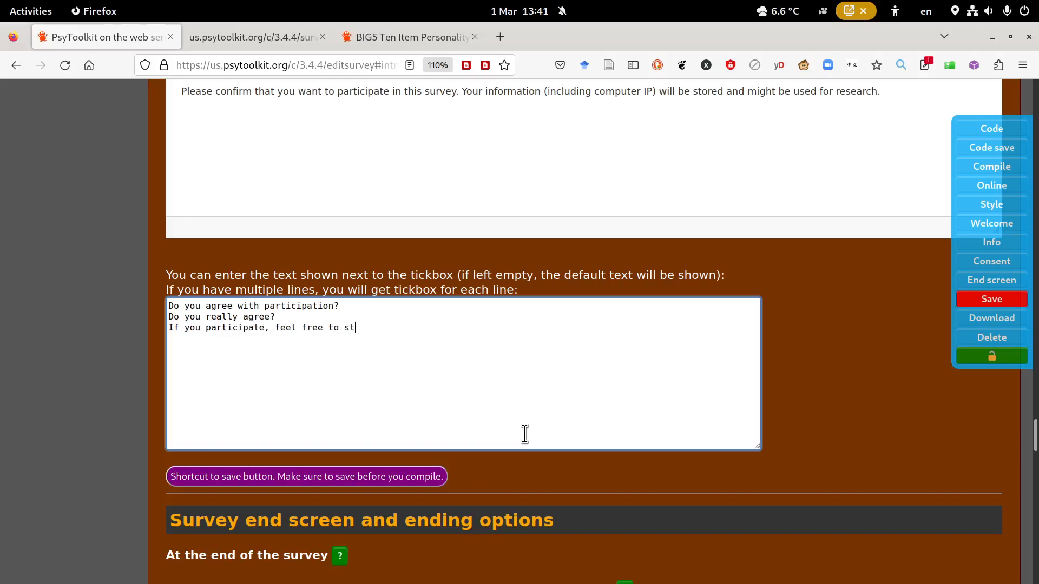
{"action": "type", "text": "op at any time without ne"}
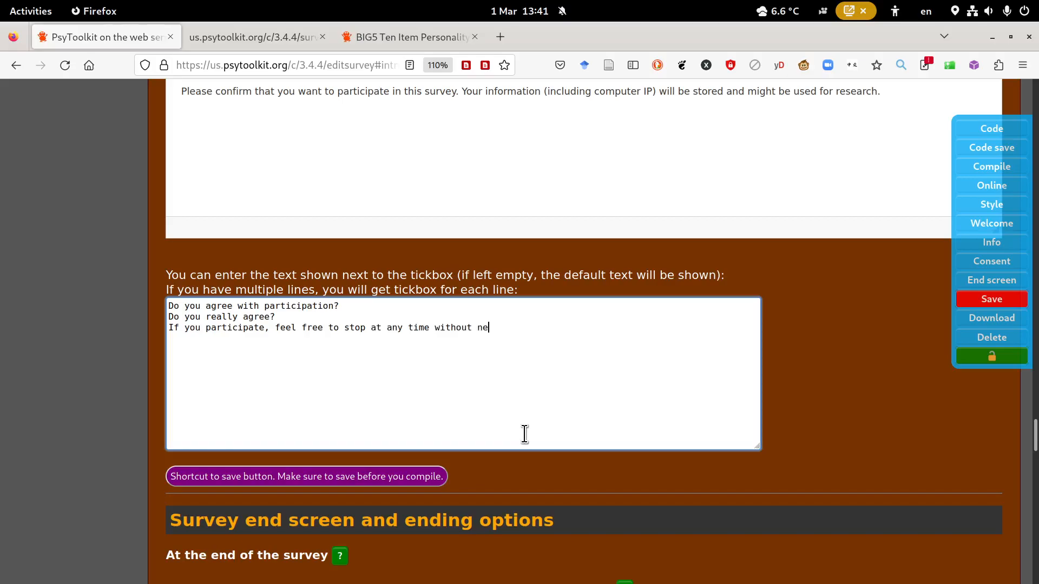
{"action": "type", "text": "gative cons"}
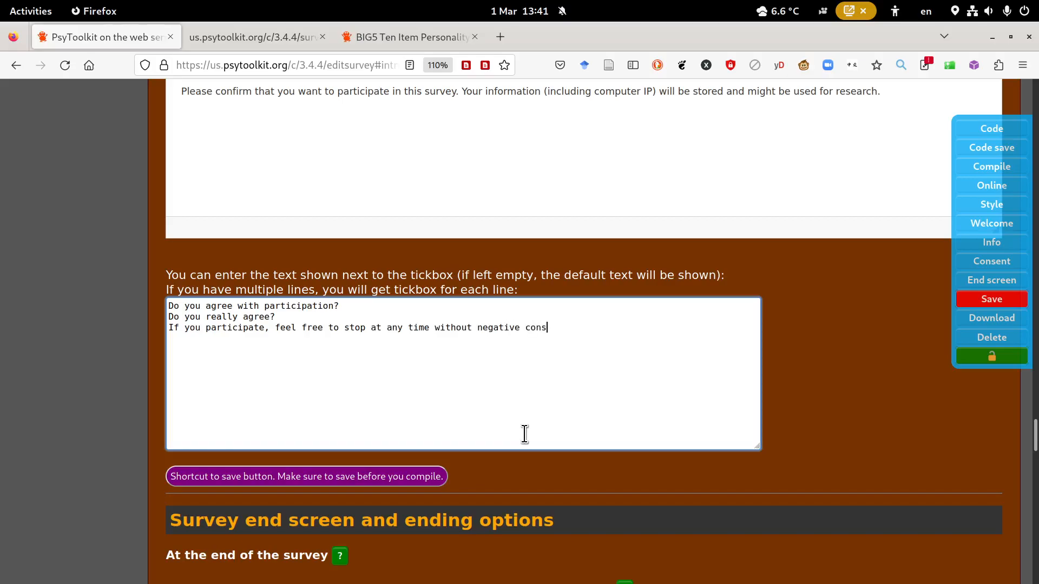
{"action": "type", "text": "equences."}
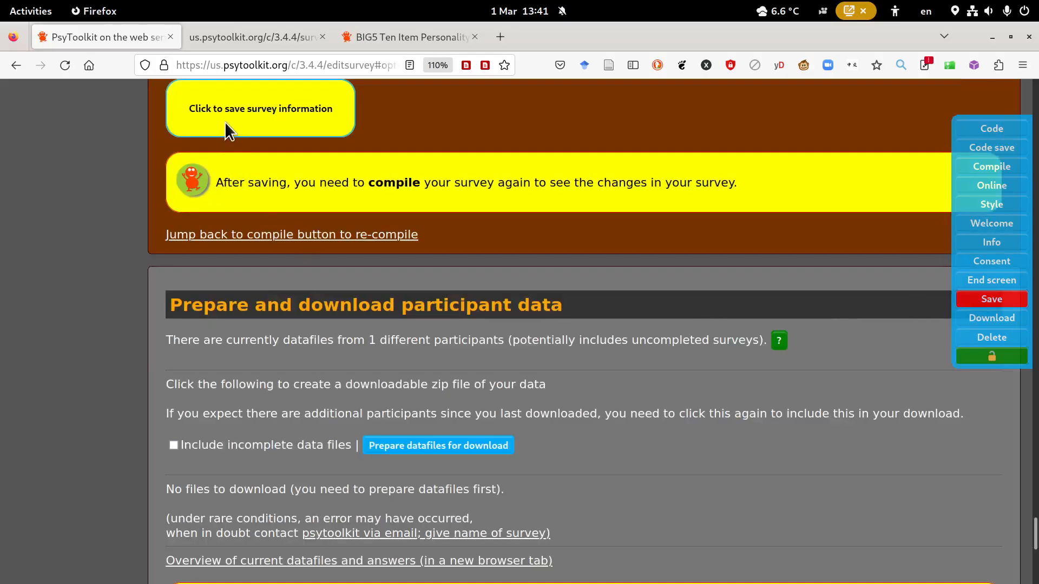
- Save the survey information with the consent tickboxes and jump back to the compile button
{"action": "left_click", "coordinate": [259, 108]}
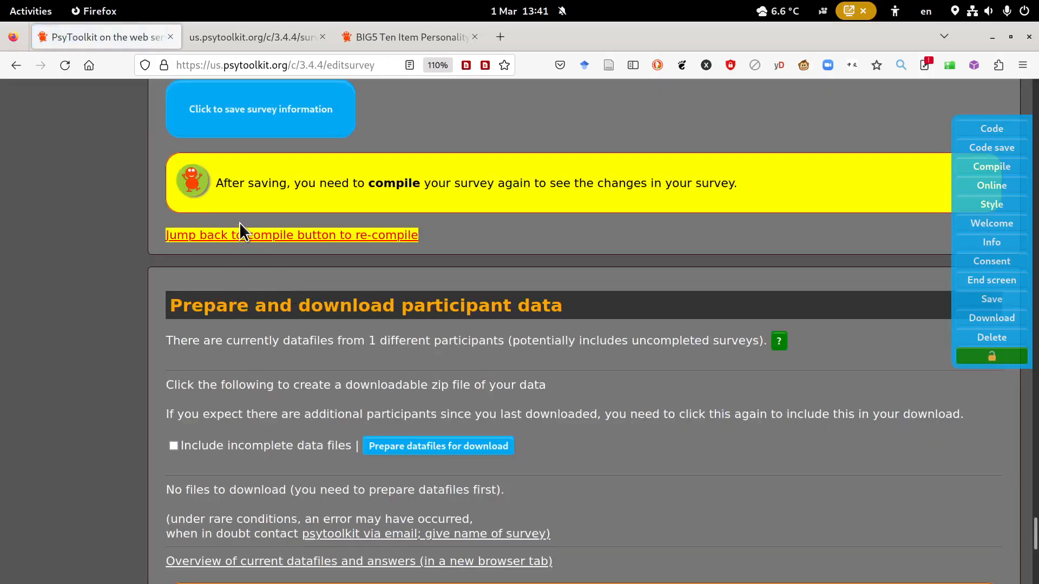
{"action": "left_click", "coordinate": [292, 235]}
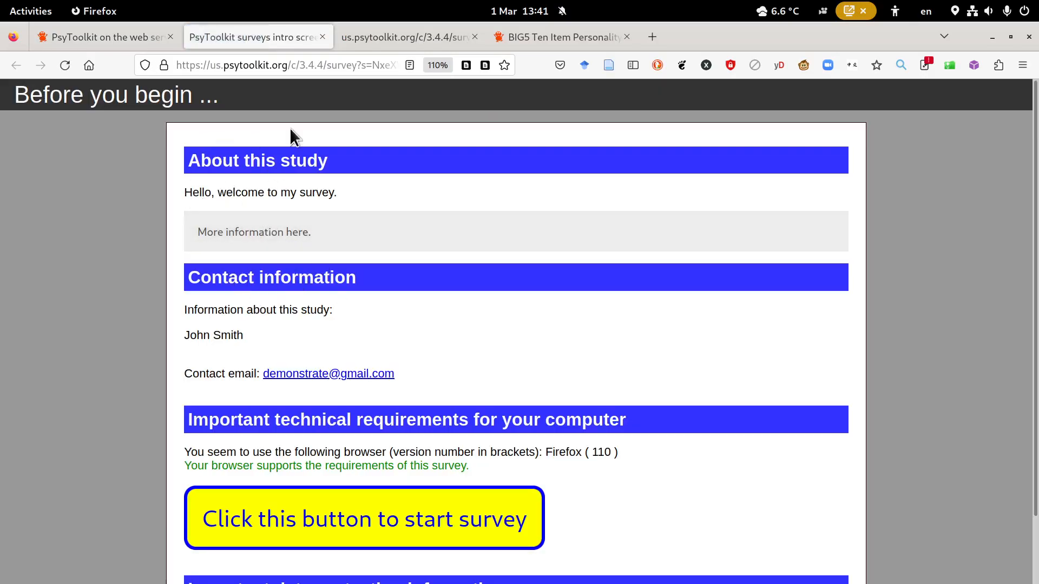
- Compile the survey, open the test link and scroll through the 'Before you begin' page
{"action": "left_click", "coordinate": [254, 232]}
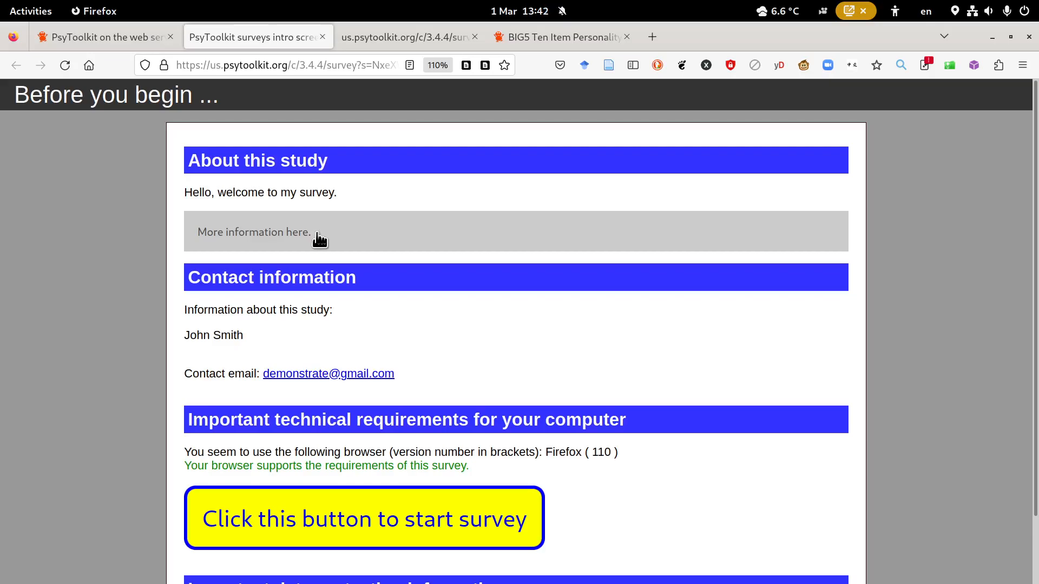
{"action": "left_click", "coordinate": [253, 232]}
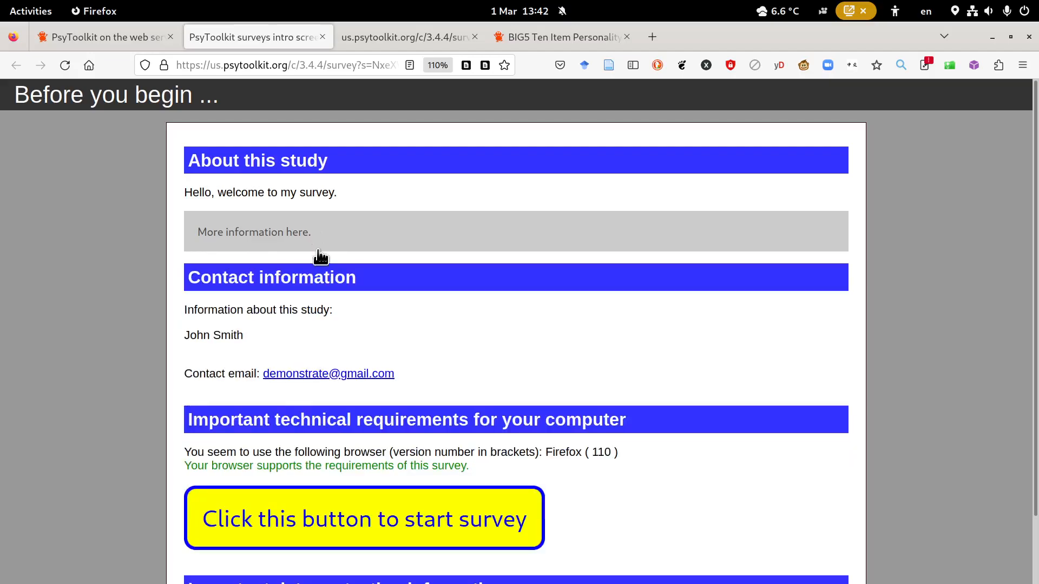
{"action": "scroll", "scroll_direction": "down", "scroll_amount": 3}
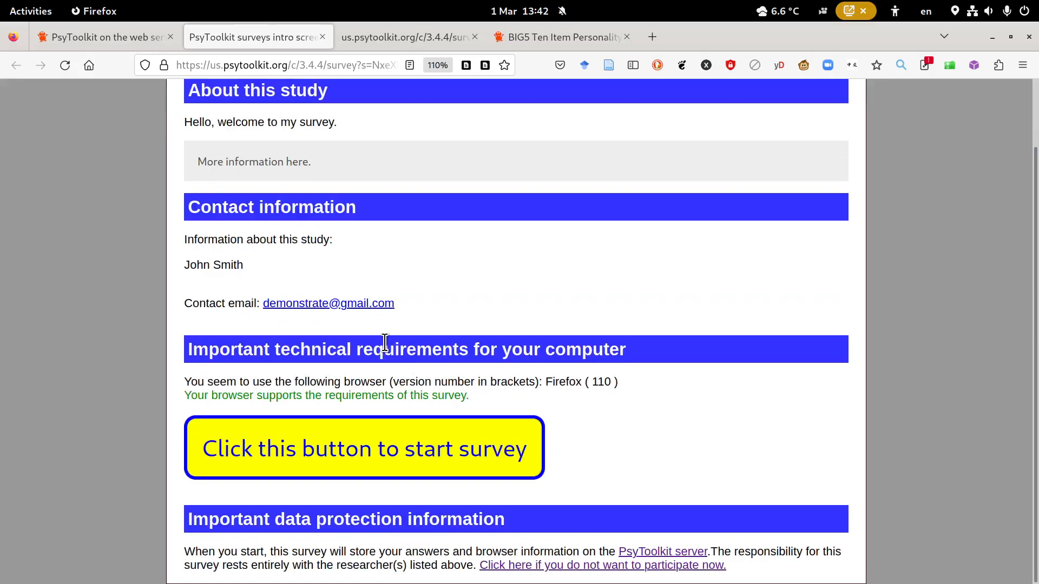
{"action": "mouse_move", "coordinate": [284, 433]}
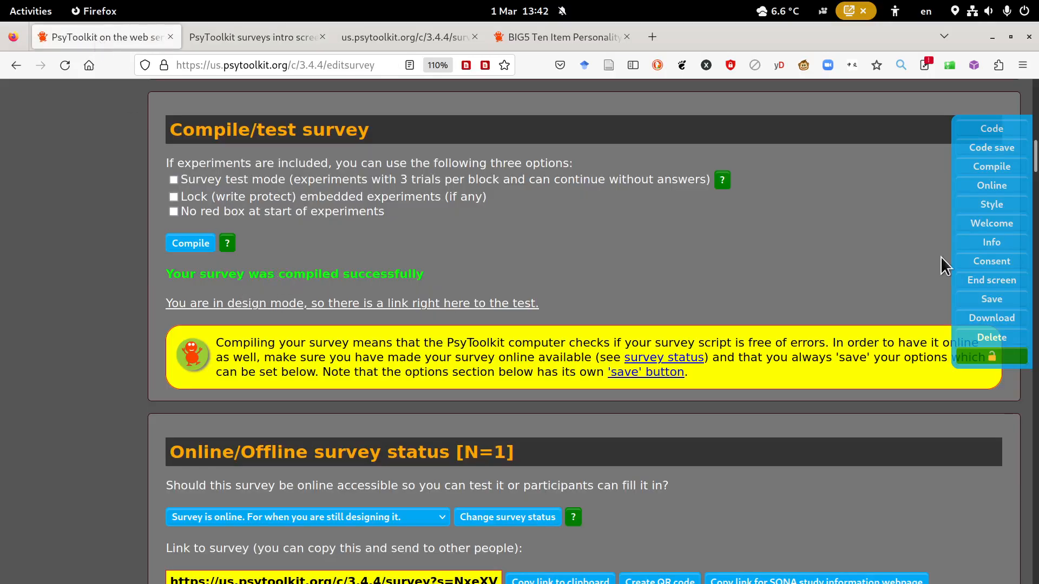
- Turn on 'Explicit participant consent required?' in the Consent settings and return to recompile
{"action": "left_click", "coordinate": [991, 260]}
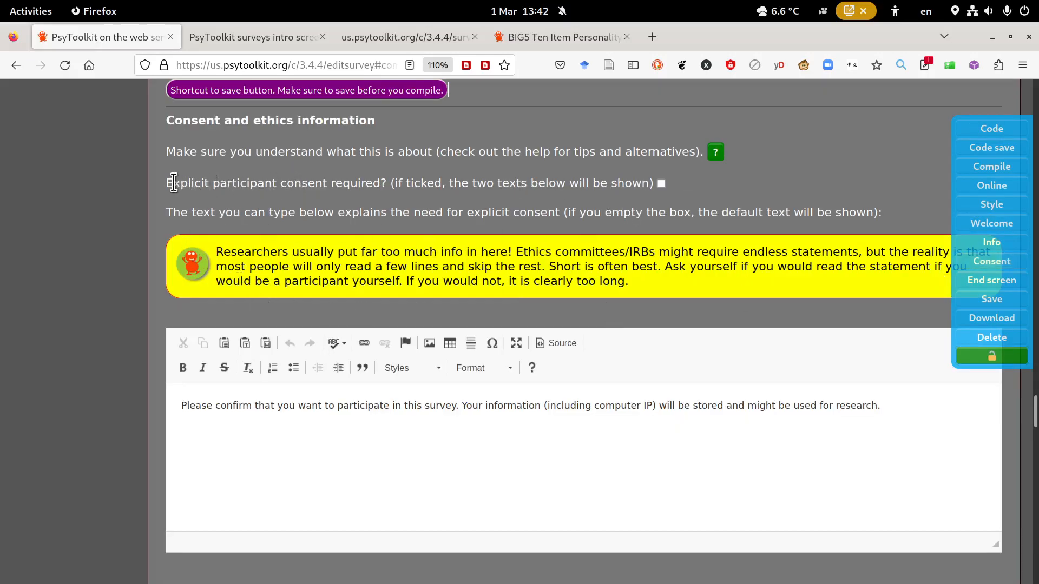
{"action": "left_click", "coordinate": [660, 183]}
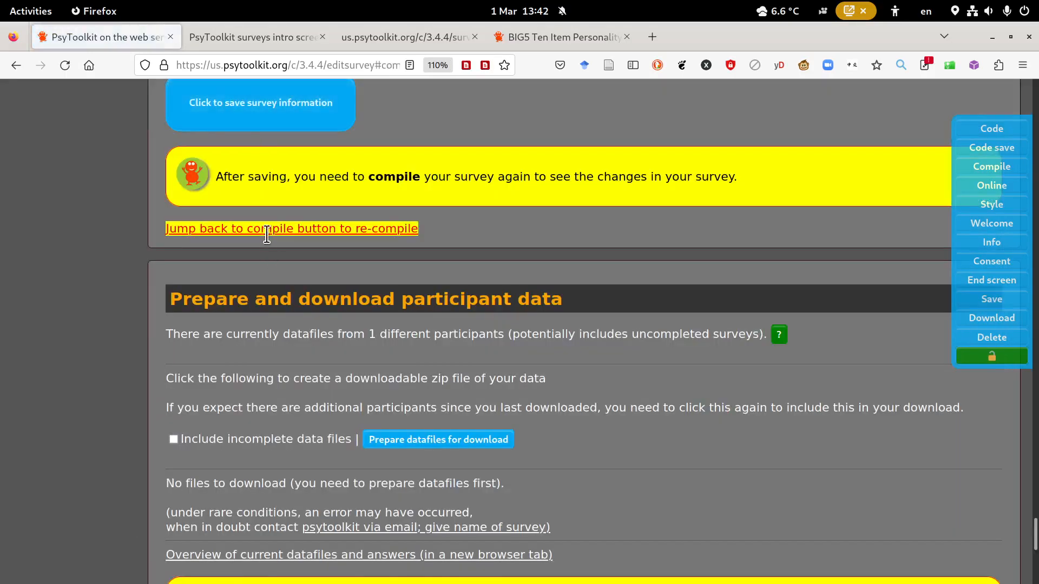
{"action": "left_click", "coordinate": [292, 228]}
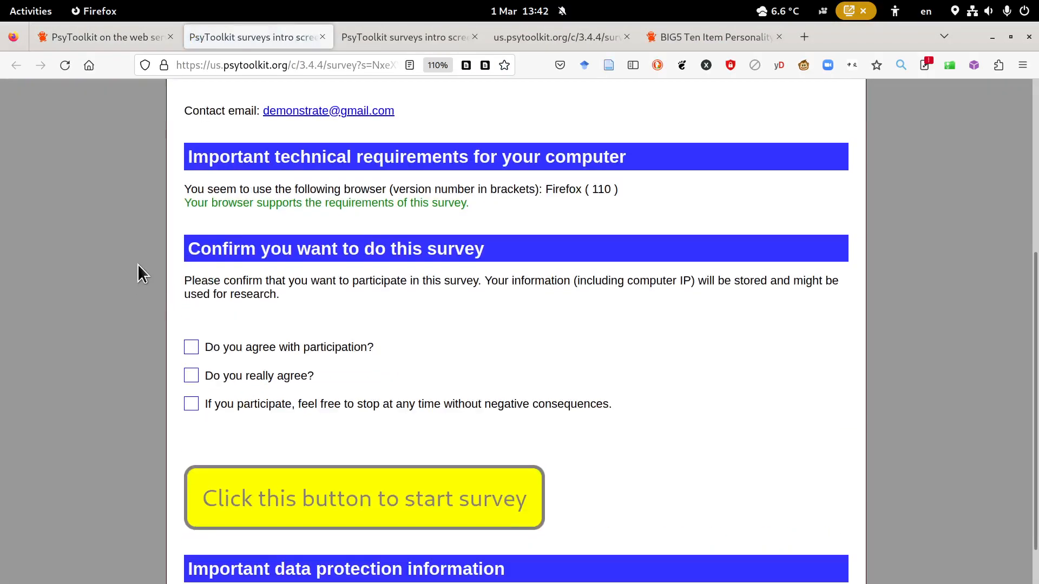
{"action": "mouse_move", "coordinate": [461, 339]}
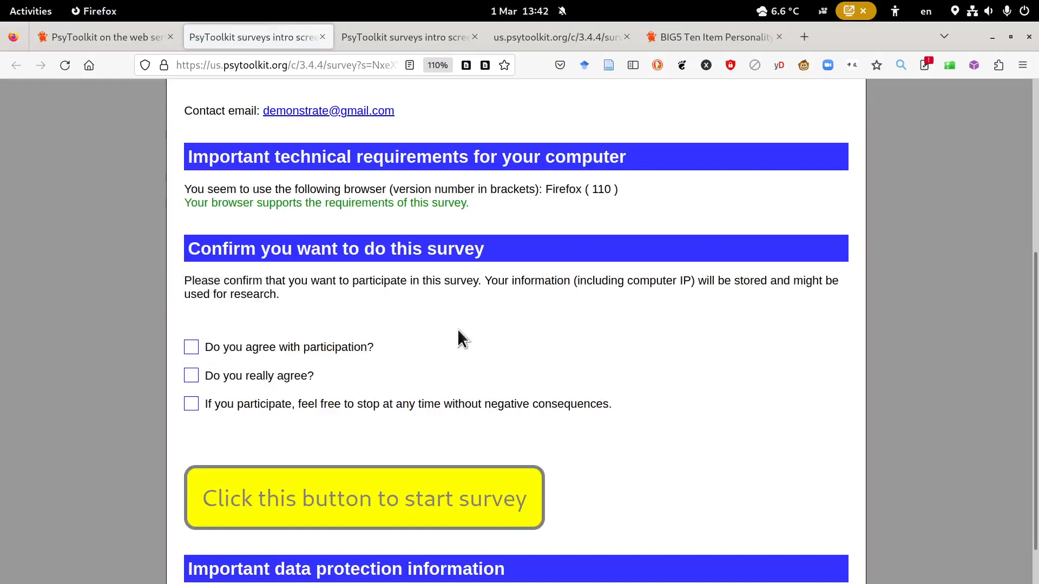
- Close the test-run tab and go back to the Online survey big5 editor tab
{"action": "left_click", "coordinate": [191, 346]}
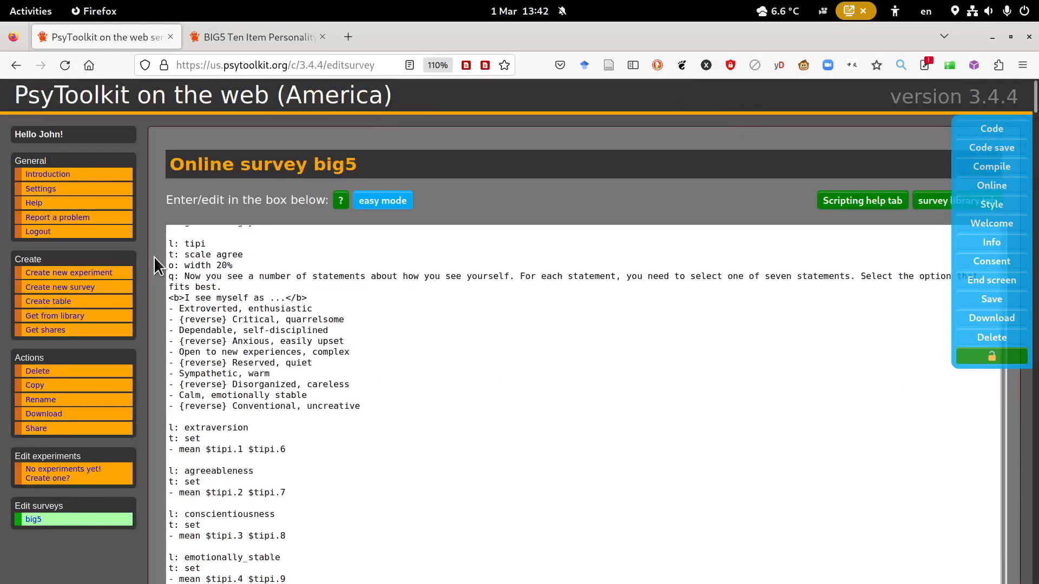
- Scroll through the script to the feedback block and save the big5 survey code
{"action": "scroll", "scroll_direction": "down", "scroll_amount": 3}
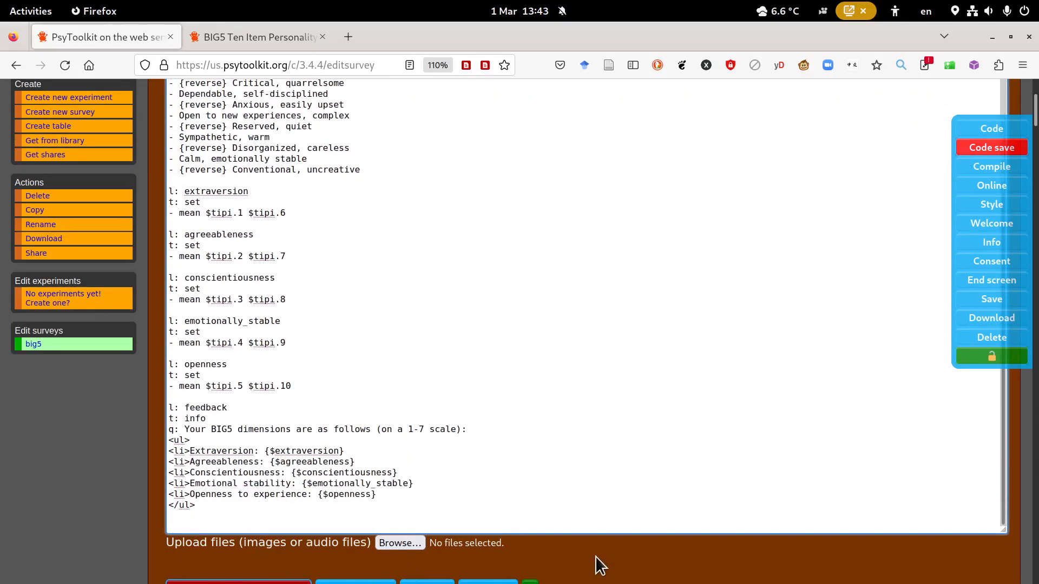
{"action": "left_click", "coordinate": [237, 501]}
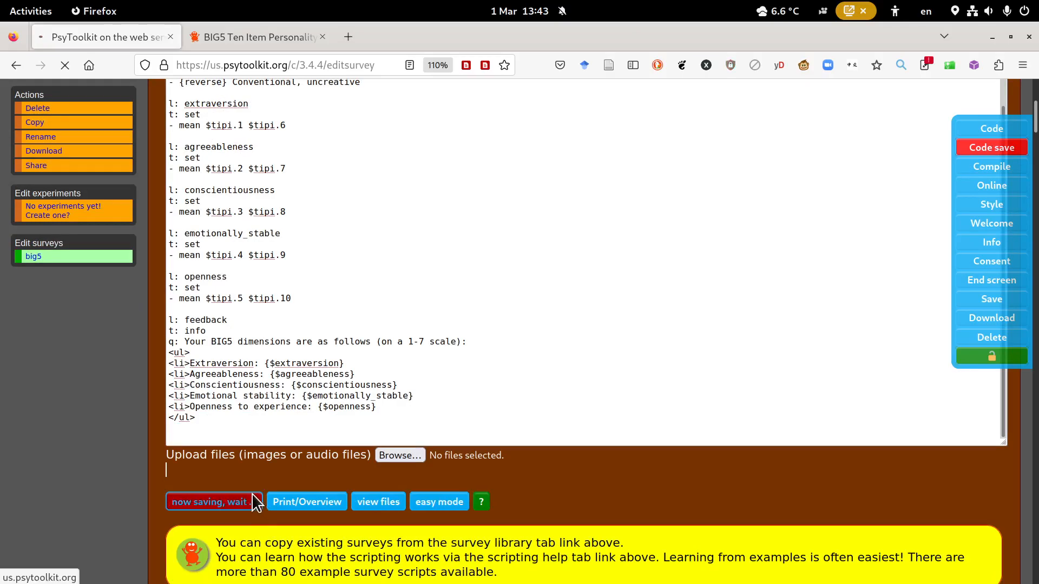
{"action": "left_click", "coordinate": [212, 501]}
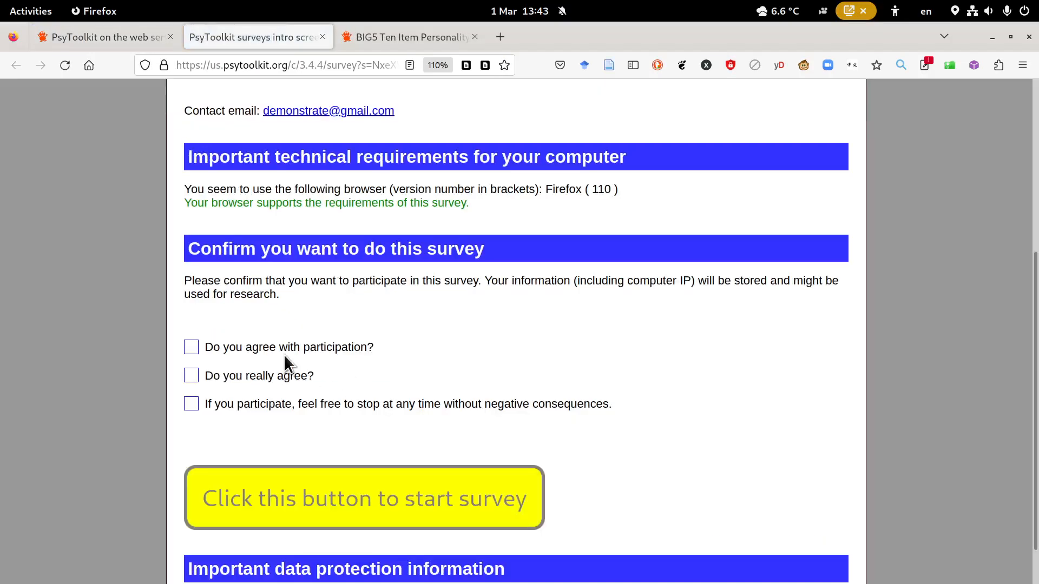
- Tick the consent box, start the survey and answer the age question with 1
{"action": "left_click", "coordinate": [191, 347]}
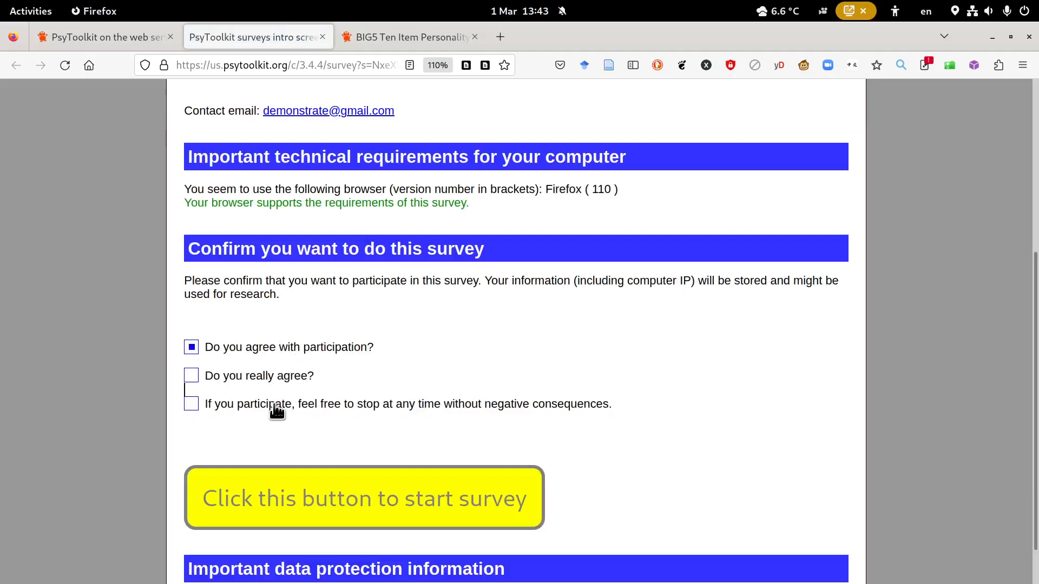
{"action": "left_click", "coordinate": [363, 498]}
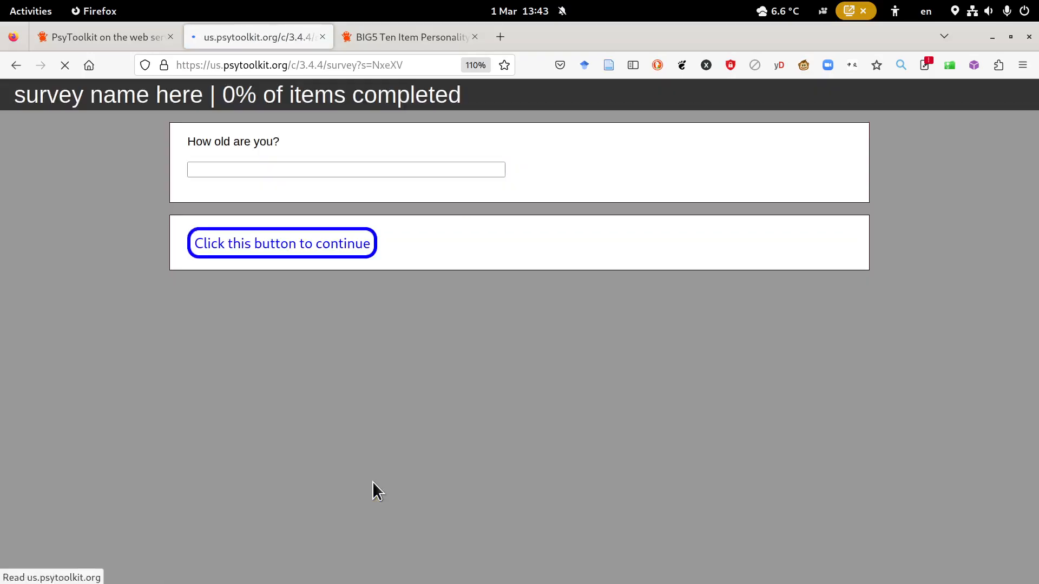
{"action": "type", "text": "1"}
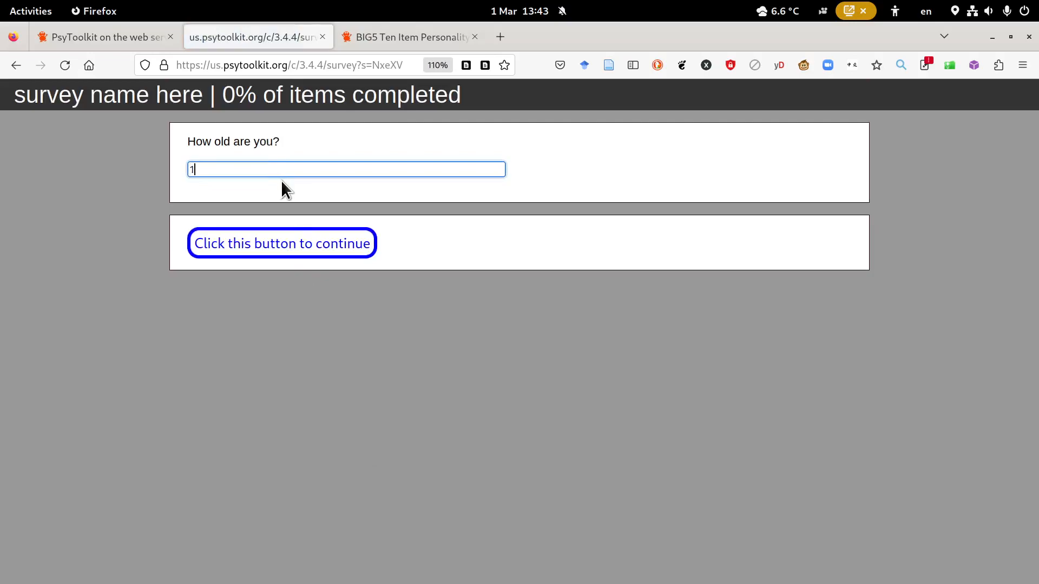
{"action": "left_click", "coordinate": [281, 242]}
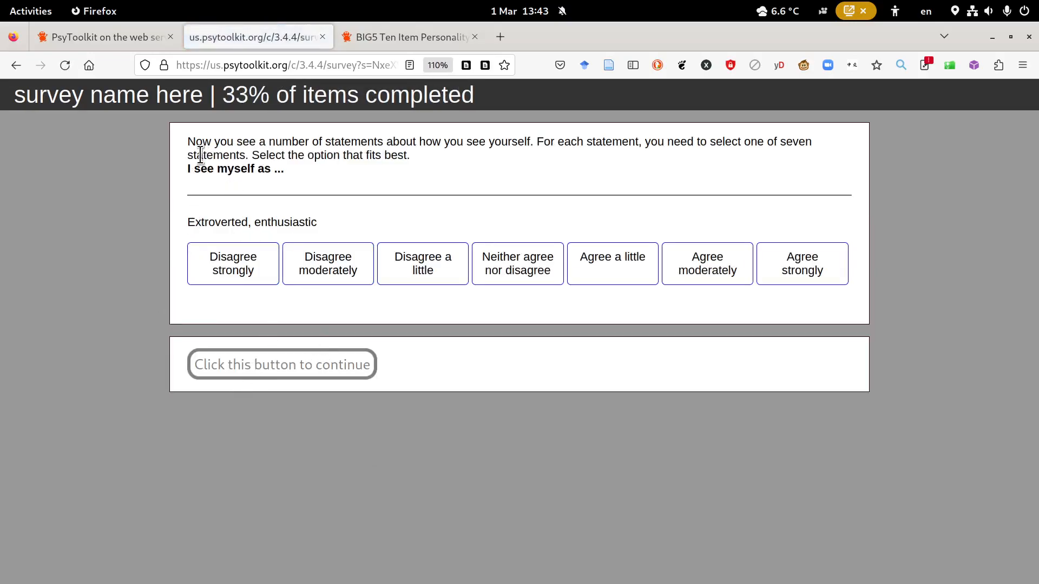
- Rate the first TIPI items: Extroverted as neither agree nor disagree, Critical as disagree a little
{"action": "left_click_drag", "start_coordinate": [199, 141], "coordinate": [285, 168]}
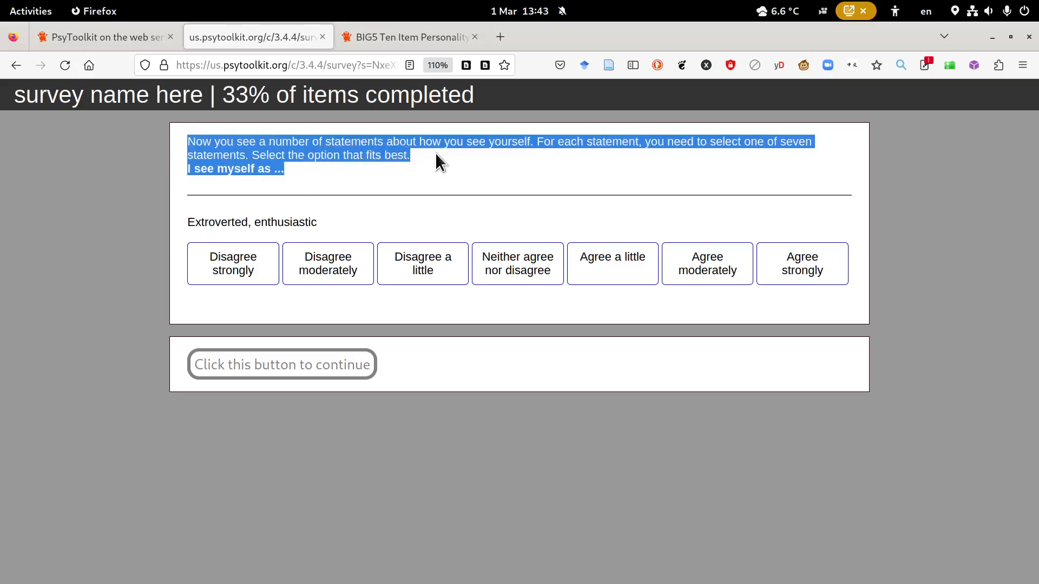
{"action": "mouse_move", "coordinate": [555, 170]}
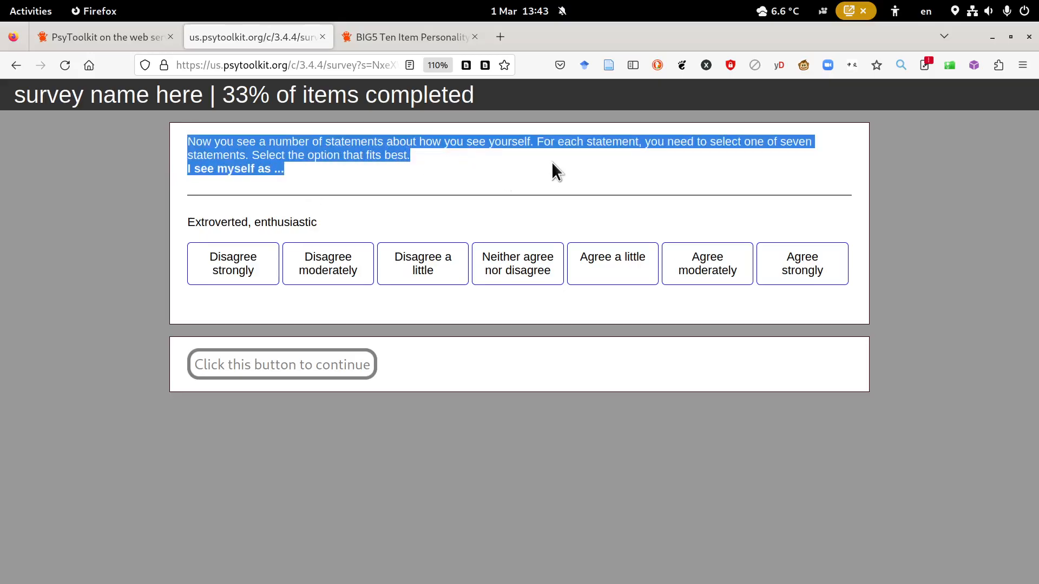
{"action": "left_click", "coordinate": [716, 159]}
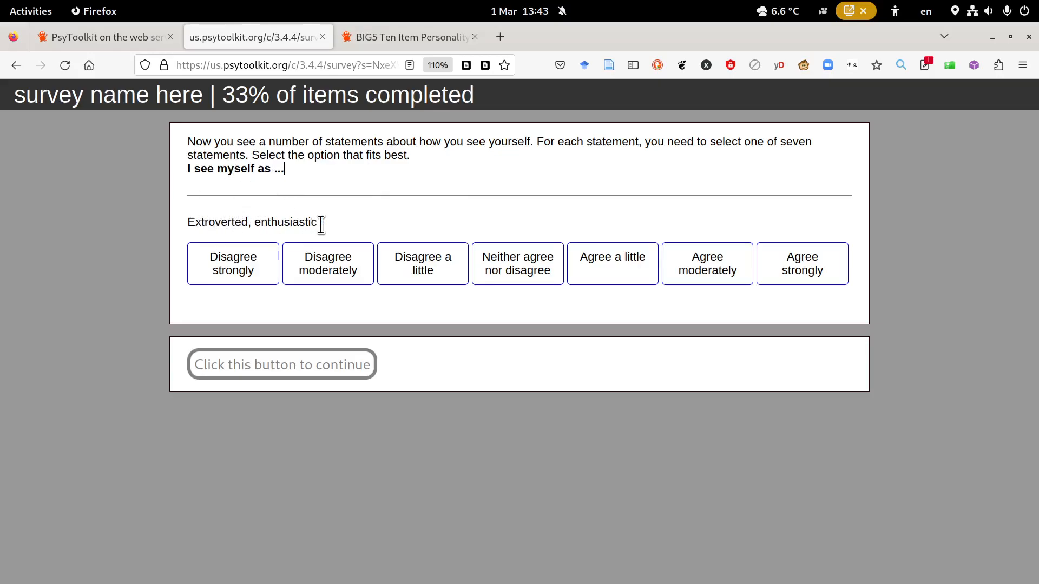
{"action": "left_click", "coordinate": [517, 263]}
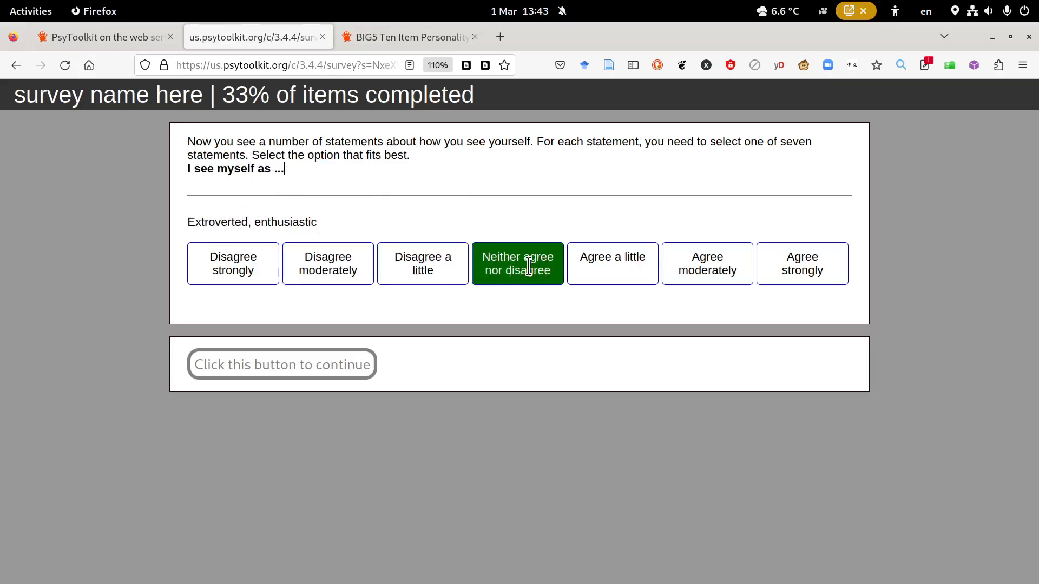
{"action": "left_click", "coordinate": [422, 263]}
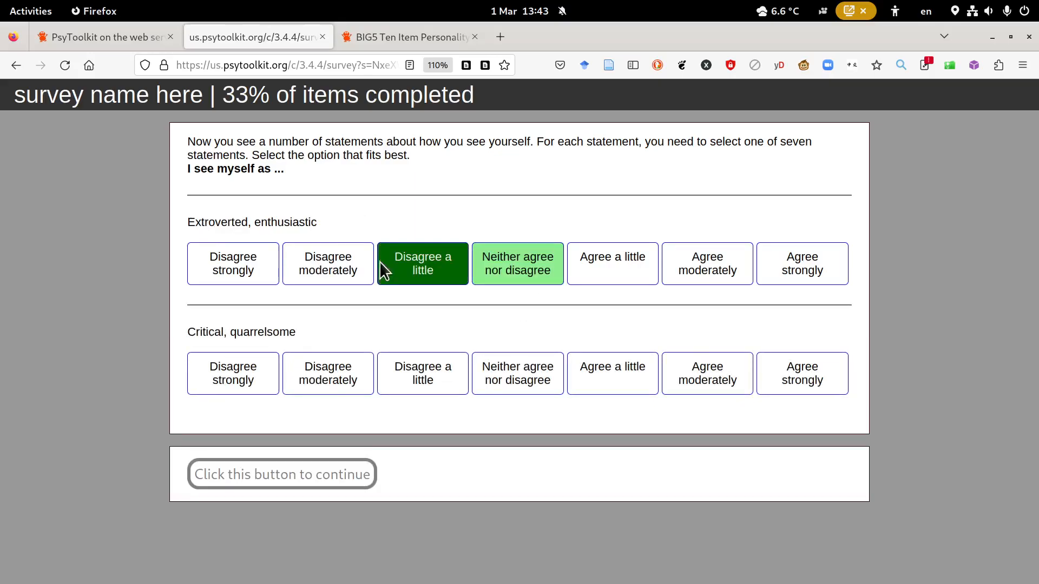
{"action": "left_click", "coordinate": [327, 373]}
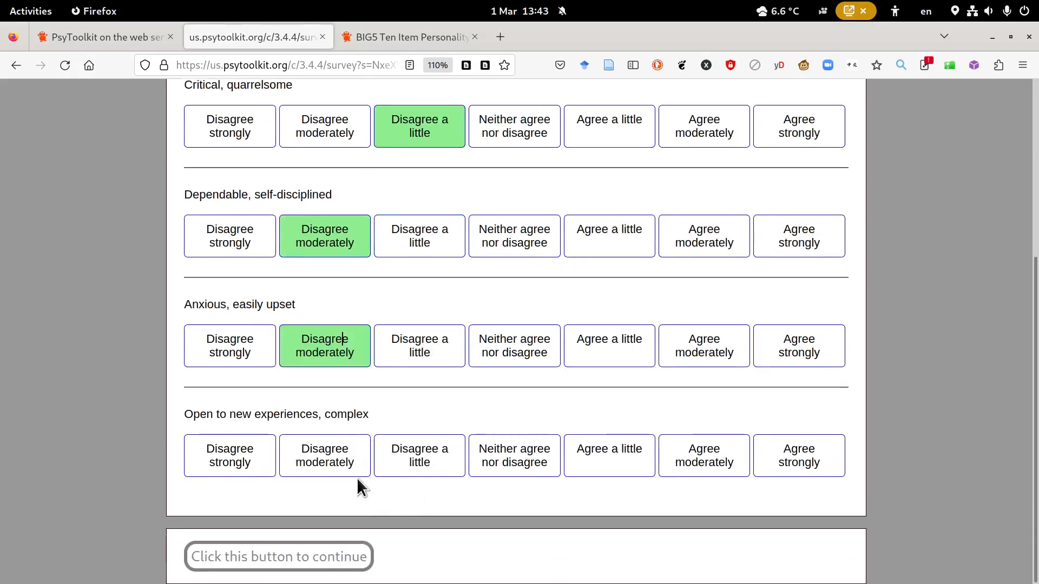
- Rate Open as disagree moderately, Reserved and Conventional as disagree strongly, then submit
{"action": "left_click", "coordinate": [230, 456]}
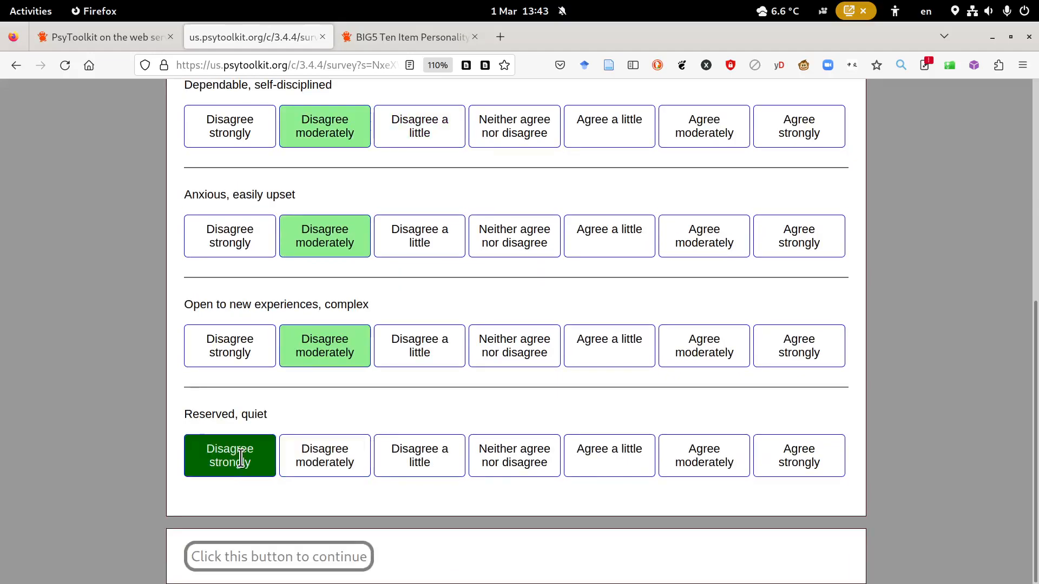
{"action": "left_click", "coordinate": [419, 455]}
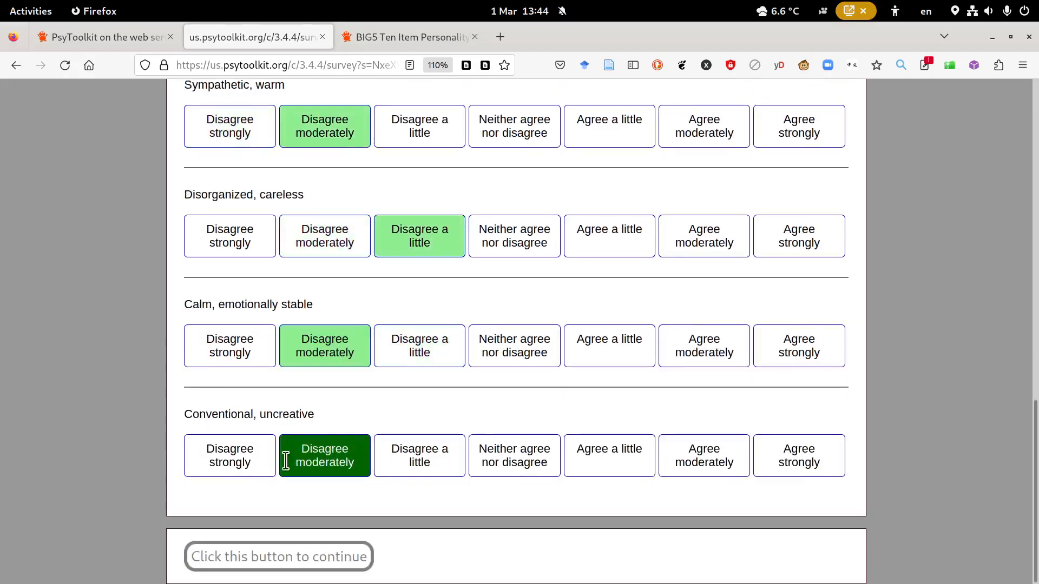
{"action": "left_click", "coordinate": [230, 455]}
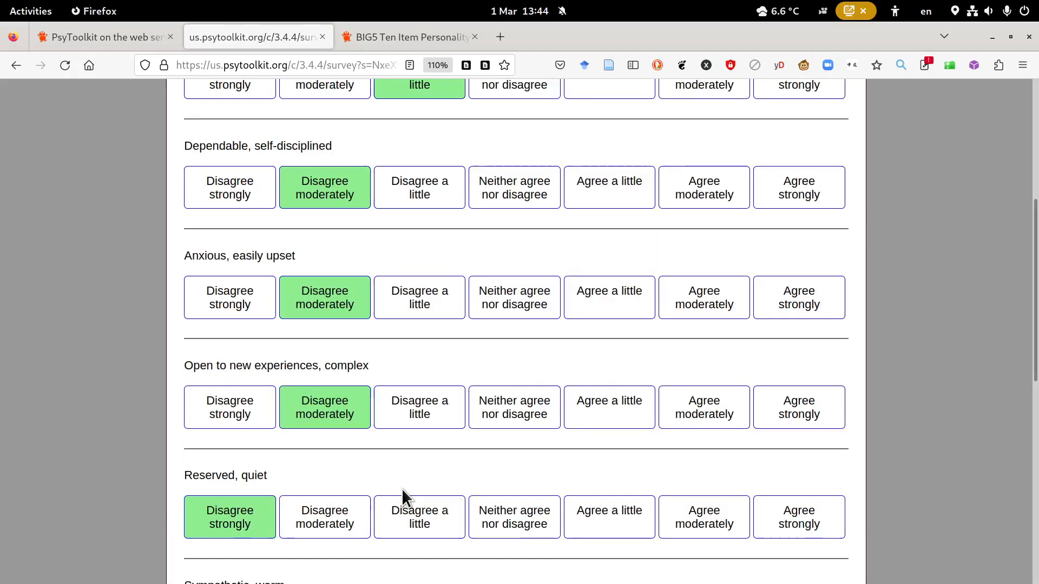
{"action": "scroll", "scroll_direction": "down", "scroll_amount": 3}
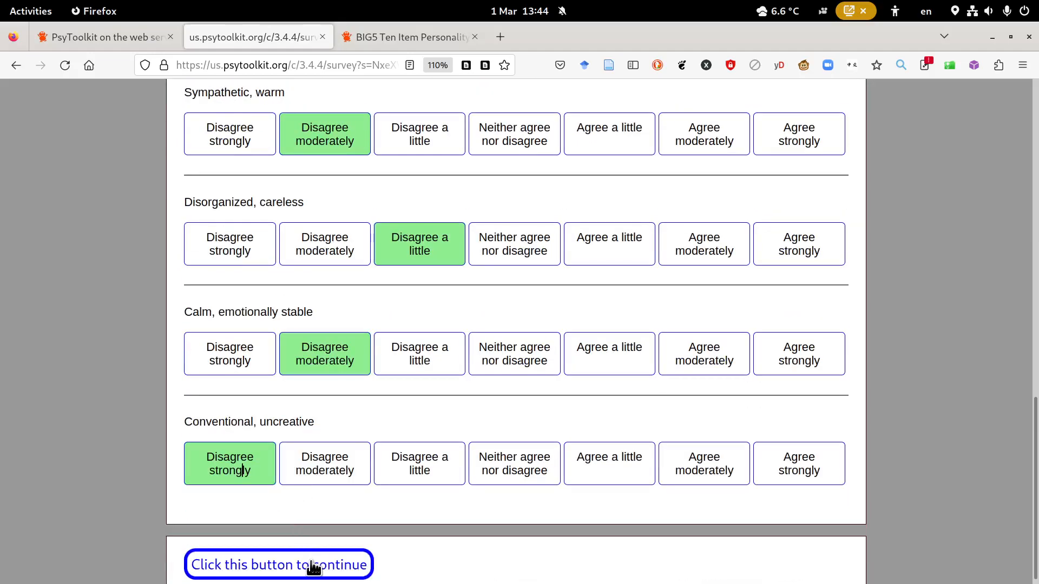
{"action": "left_click", "coordinate": [278, 565]}
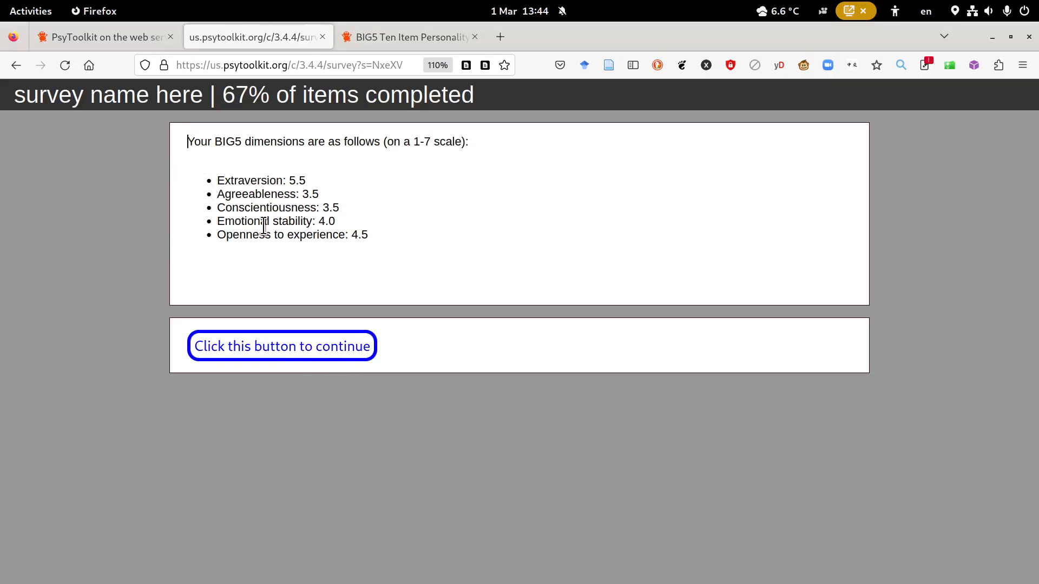
{"action": "mouse_move", "coordinate": [390, 259]}
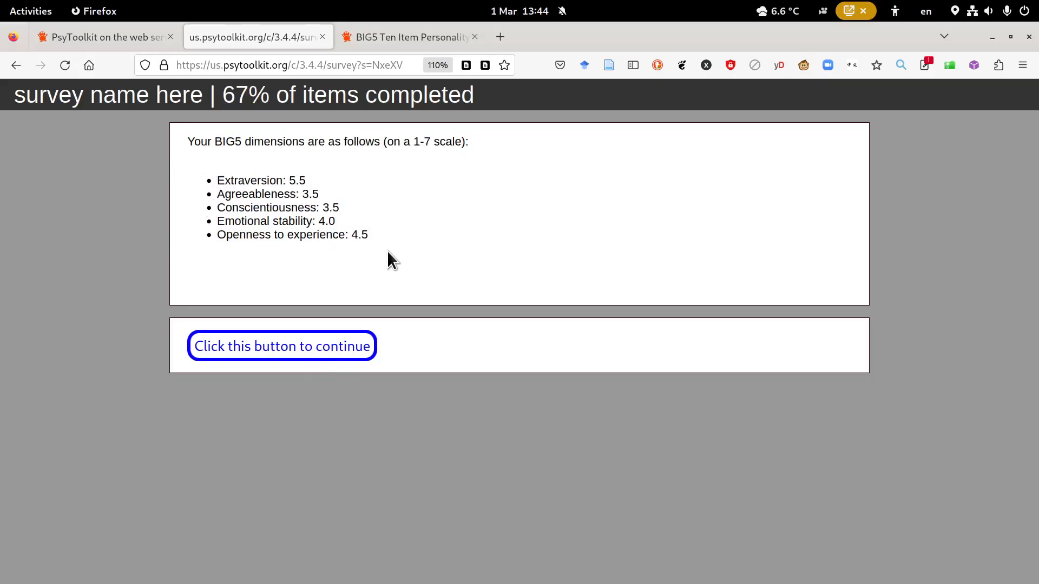
- Close the BIG5 test-run tab, confirm Leave Page, and return to the big5 script
{"action": "left_click", "coordinate": [281, 346]}
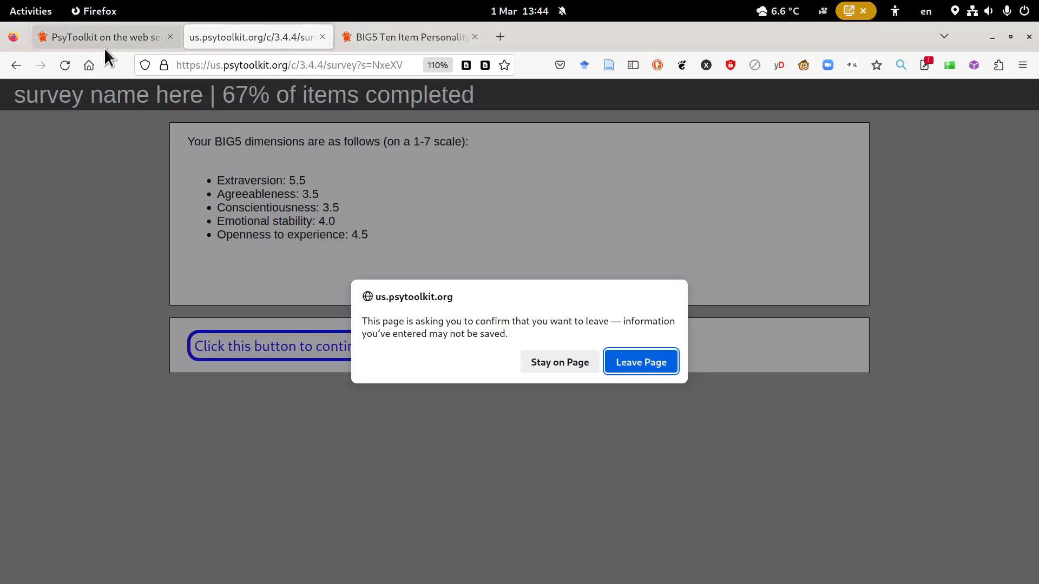
{"action": "left_click", "coordinate": [639, 362]}
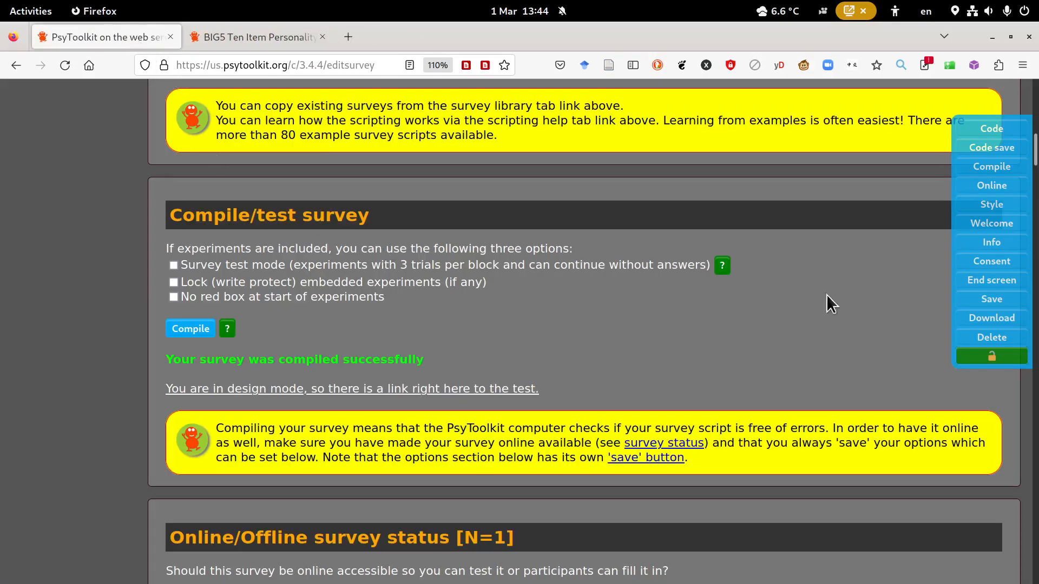
{"action": "mouse_move", "coordinate": [980, 268]}
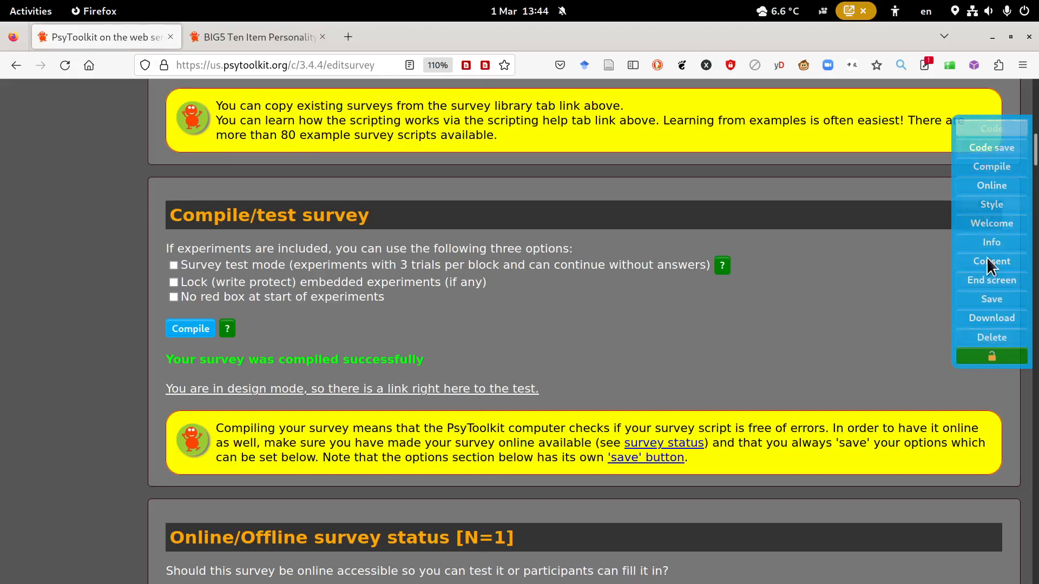
{"action": "mouse_move", "coordinate": [982, 357]}
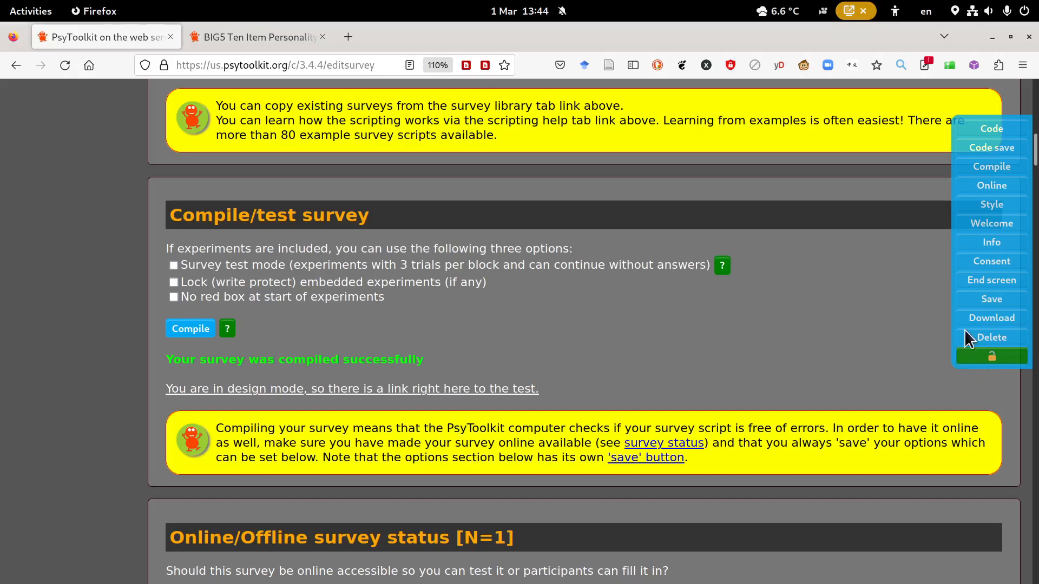
{"action": "mouse_move", "coordinate": [990, 371]}
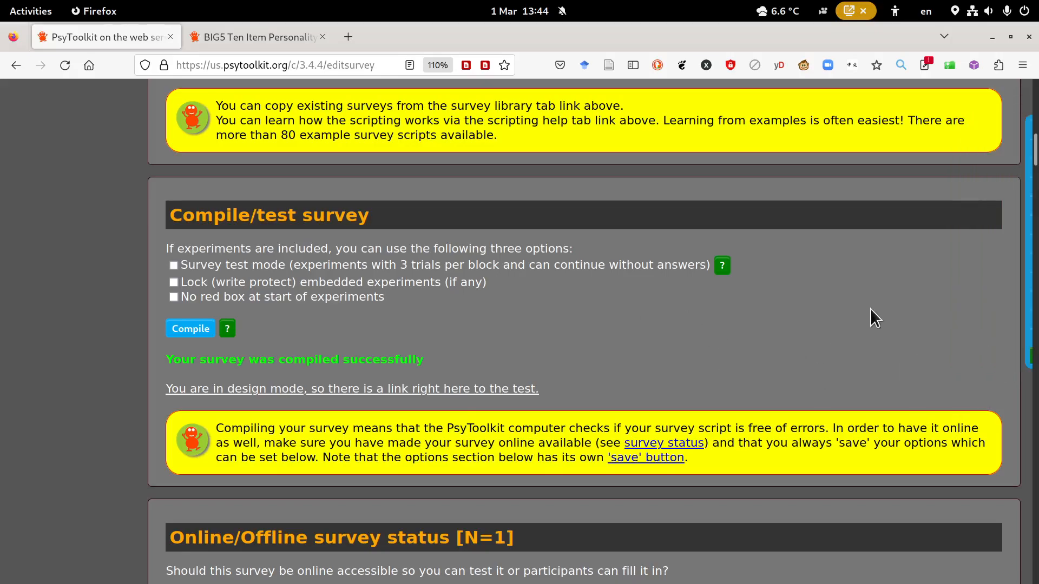
{"action": "mouse_move", "coordinate": [994, 349]}
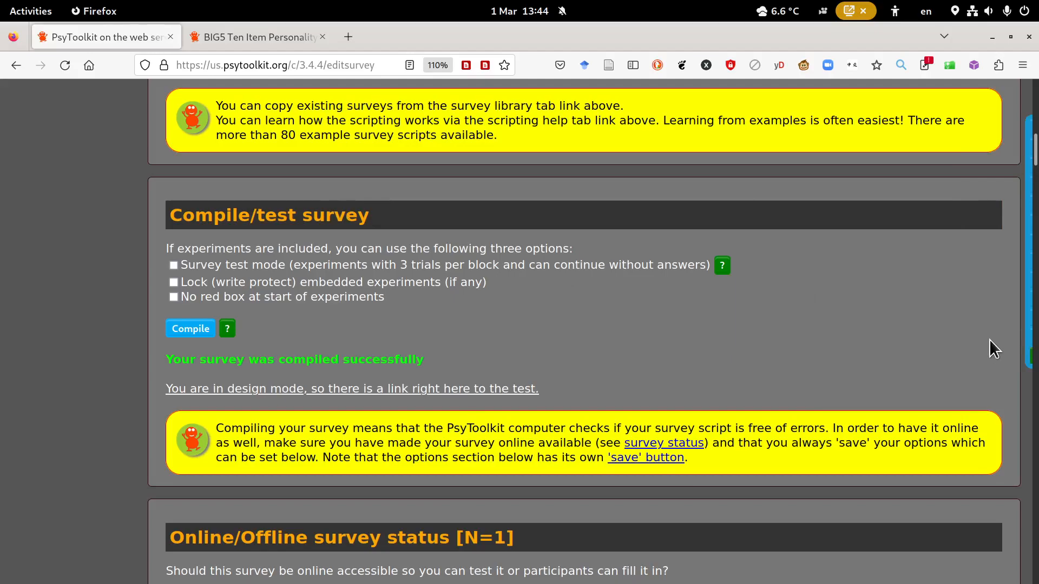
{"action": "left_click", "coordinate": [991, 356]}
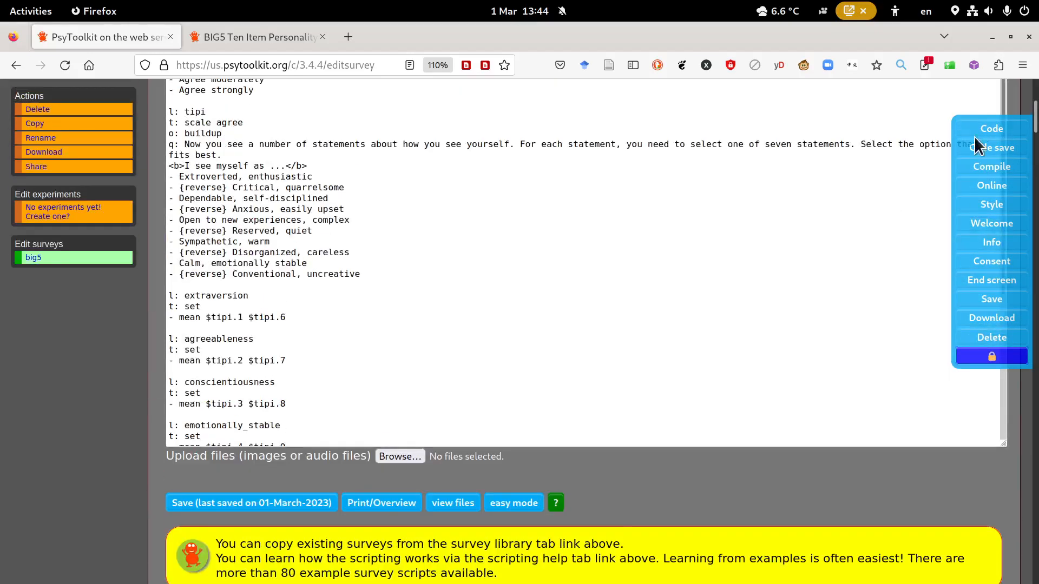
- Check the participant data section (one participant's datafiles) and return to the big5 script
{"action": "left_click", "coordinate": [990, 128]}
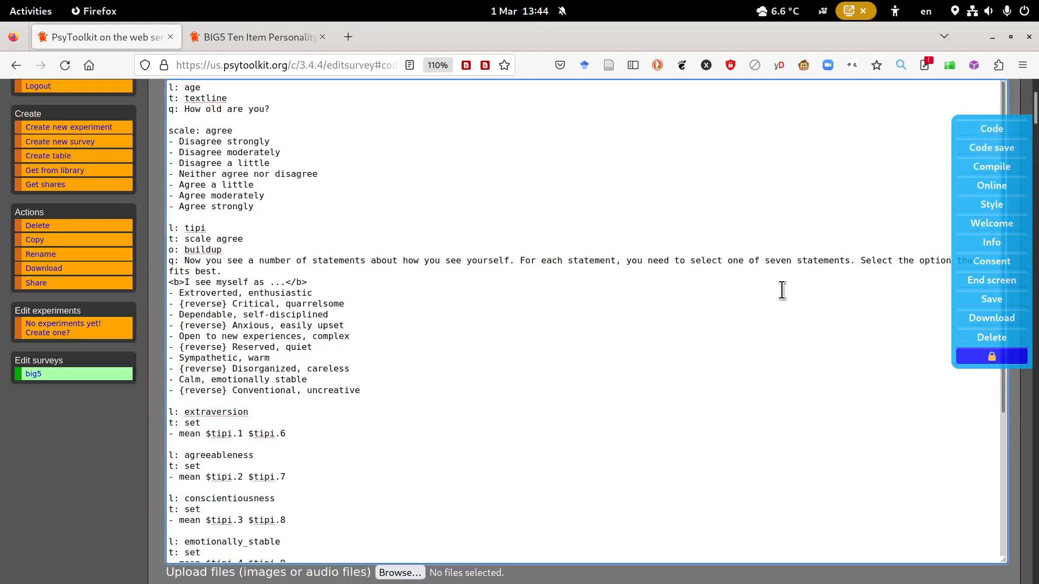
{"action": "mouse_move", "coordinate": [991, 224]}
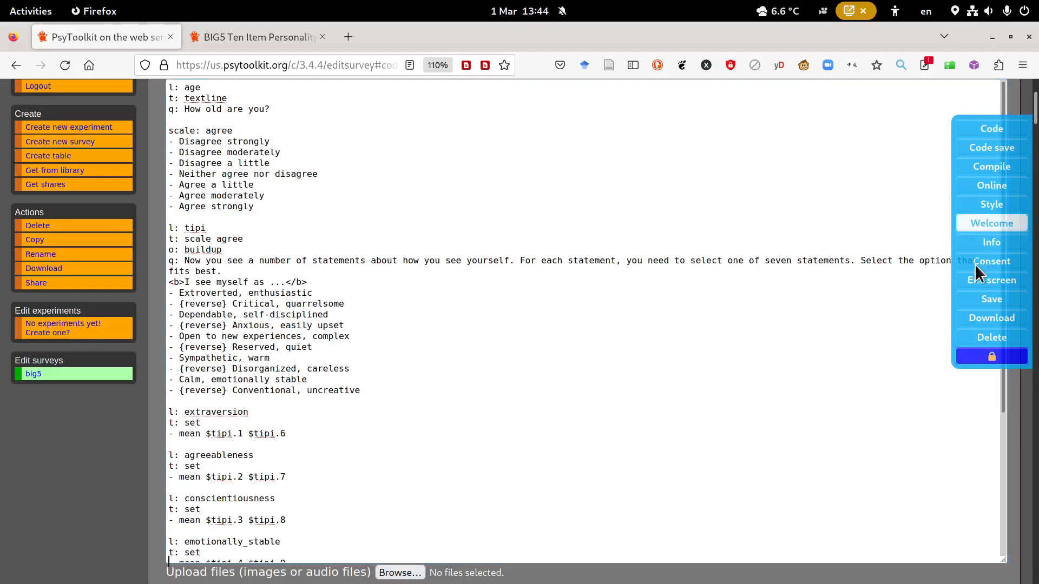
{"action": "left_click", "coordinate": [991, 223]}
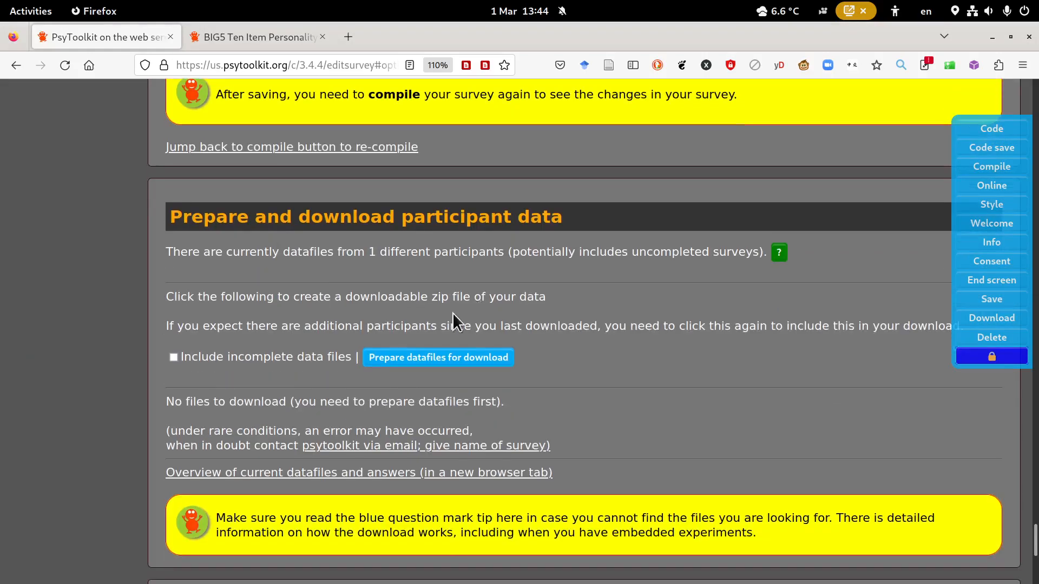
{"action": "mouse_move", "coordinate": [980, 123]}
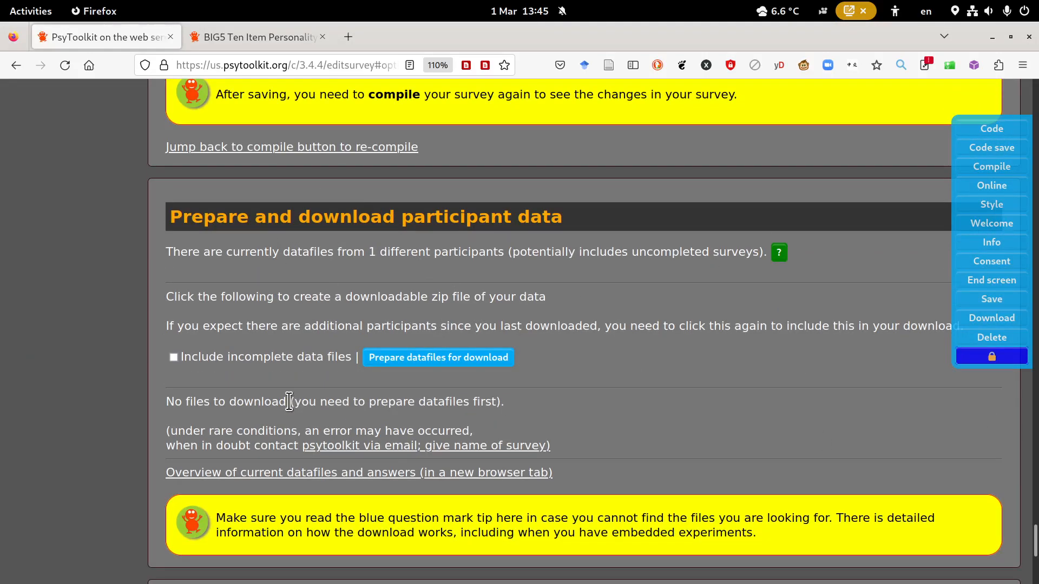
{"action": "mouse_move", "coordinate": [251, 354]}
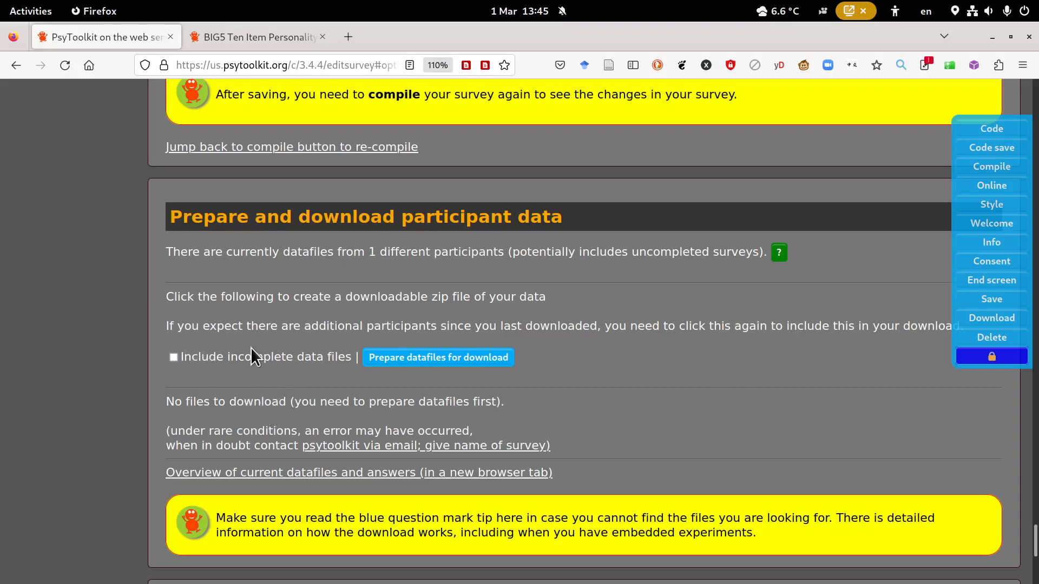
{"action": "left_click", "coordinate": [991, 129]}
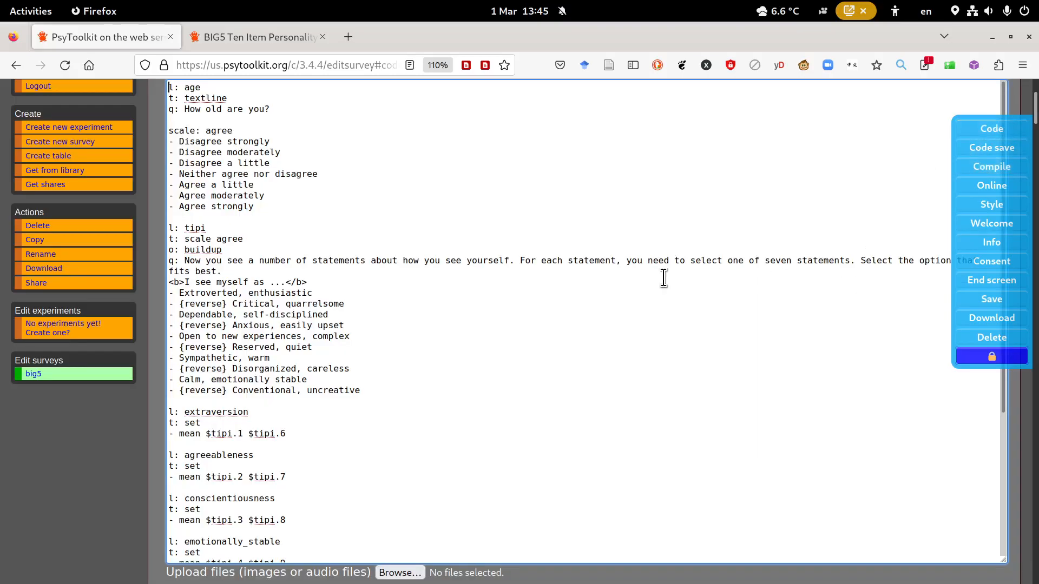